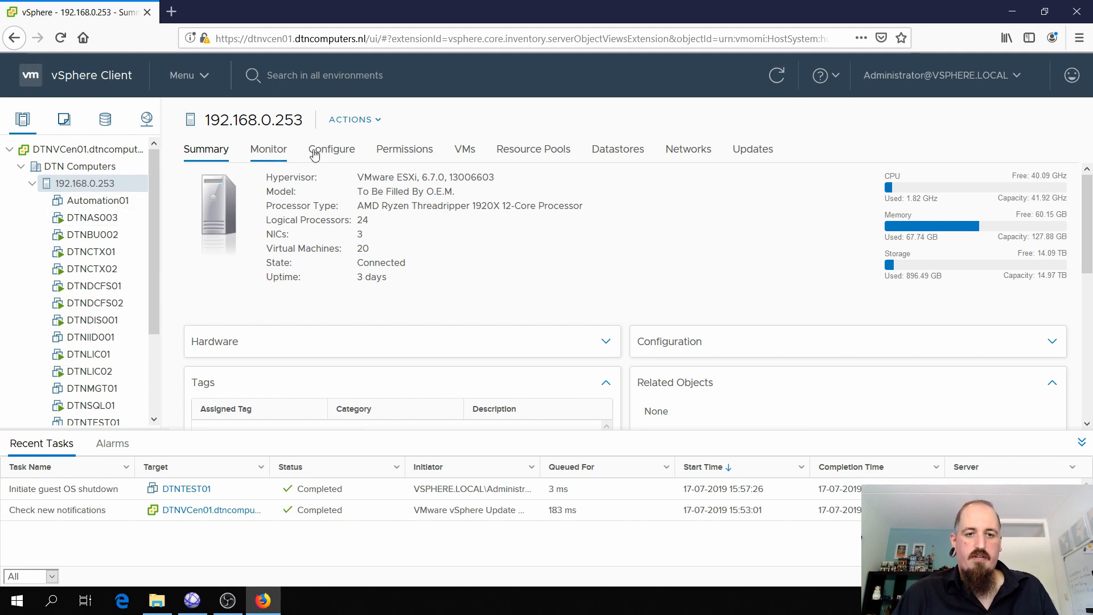
Step: Open host 192.168.0.253's PCI Devices list, showing the GeForce GT 710 and its audio controller
left_click(332, 148)
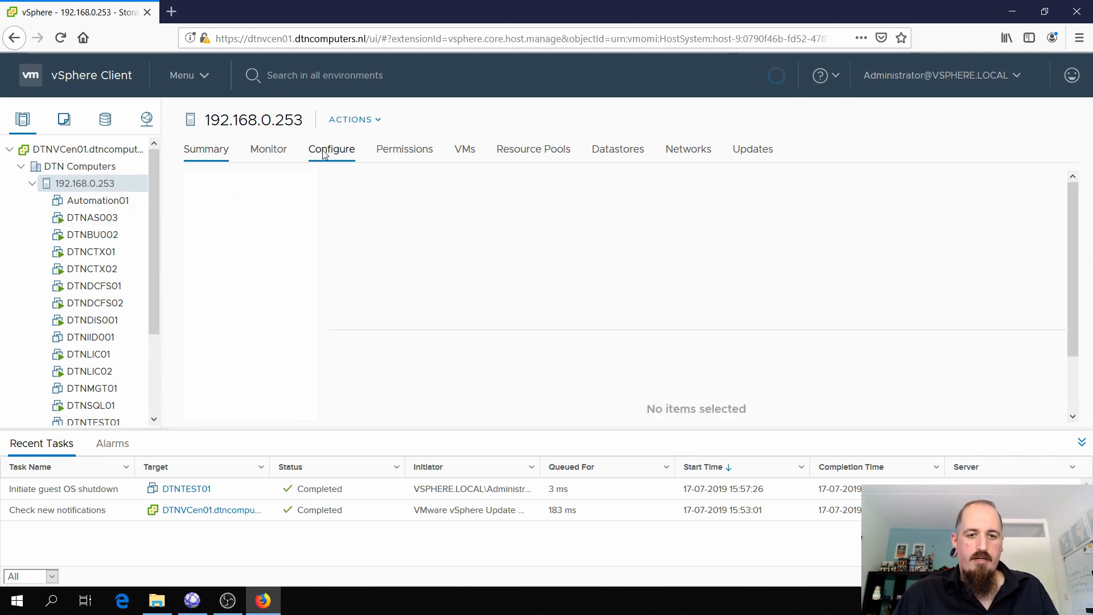
left_click(331, 148)
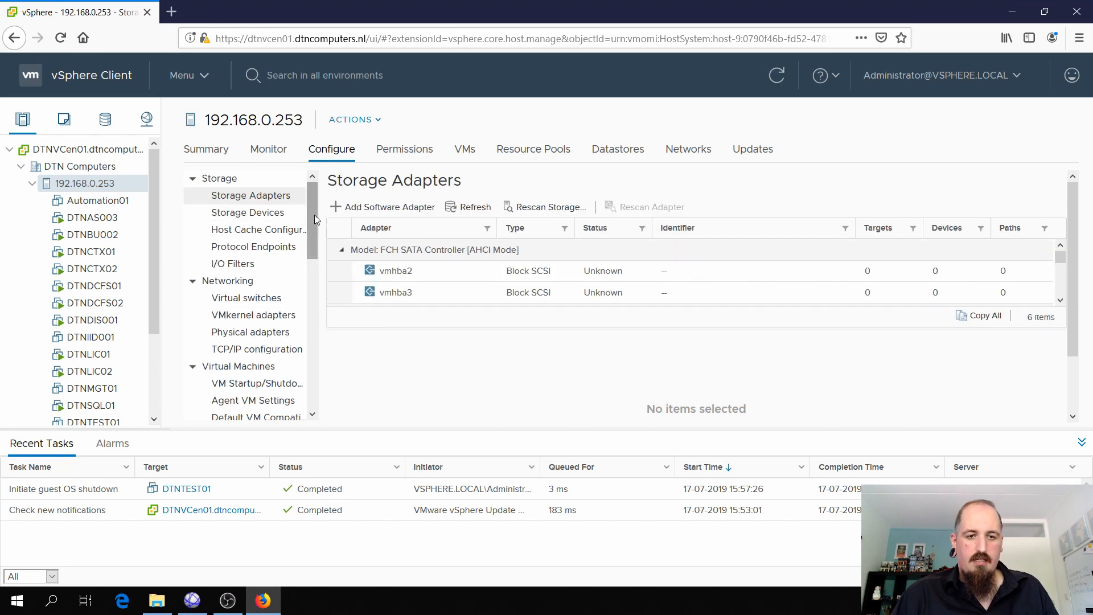
scroll("down", 3)
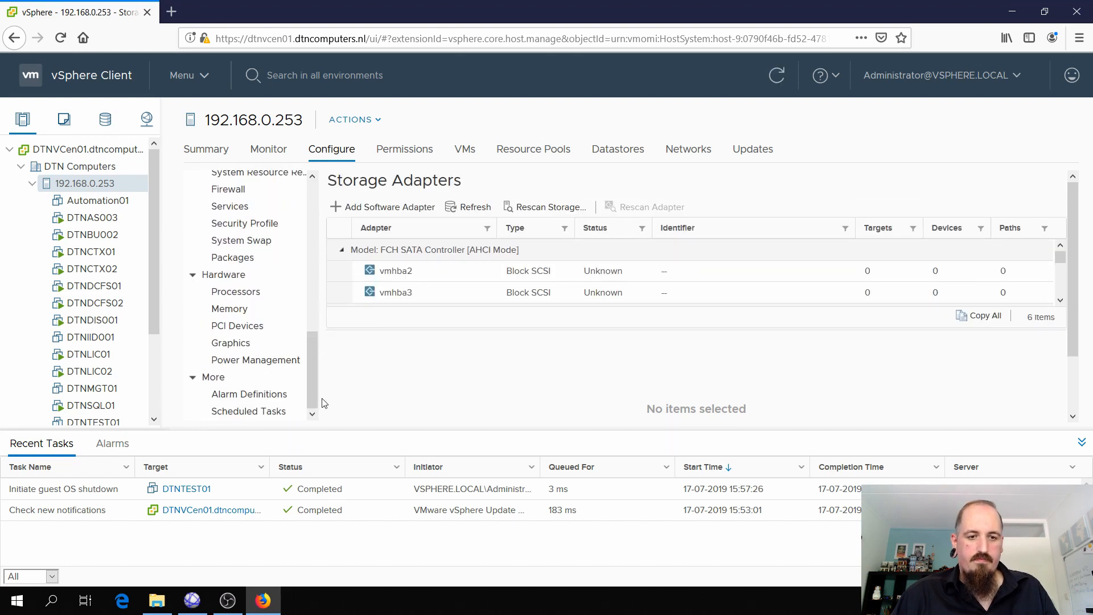
left_click(237, 326)
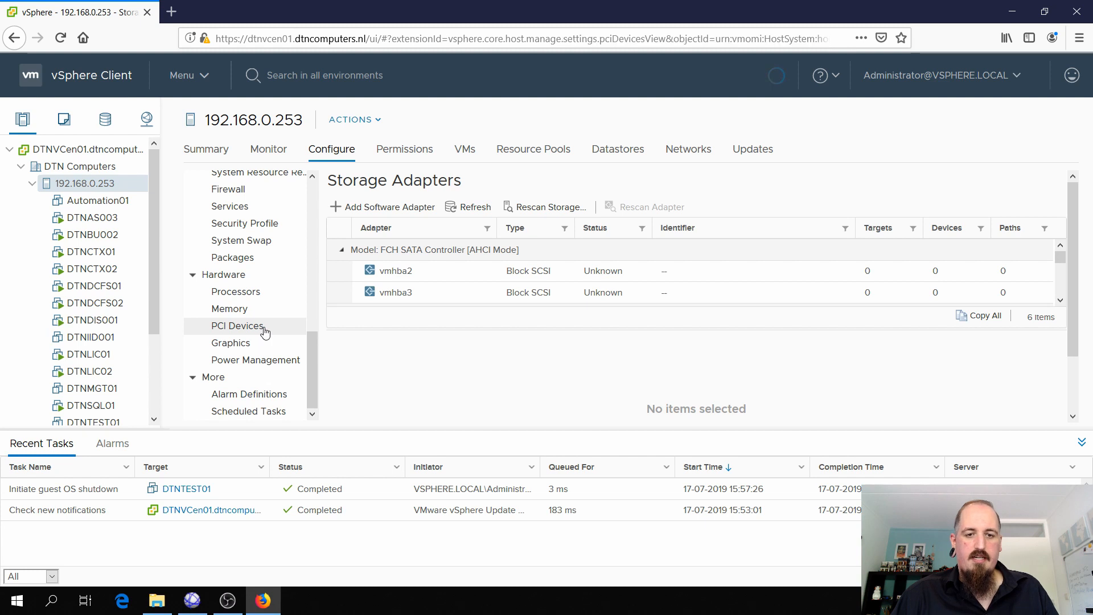
left_click(237, 325)
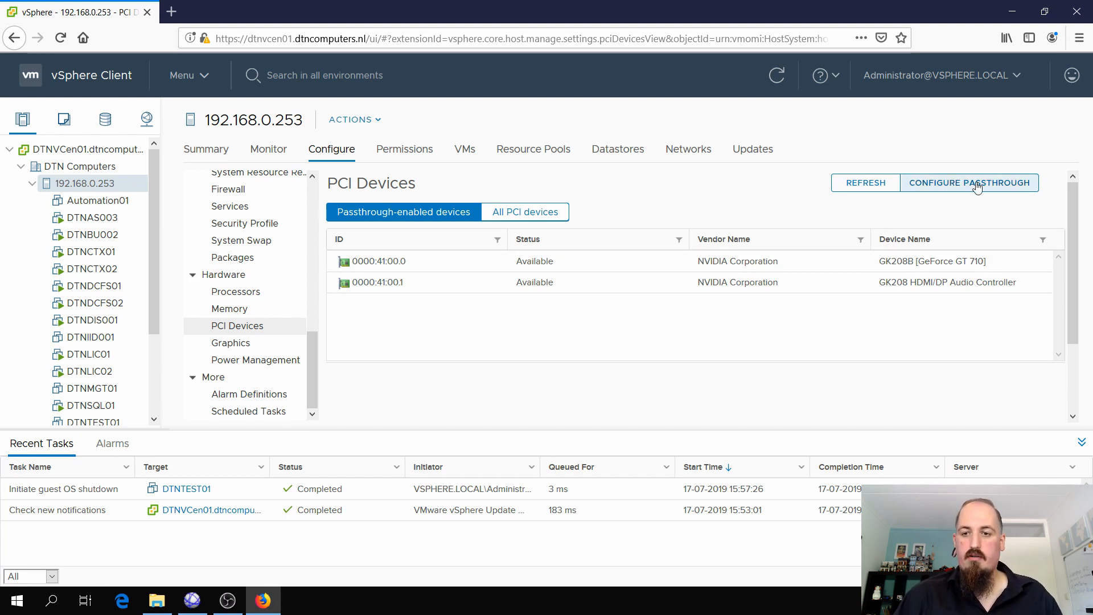
left_click(969, 183)
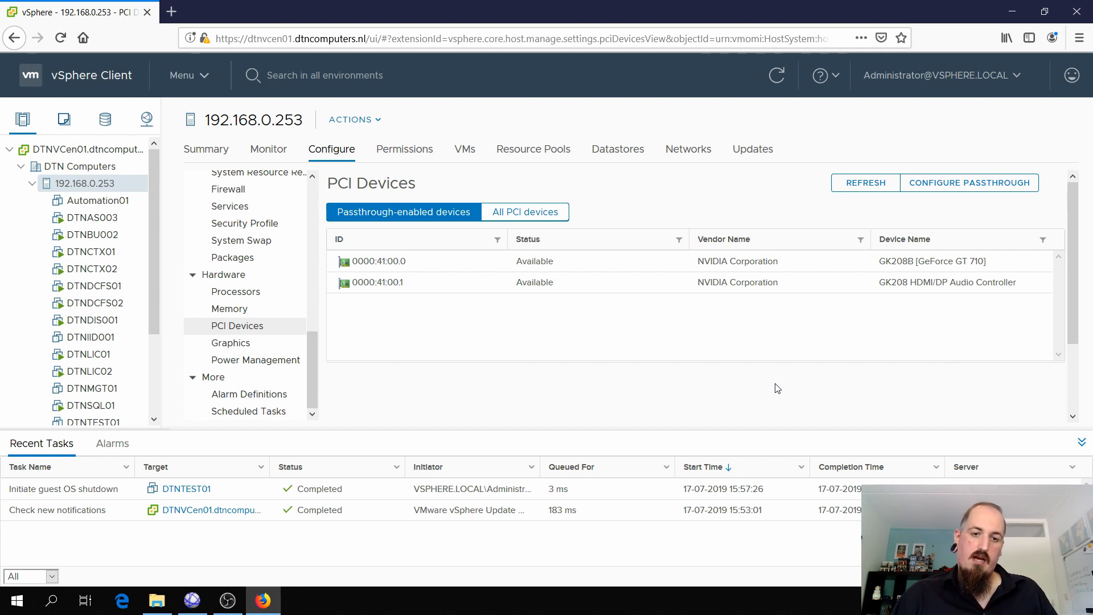
mouse_move(442, 233)
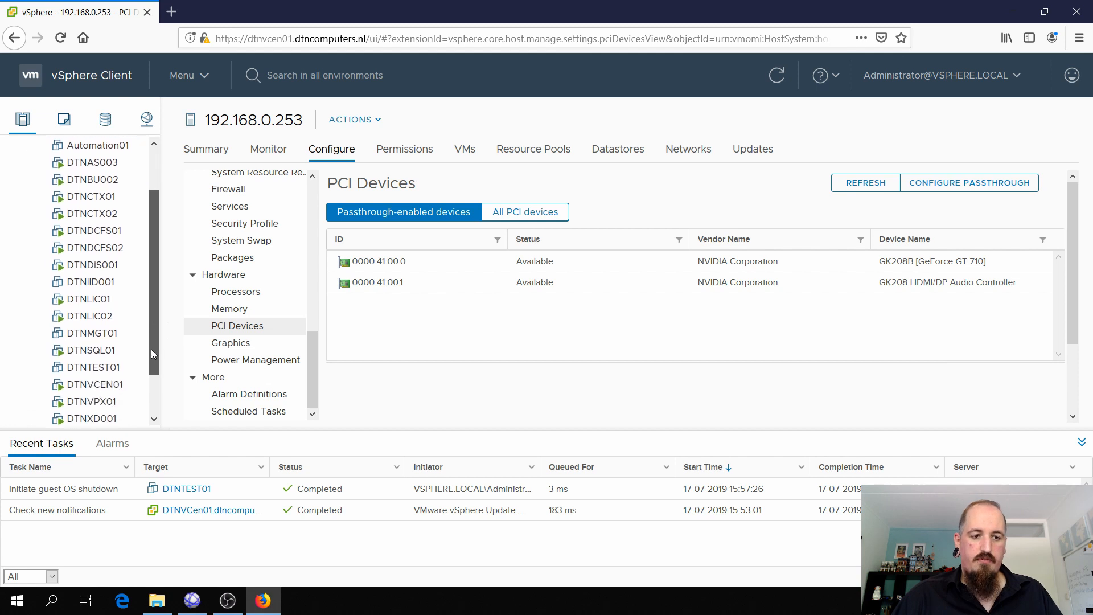
Step: Open DTNTEST01's Edit Settings and add a PCI device set to the GeForce GT 710
left_click(89, 362)
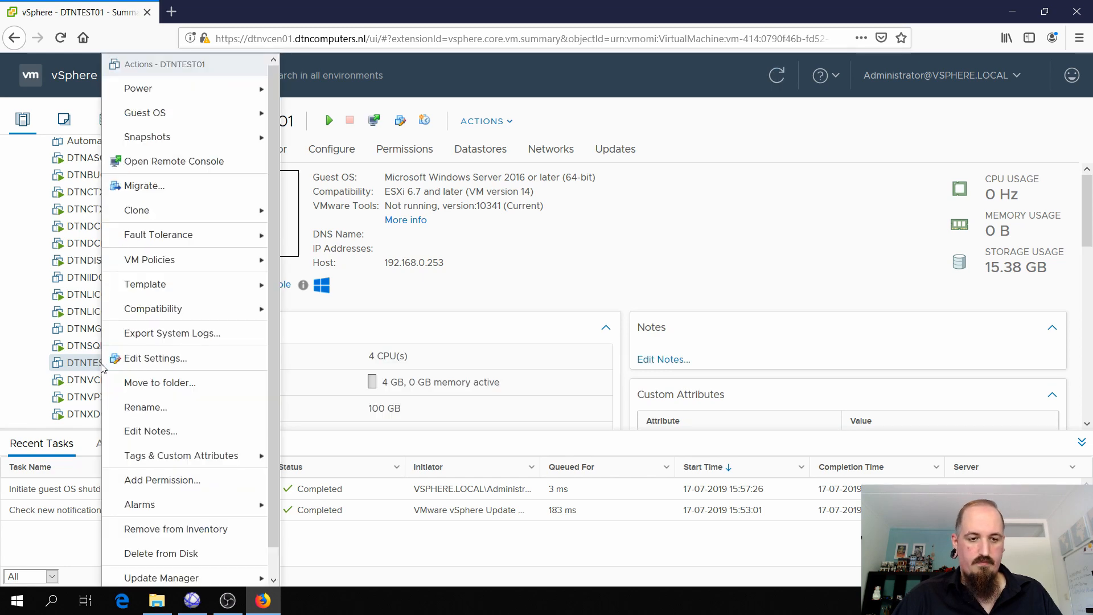
left_click(155, 358)
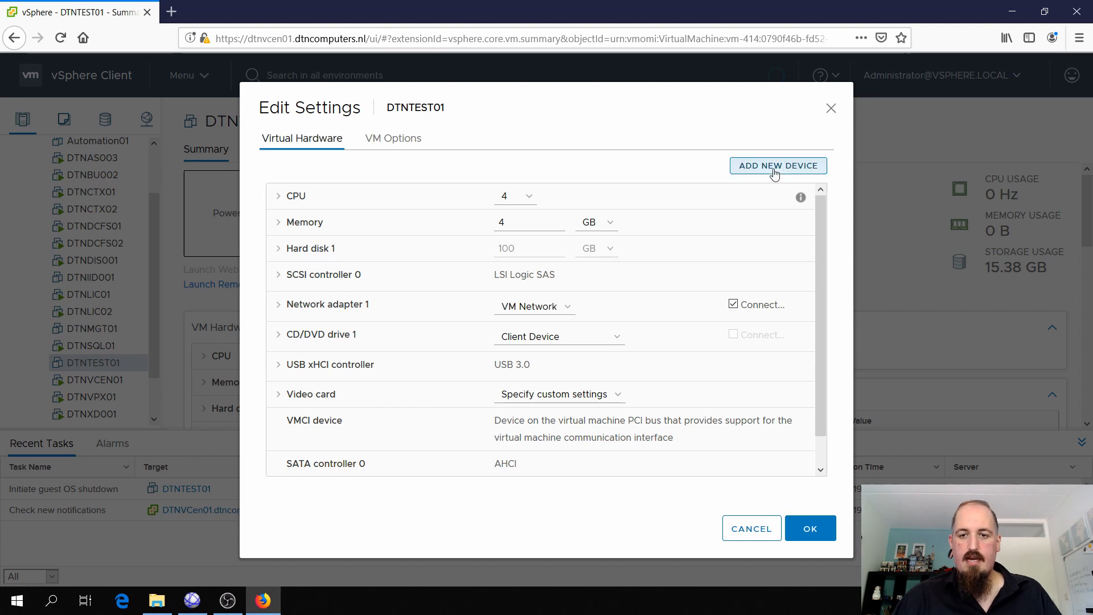
left_click(777, 165)
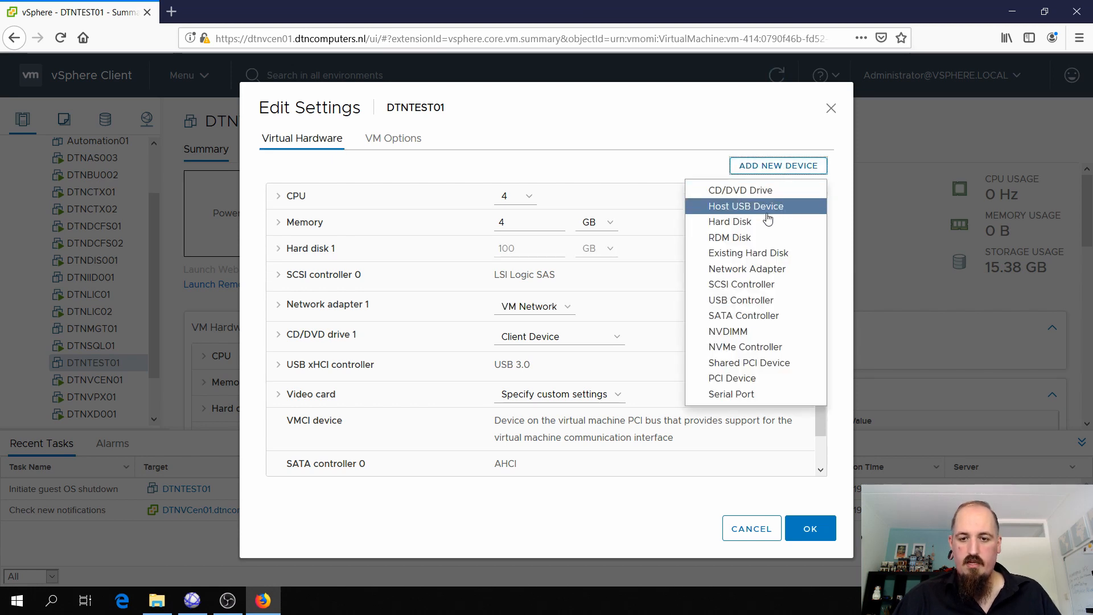
mouse_move(732, 378)
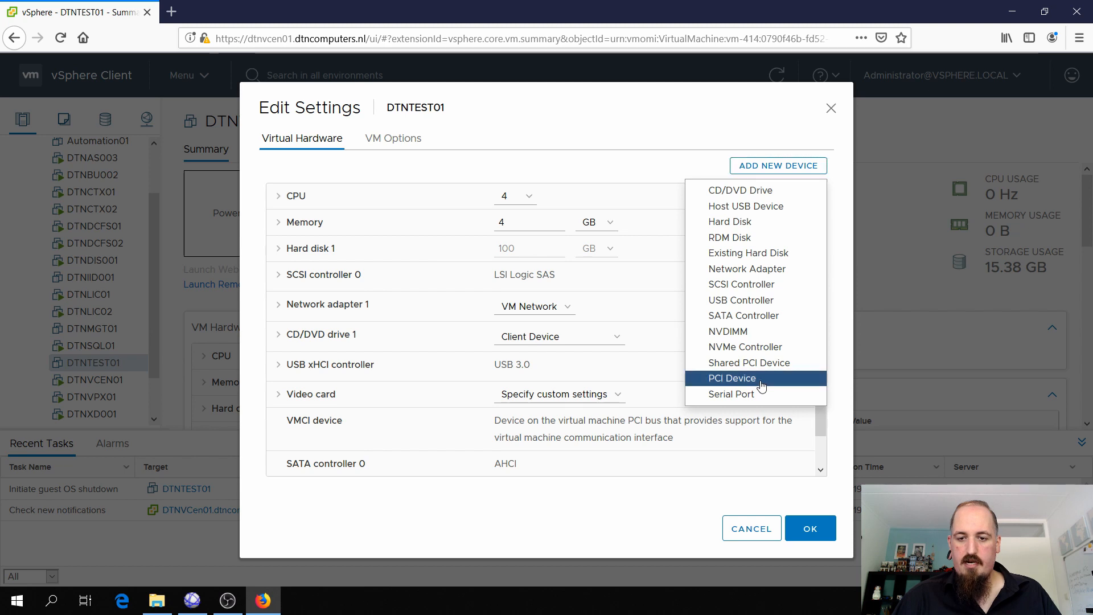
left_click(731, 378)
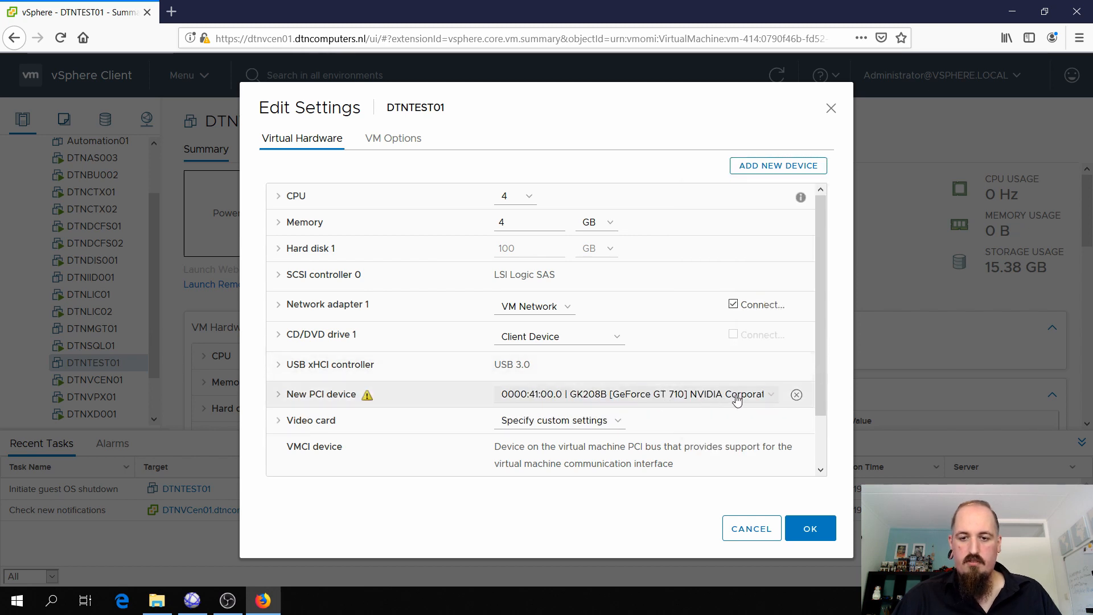
left_click(631, 394)
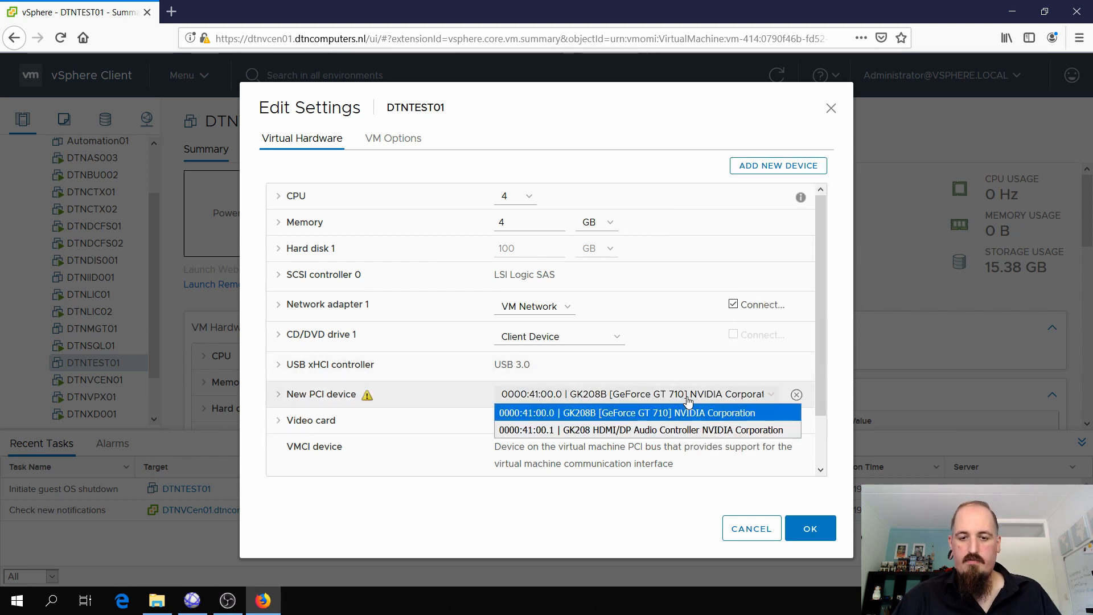
left_click(624, 412)
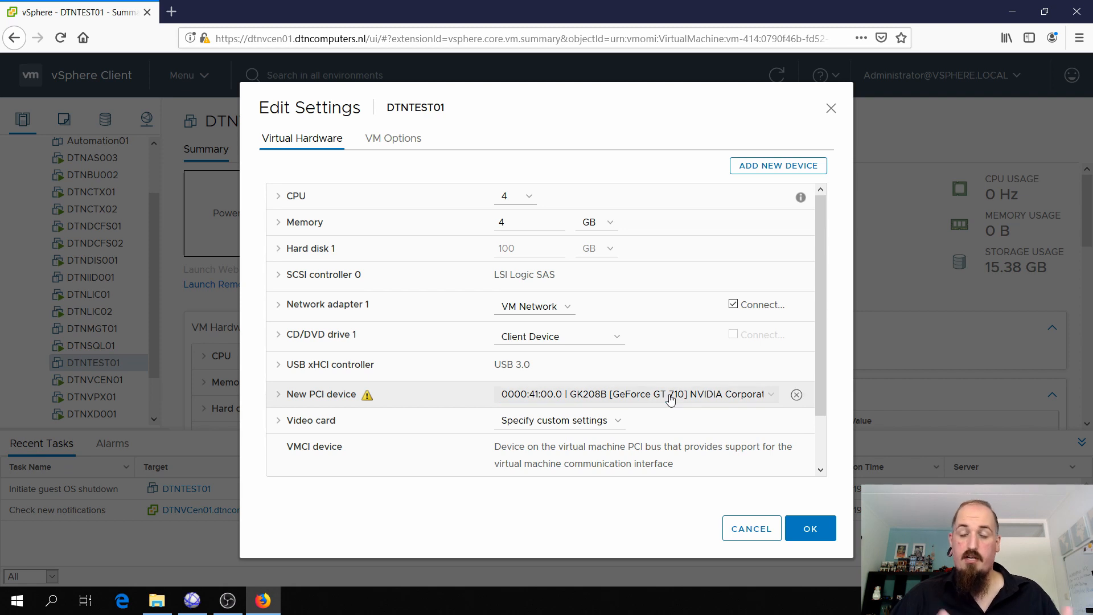
Step: Add a second PCI device assigned to the HDMI/DP Audio Controller
left_click(778, 165)
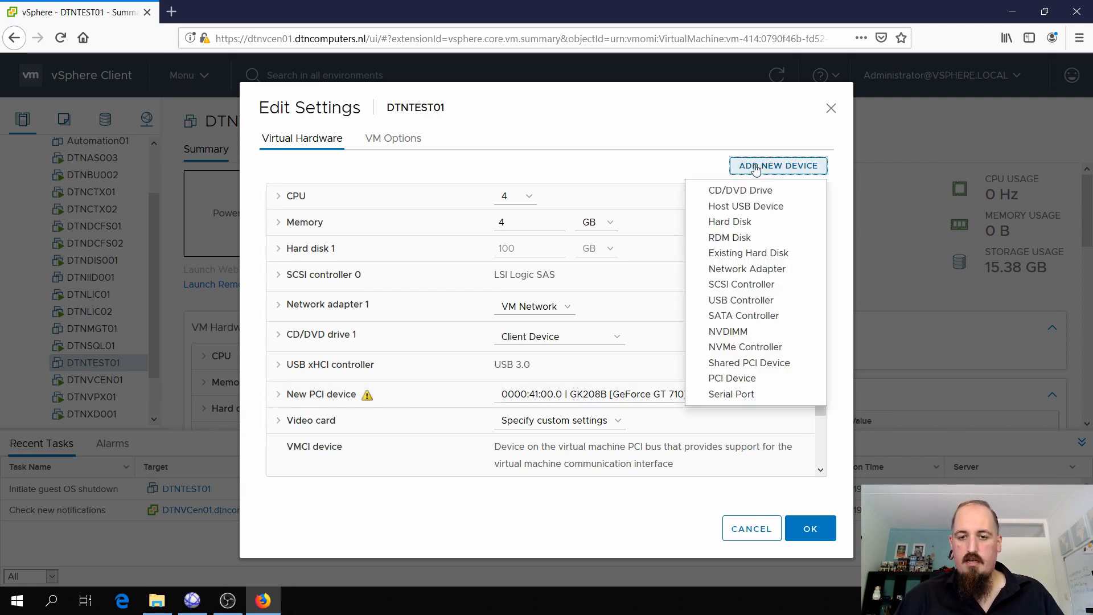
left_click(732, 378)
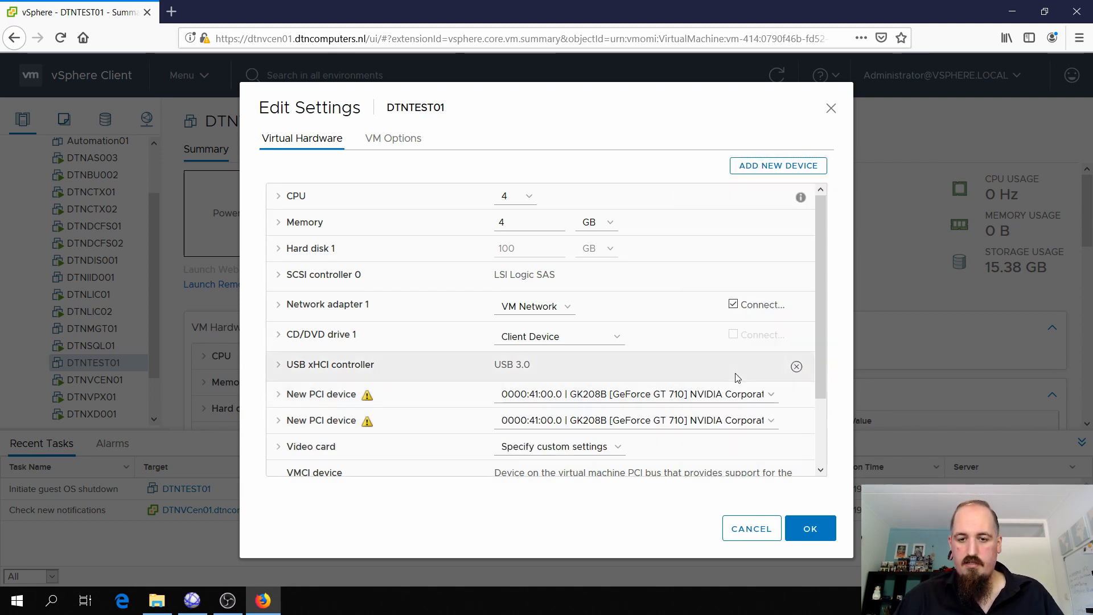
left_click(769, 419)
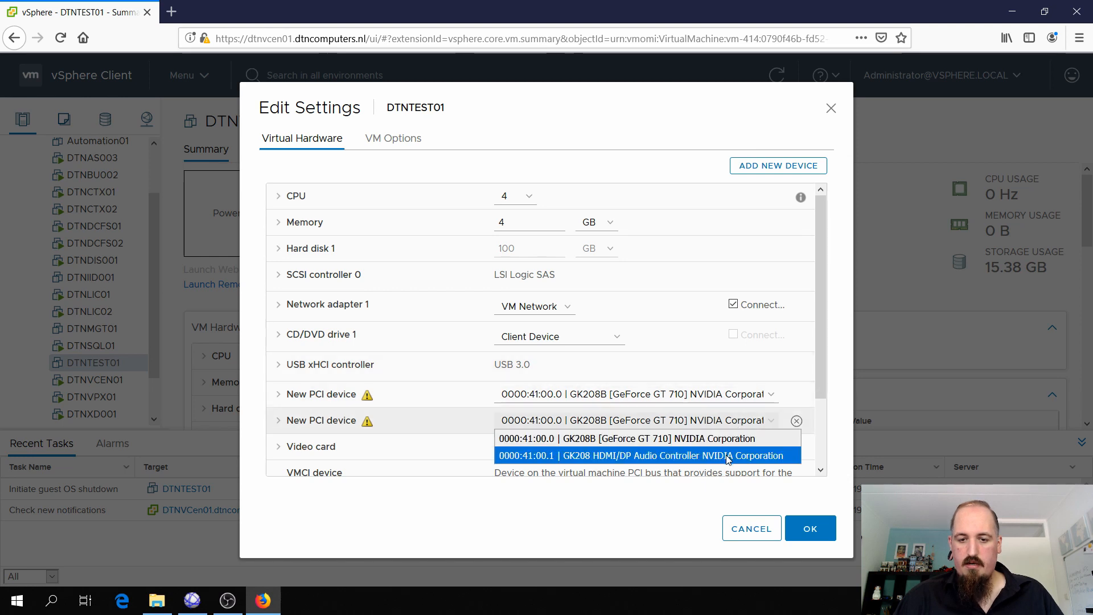
left_click(640, 455)
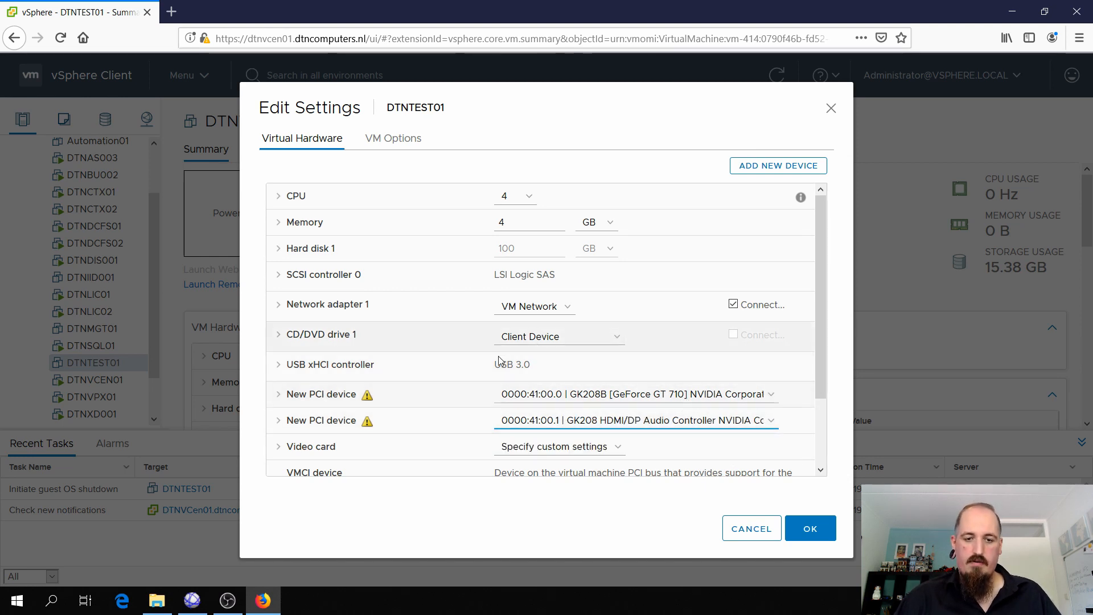
Step: Expand Memory and tick Reserve all guest memory for DTNTEST01
scroll("down", 3)
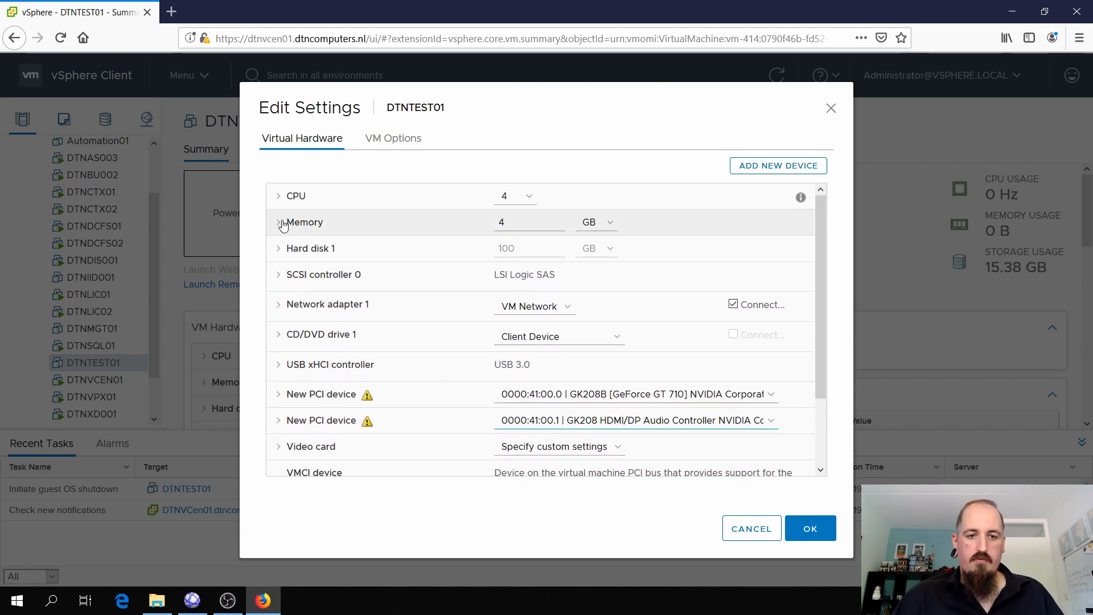
left_click(278, 221)
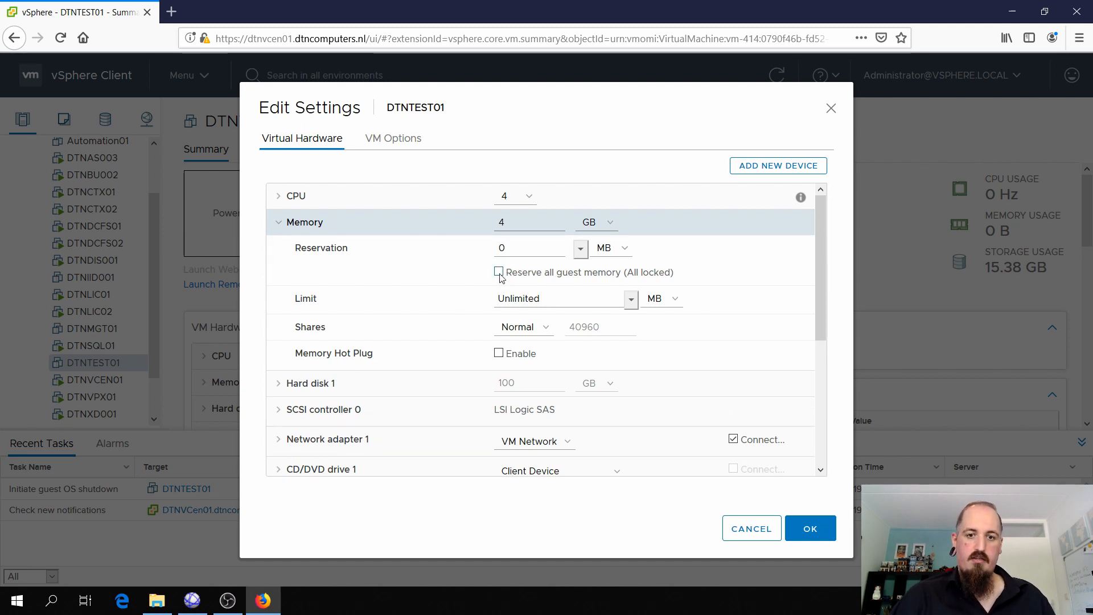
left_click(499, 272)
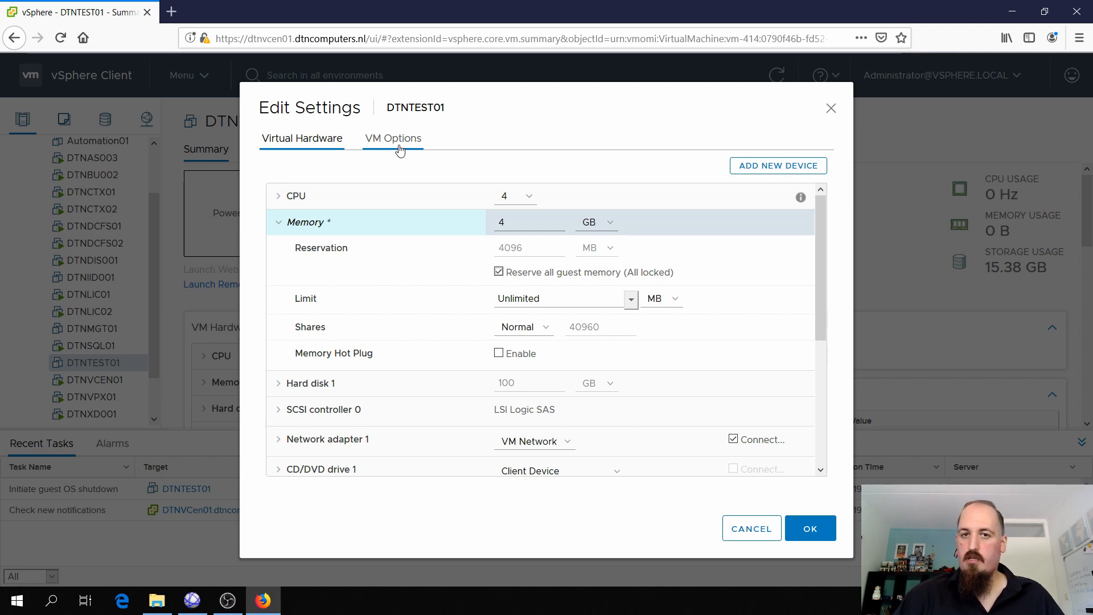
Step: Switch to VM Options, expand Advanced and scroll to Configuration Parameters
left_click(393, 138)
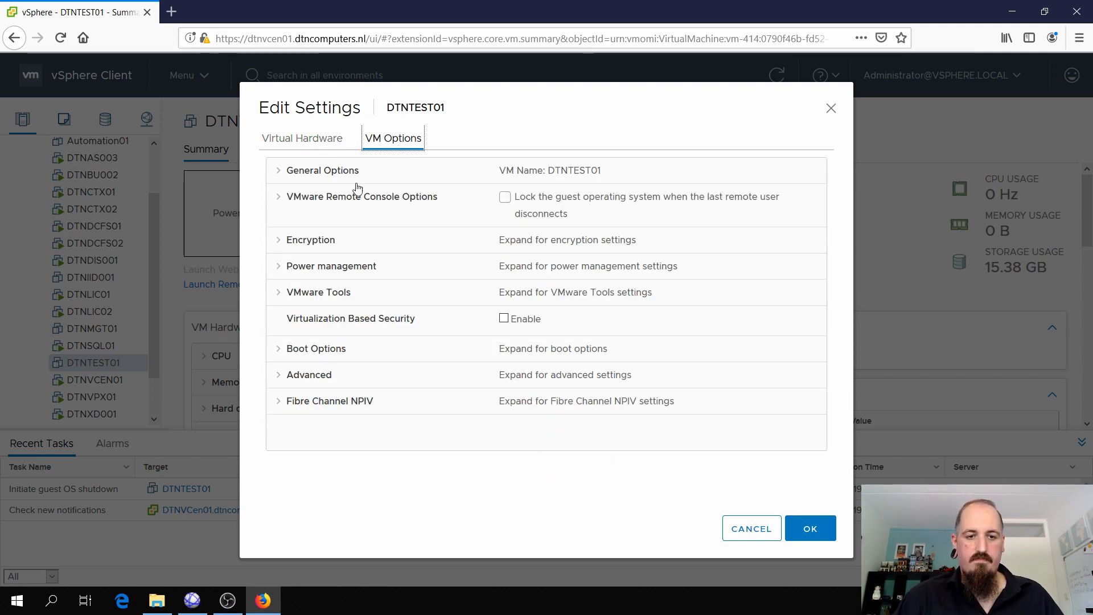
mouse_move(300, 251)
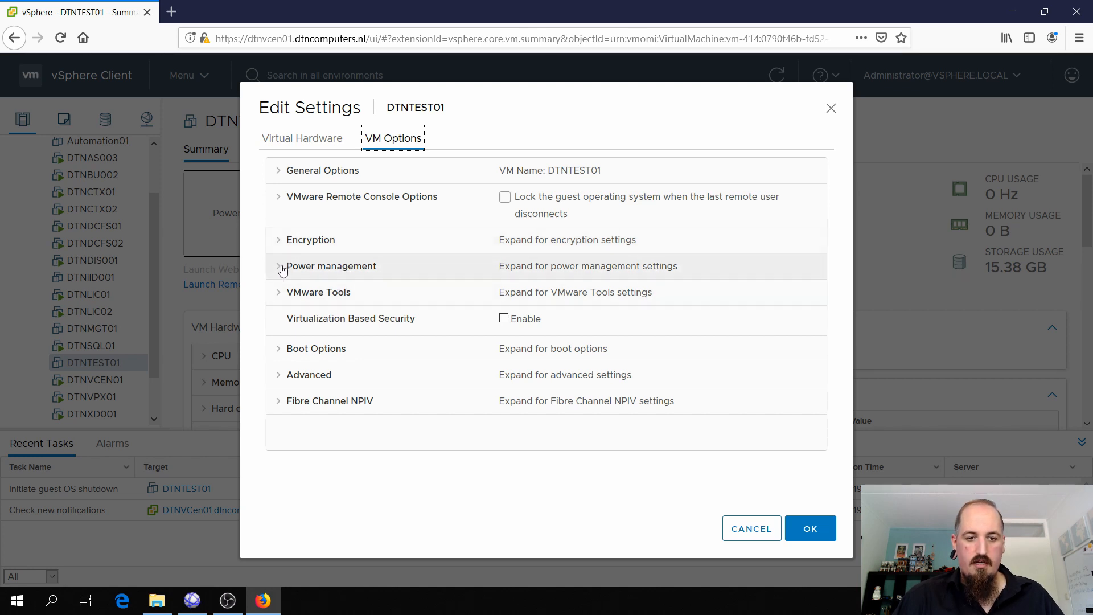
left_click(308, 375)
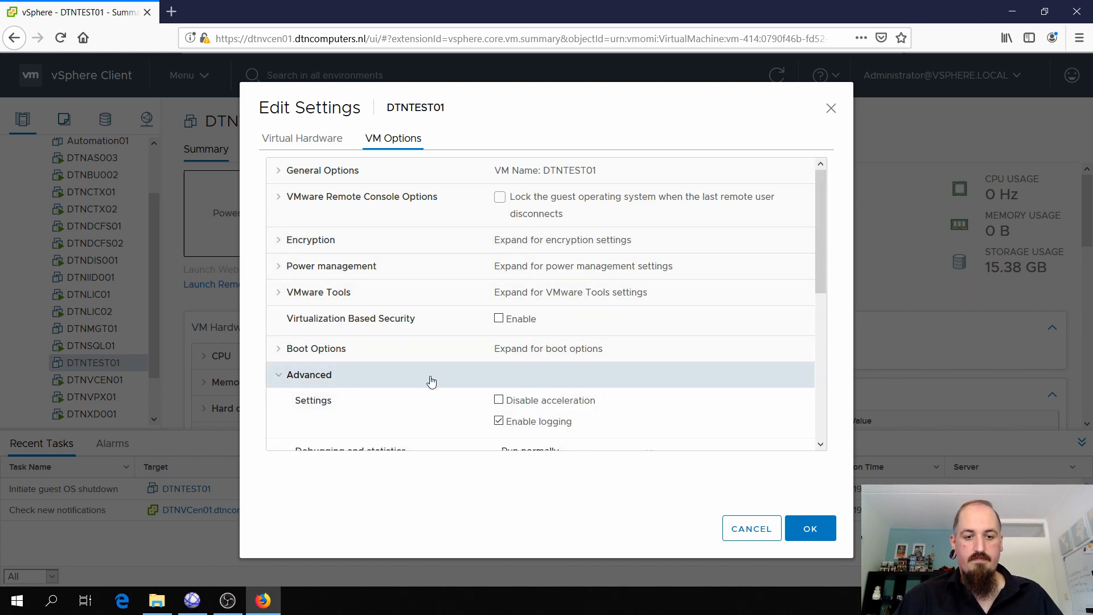
scroll("down", 3)
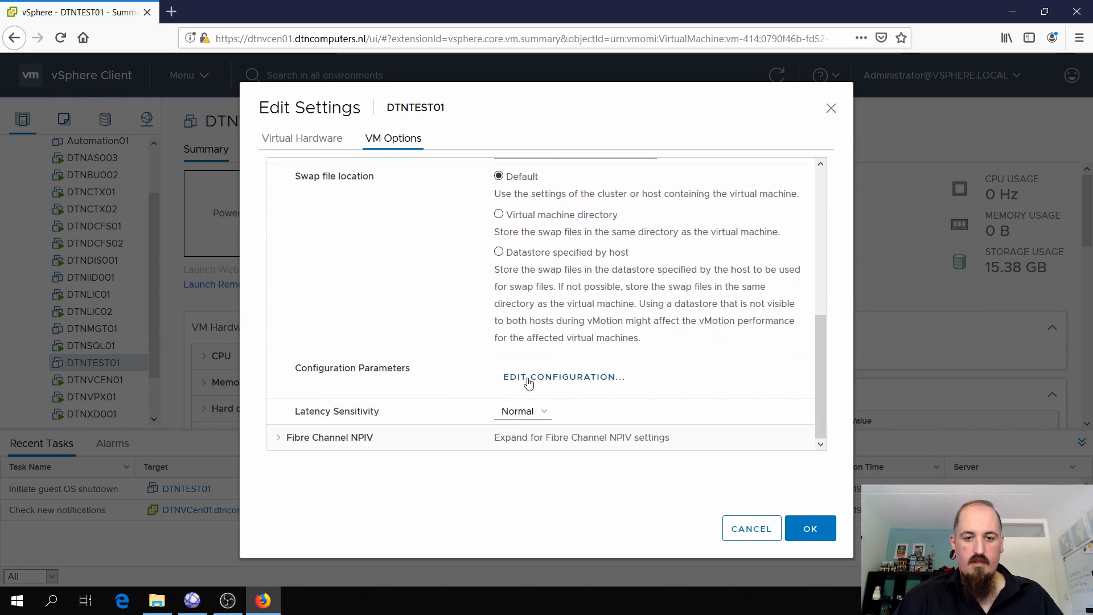
Step: Add a Configuration Parameters entry named hypervisor.cpuid.v0 with value FALSE and confirm it
left_click(563, 376)
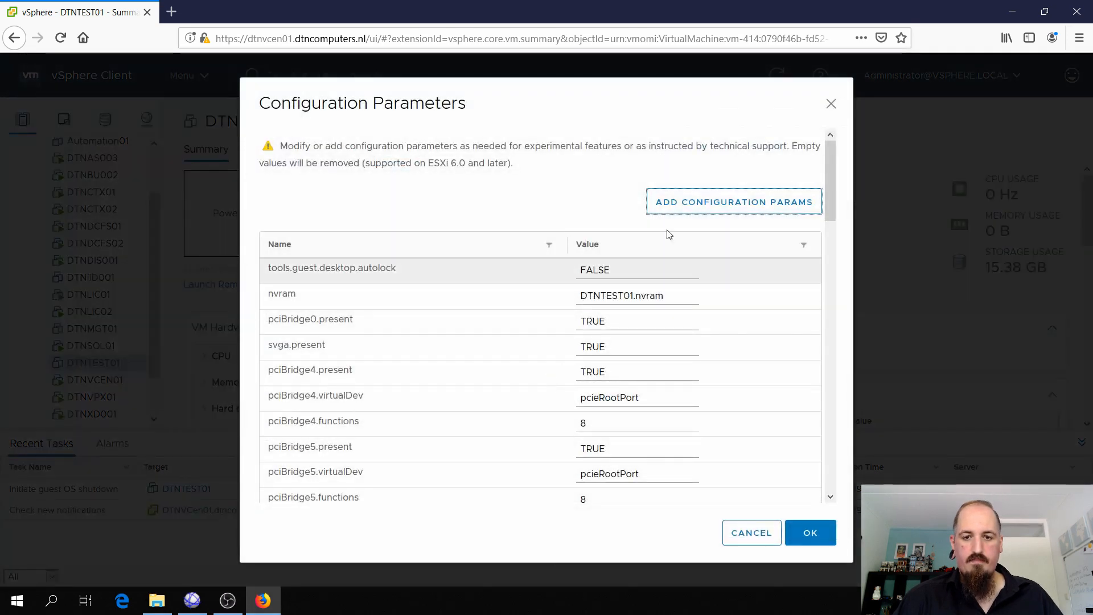
left_click(733, 202)
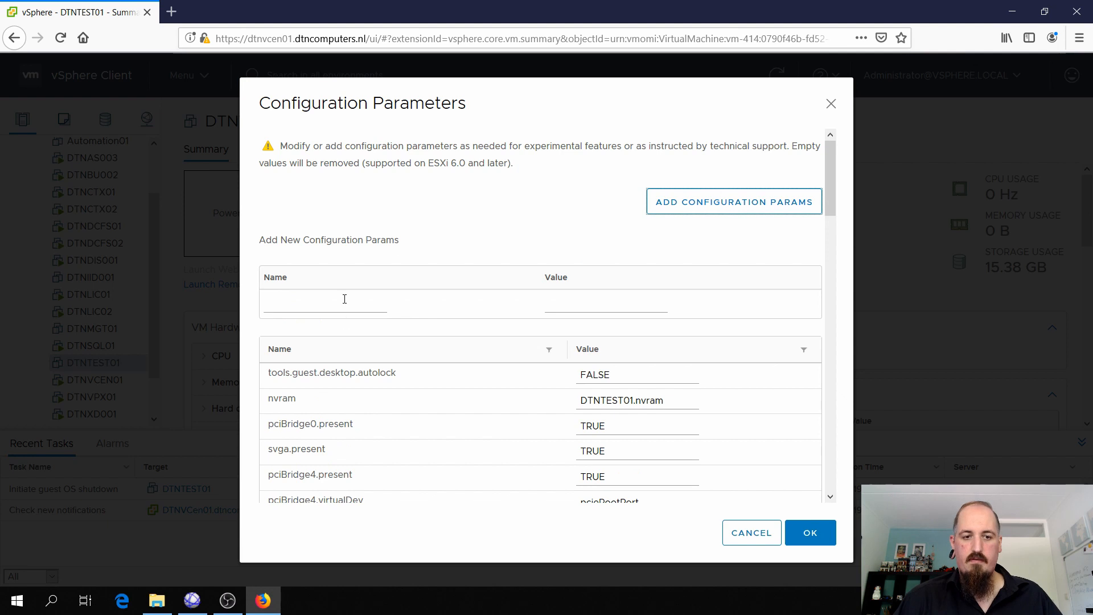
left_click(323, 304)
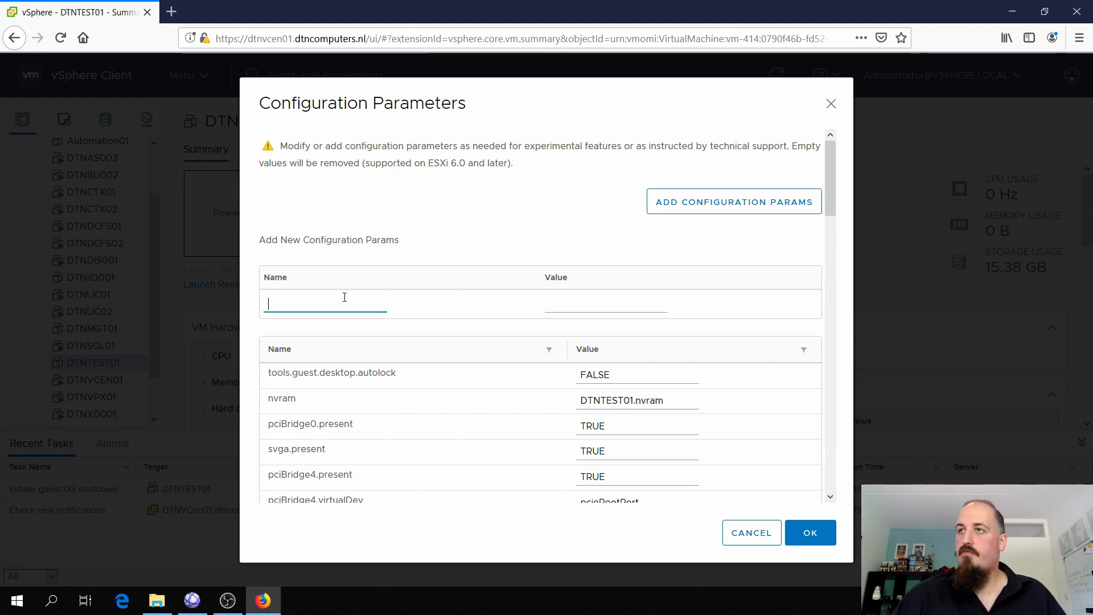
type("hyper")
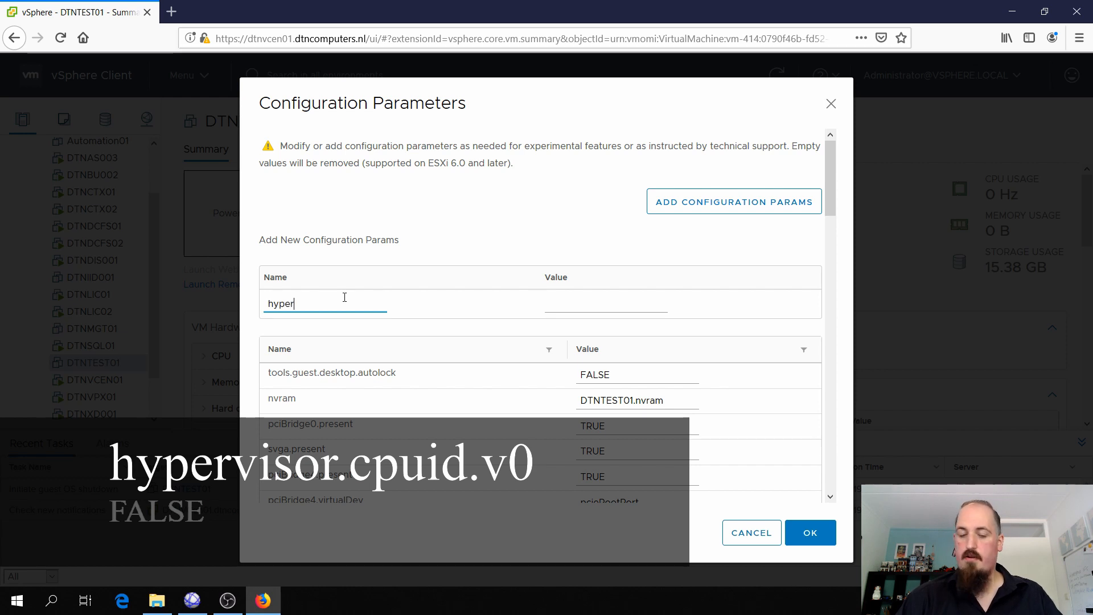
type("visor.cpu")
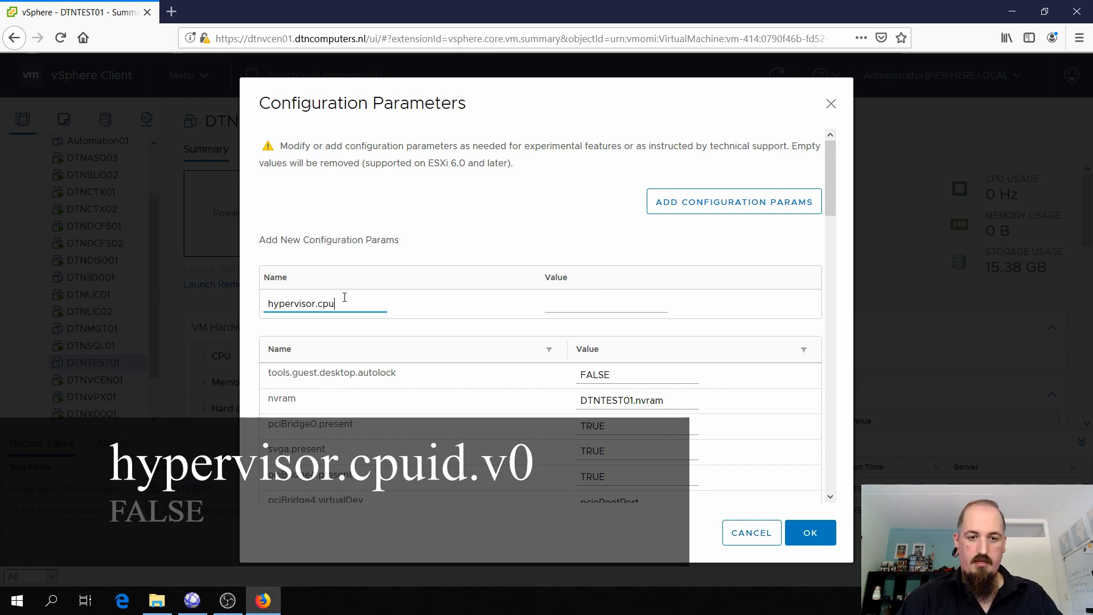
type("id")
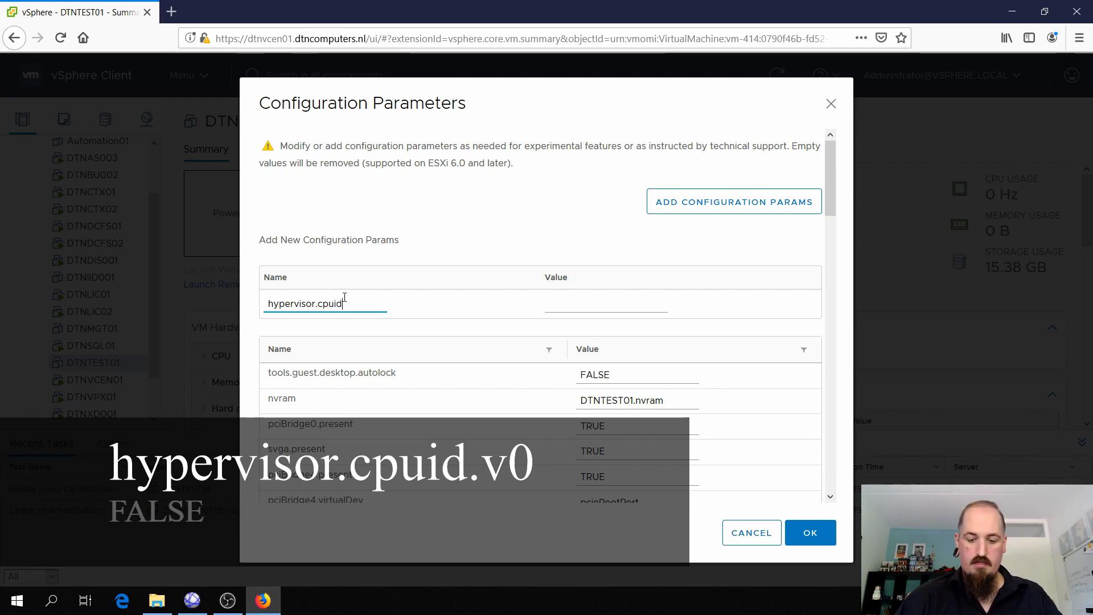
type(".v0")
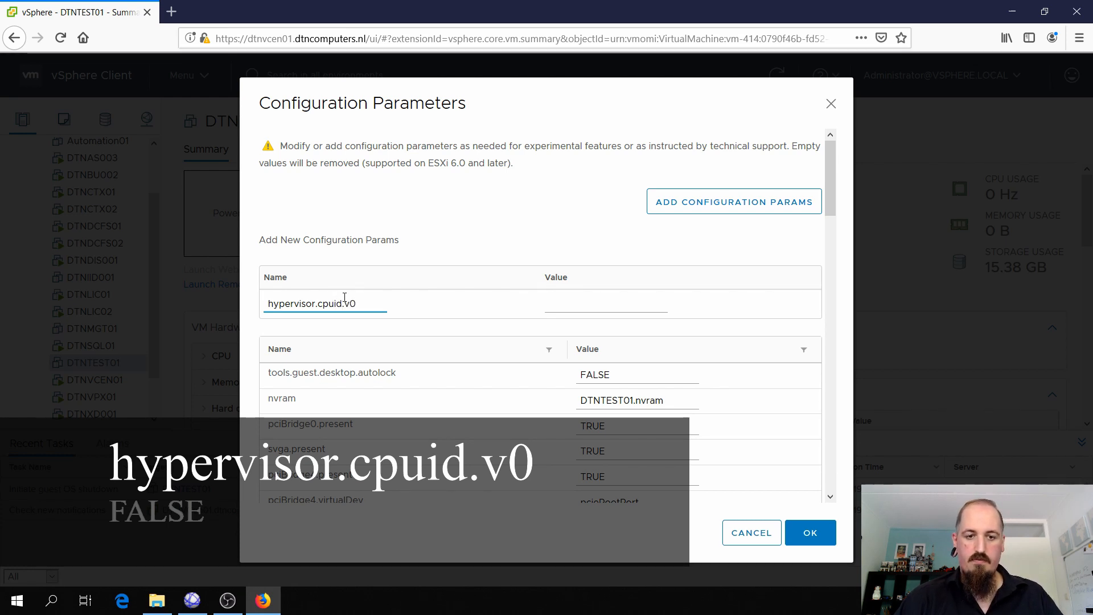
type("FALSE")
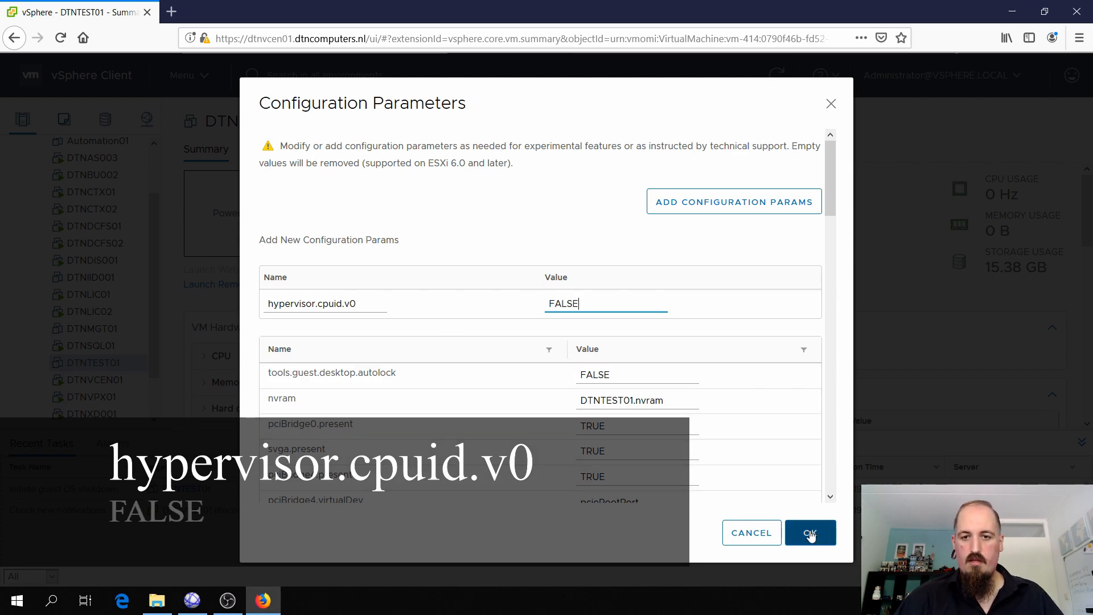
left_click(810, 531)
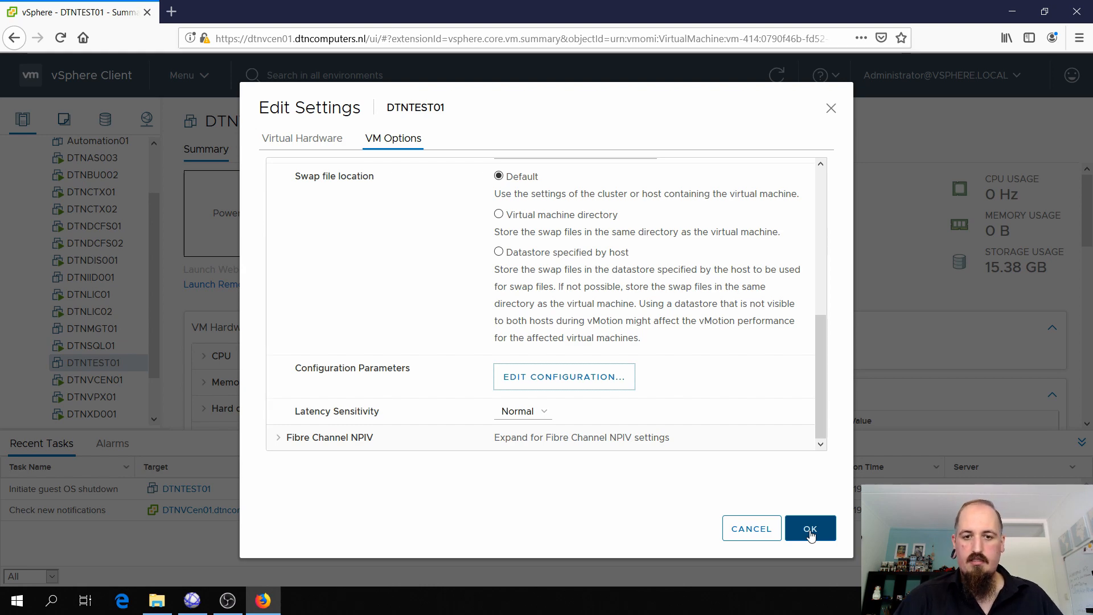
Step: Apply DTNTEST01's edited settings, power the VM on, and connect to its remote session
left_click(809, 528)
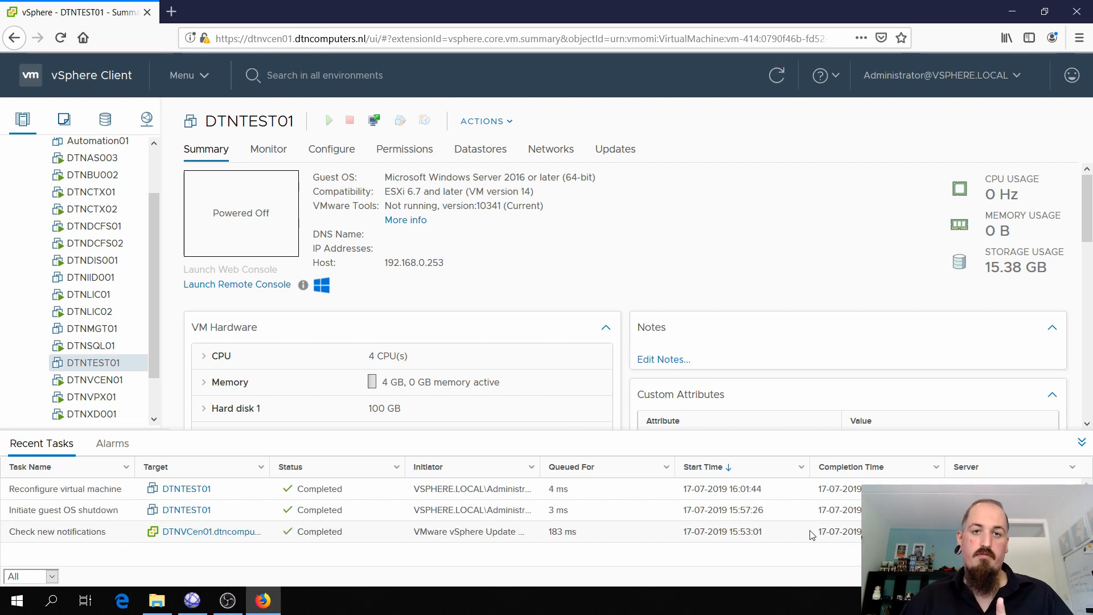
mouse_move(294, 408)
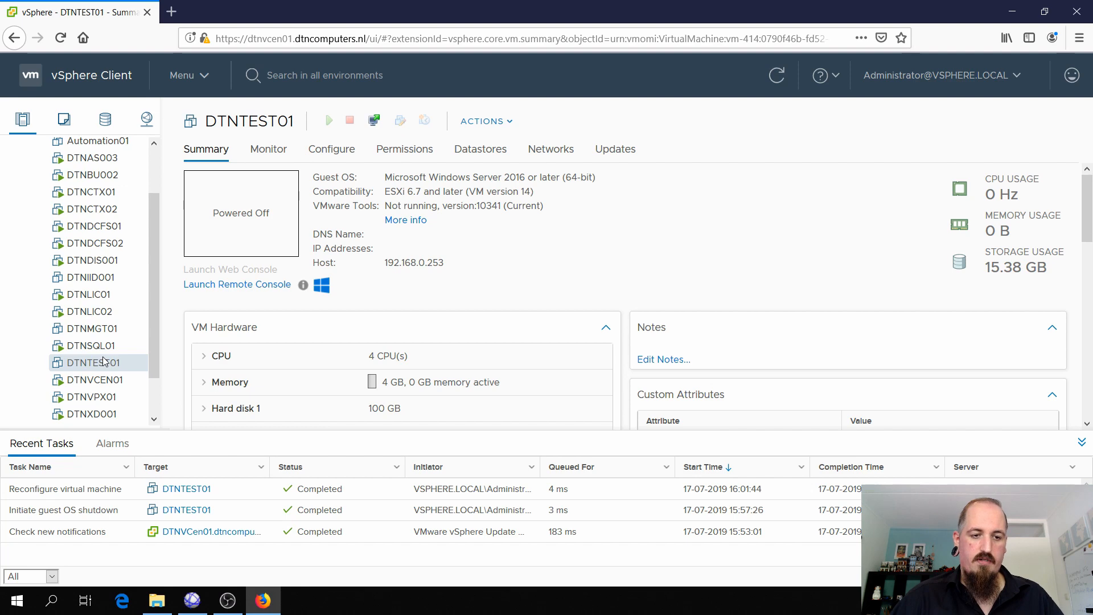
left_click(482, 120)
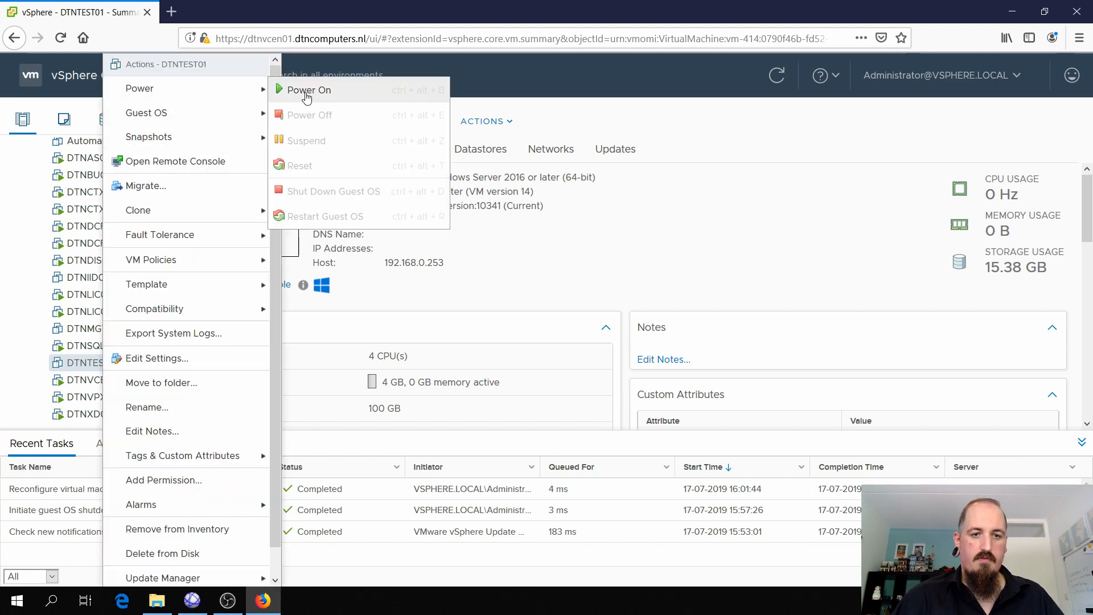
left_click(308, 89)
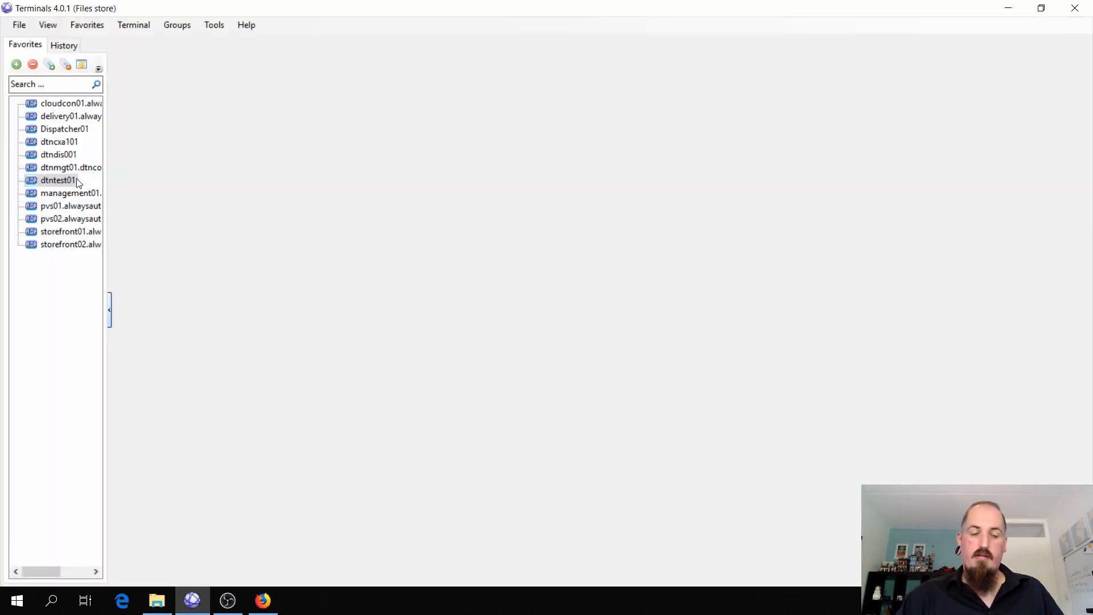
double_click(59, 180)
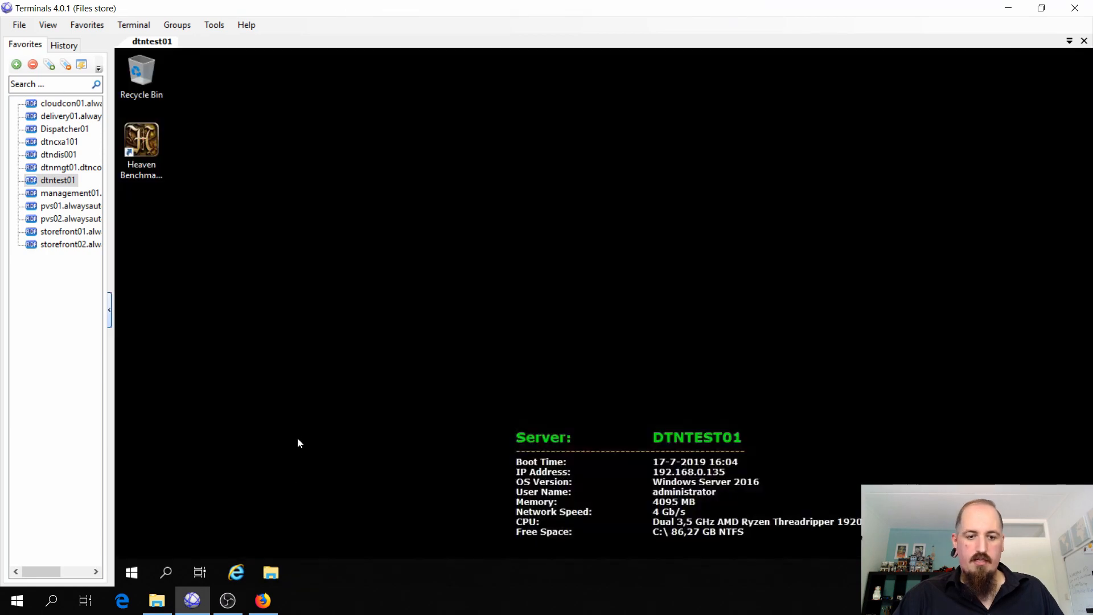
Step: Check the remote VM's Display adapters in Device Manager, showing Microsoft Basic Display Adapter
left_click(270, 572)
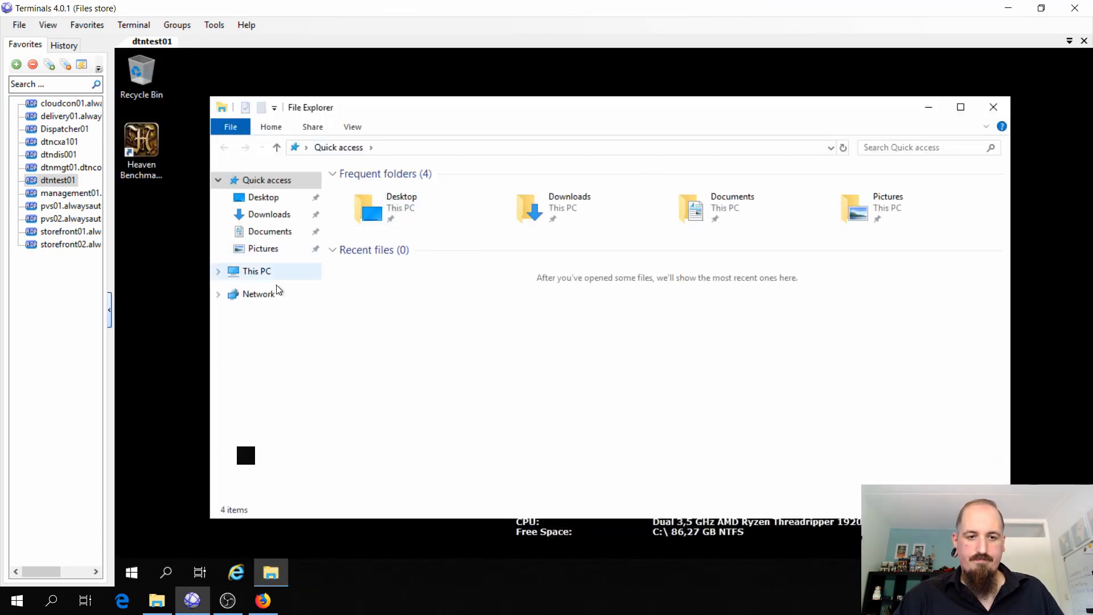
right_click(257, 271)
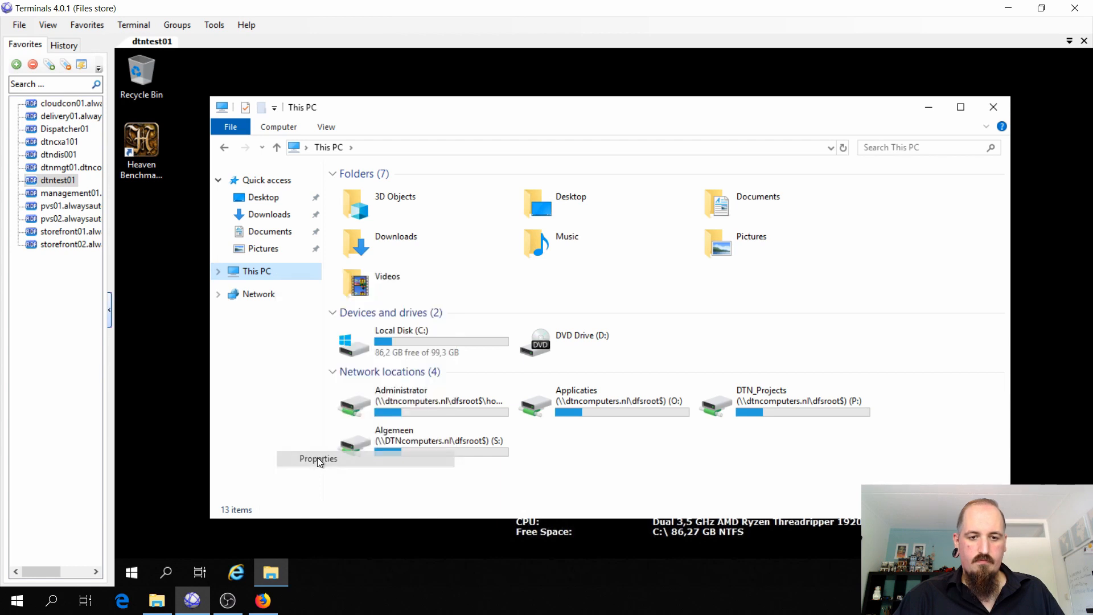
left_click(318, 459)
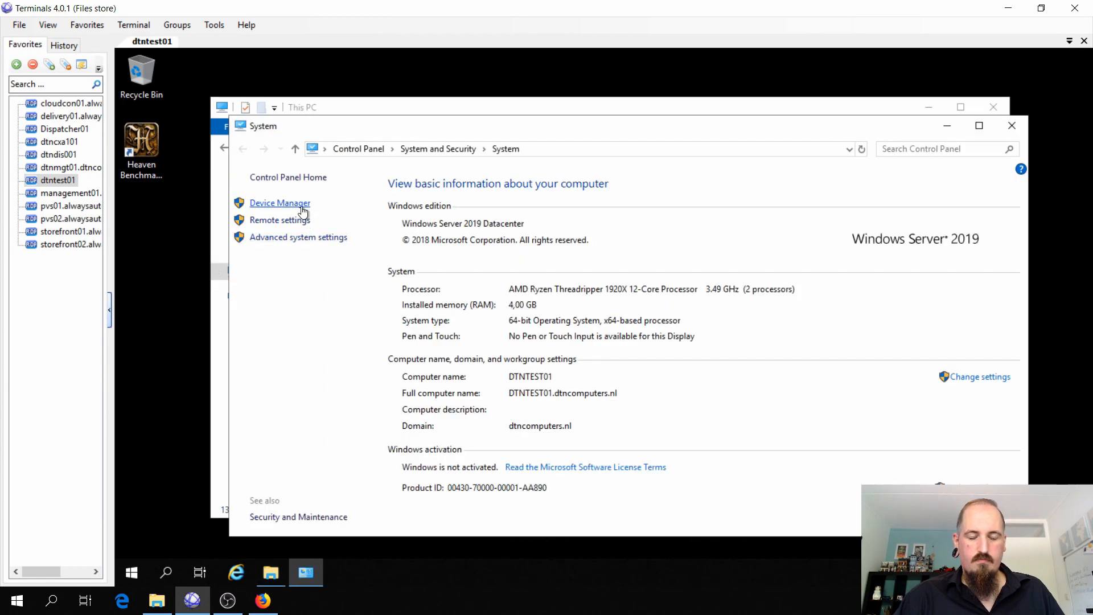
left_click(279, 203)
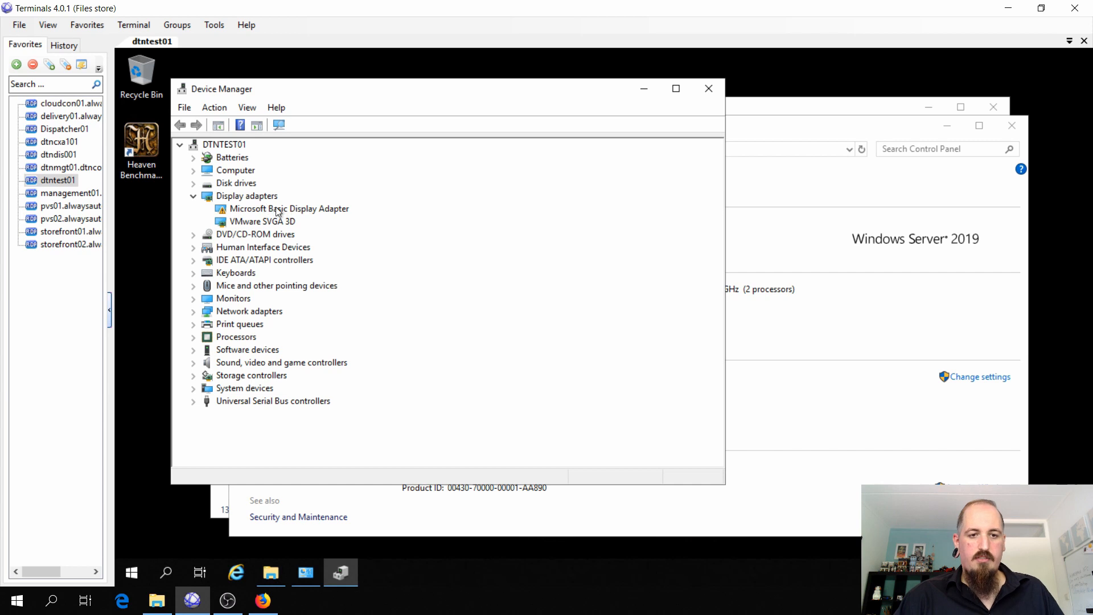
left_click(288, 209)
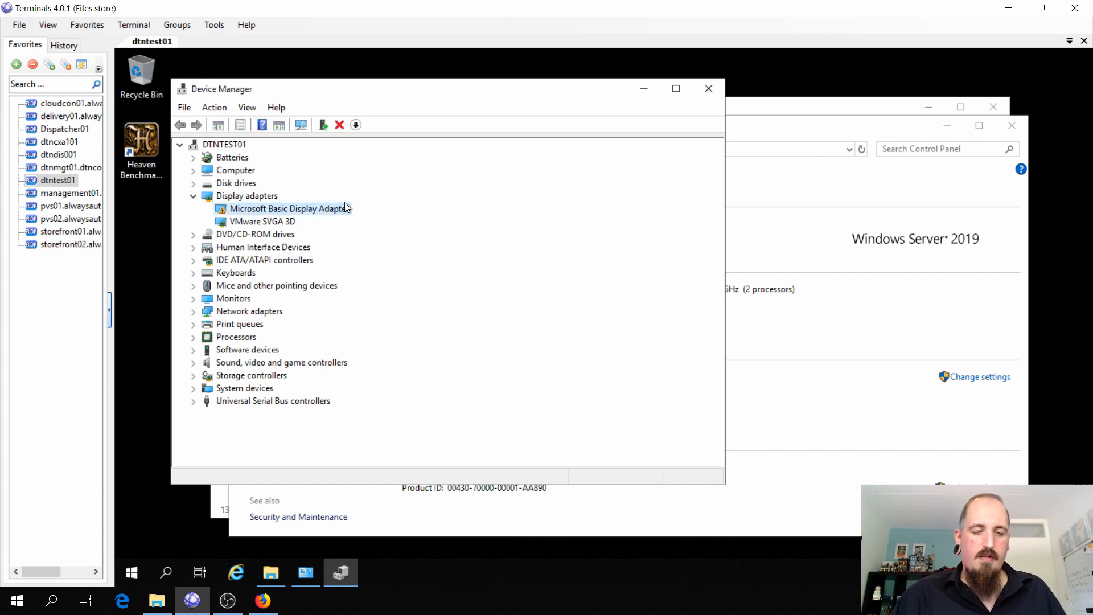
mouse_move(373, 218)
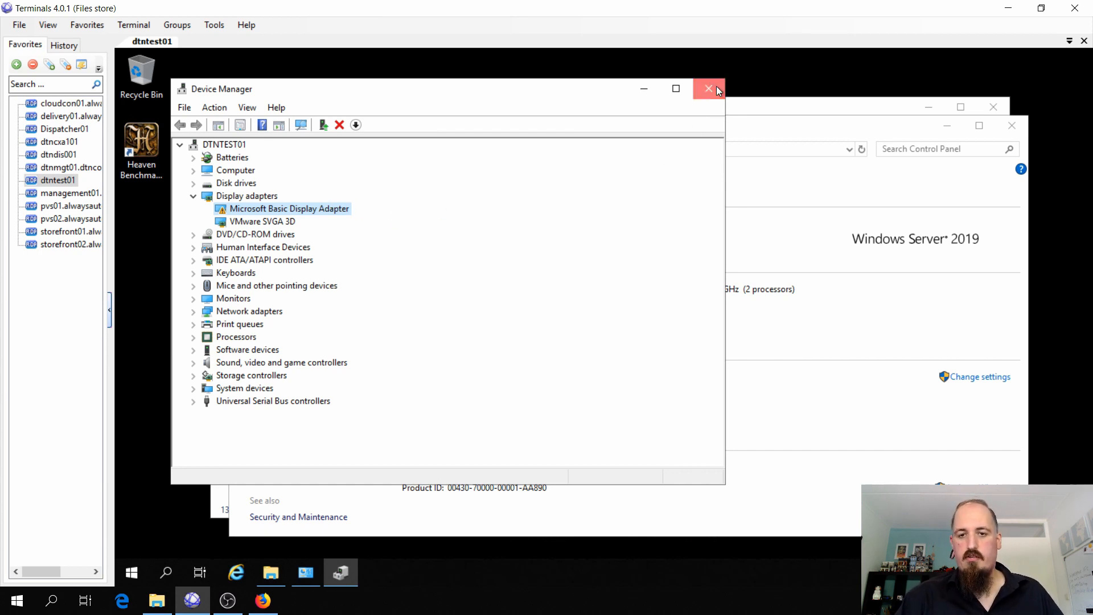
left_click(709, 90)
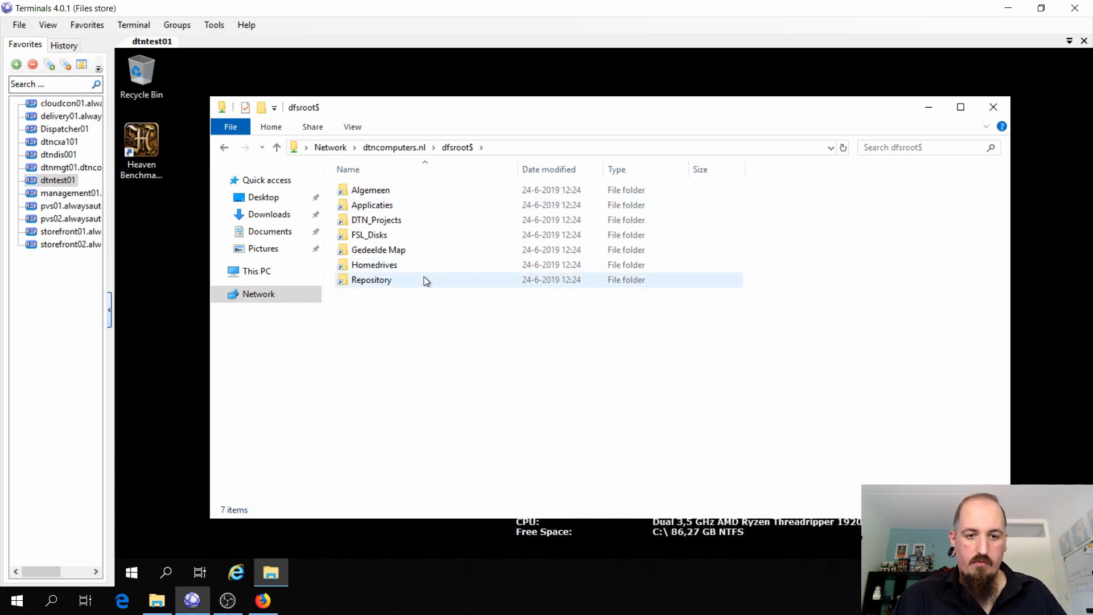
Step: Launch the NVIDIA 430.86 installer from Repository and extract it to the default path
double_click(371, 280)
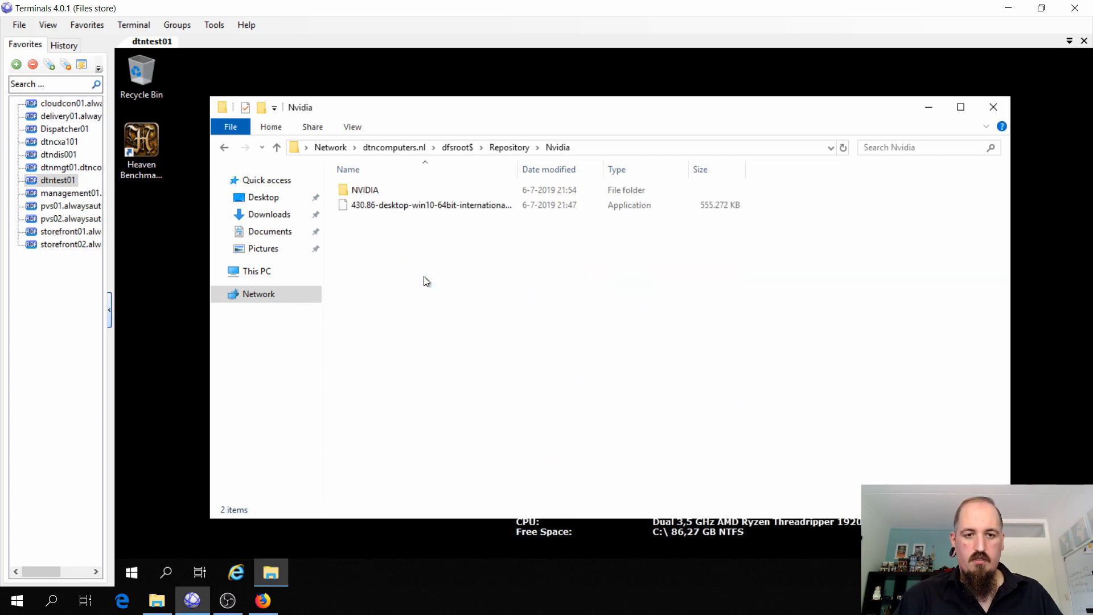
double_click(430, 204)
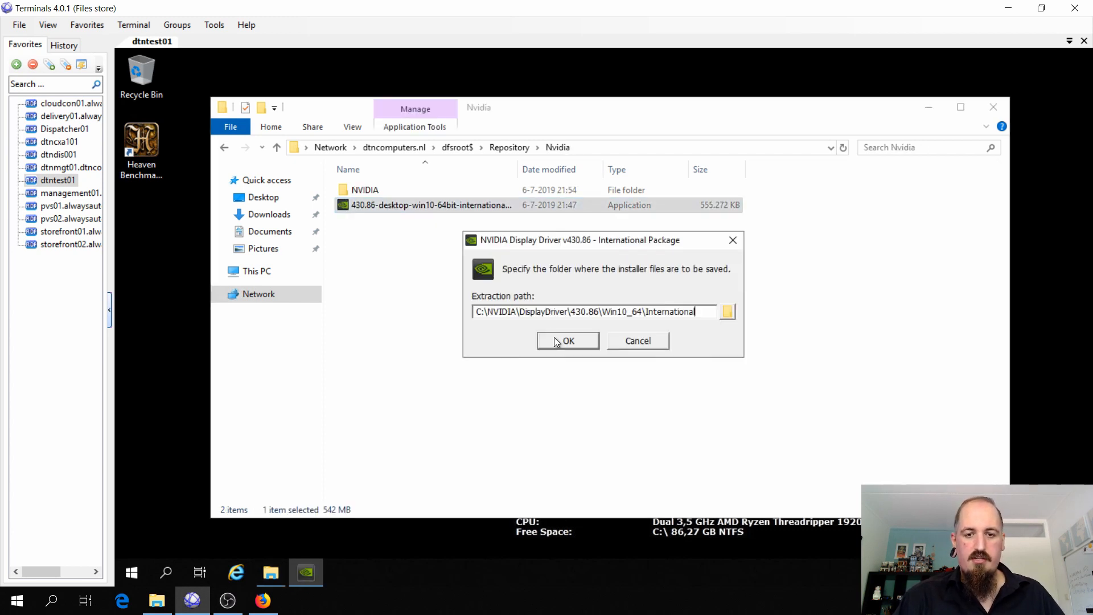
left_click(568, 341)
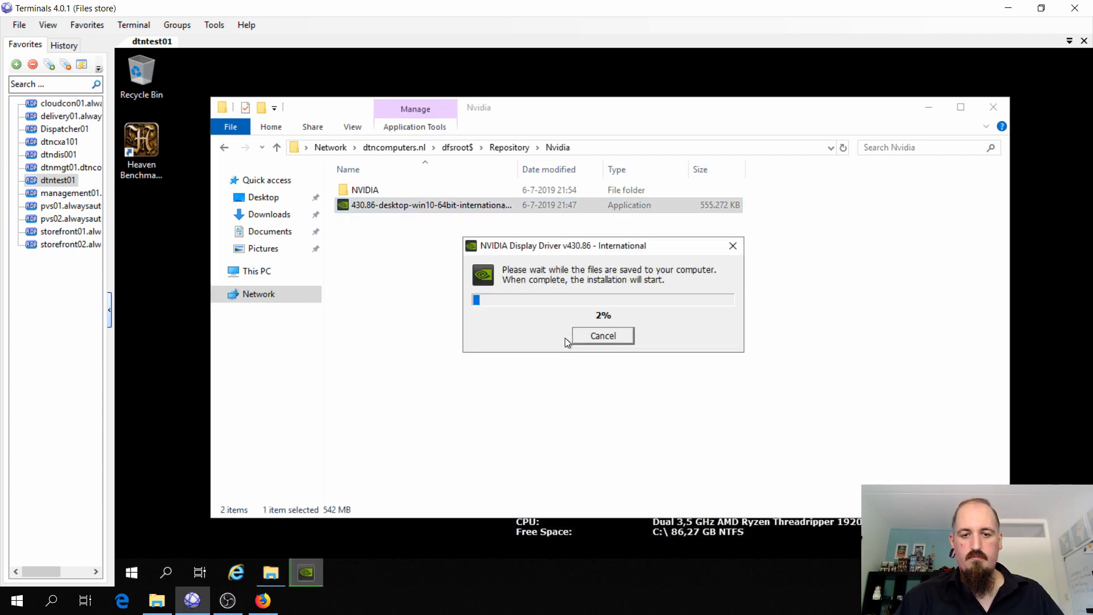
mouse_move(537, 328)
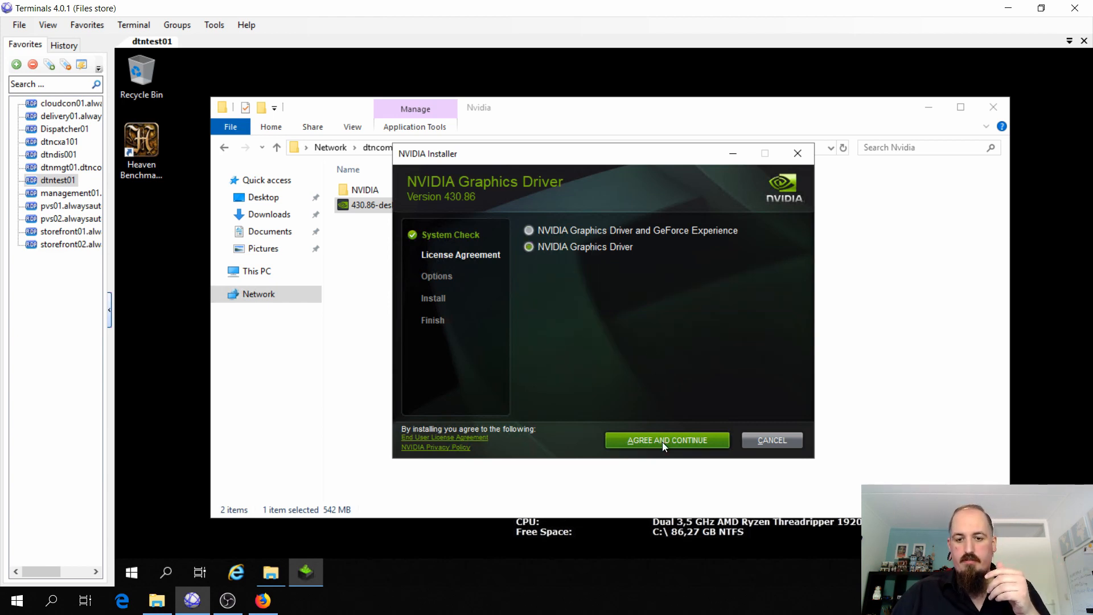
Step: Accept the NVIDIA license, run the Express install, and restart the VM
left_click(666, 440)
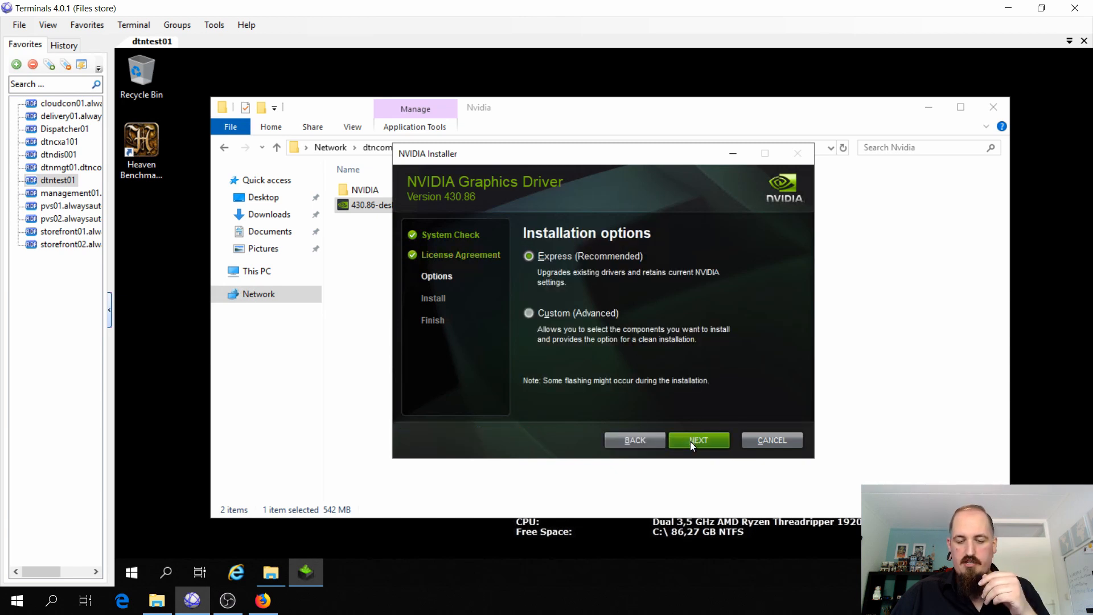
left_click(698, 440)
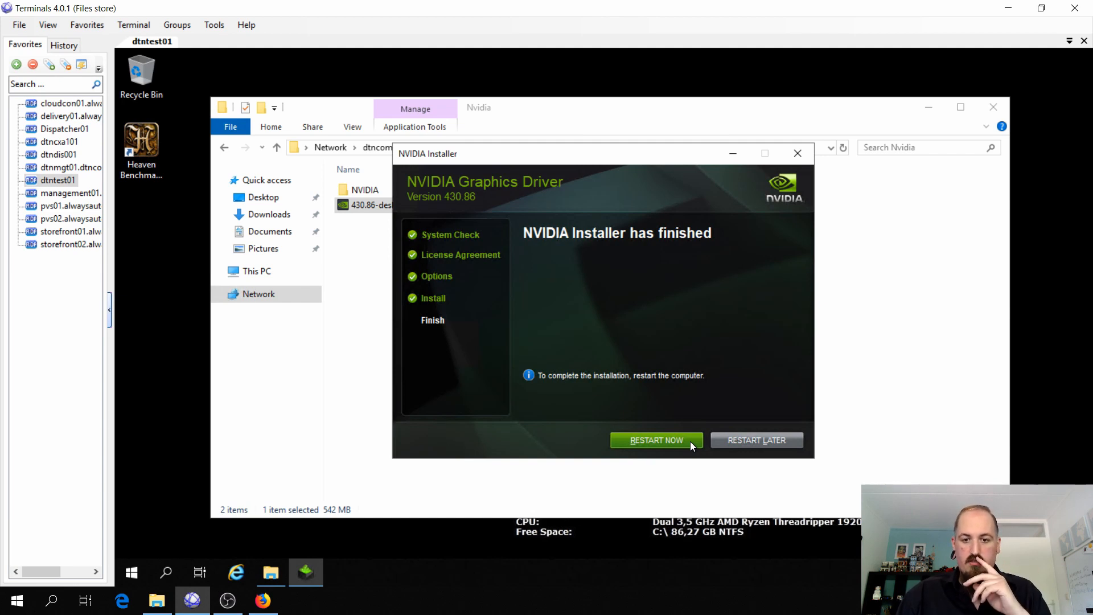
left_click(655, 440)
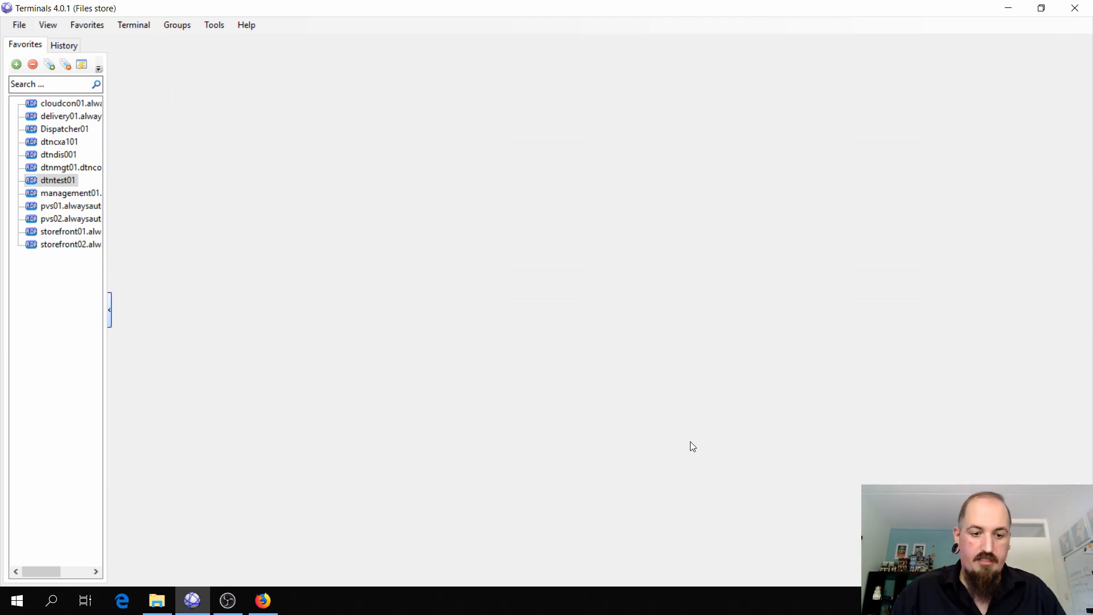
Step: Reconnect to dtntest01 and open NVIDIA Control Panel, showing driver 430.86 on the GT 710
double_click(58, 180)
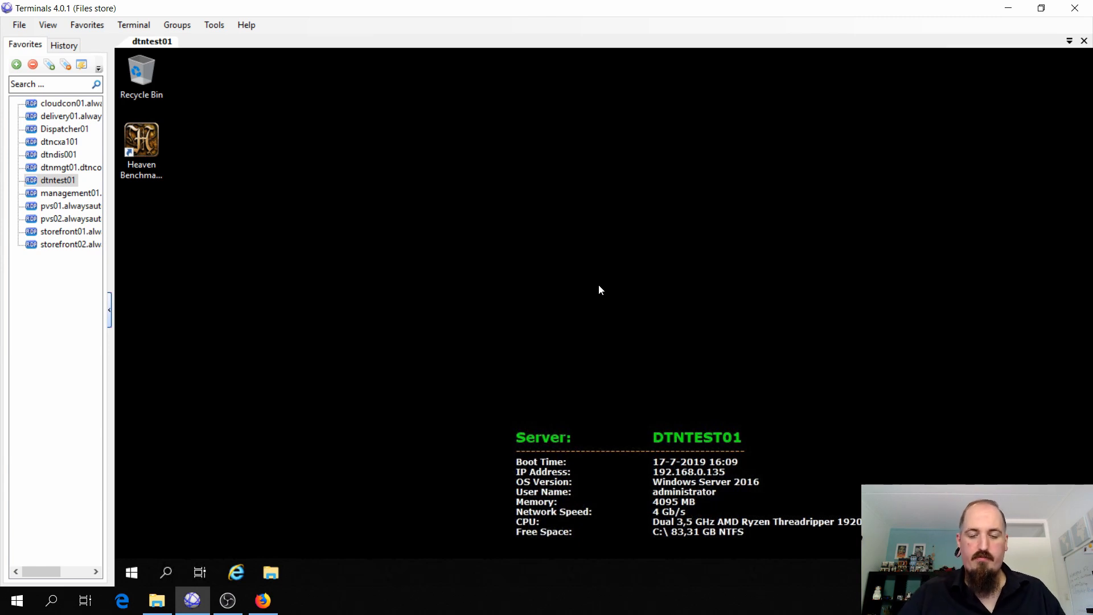
right_click(600, 290)
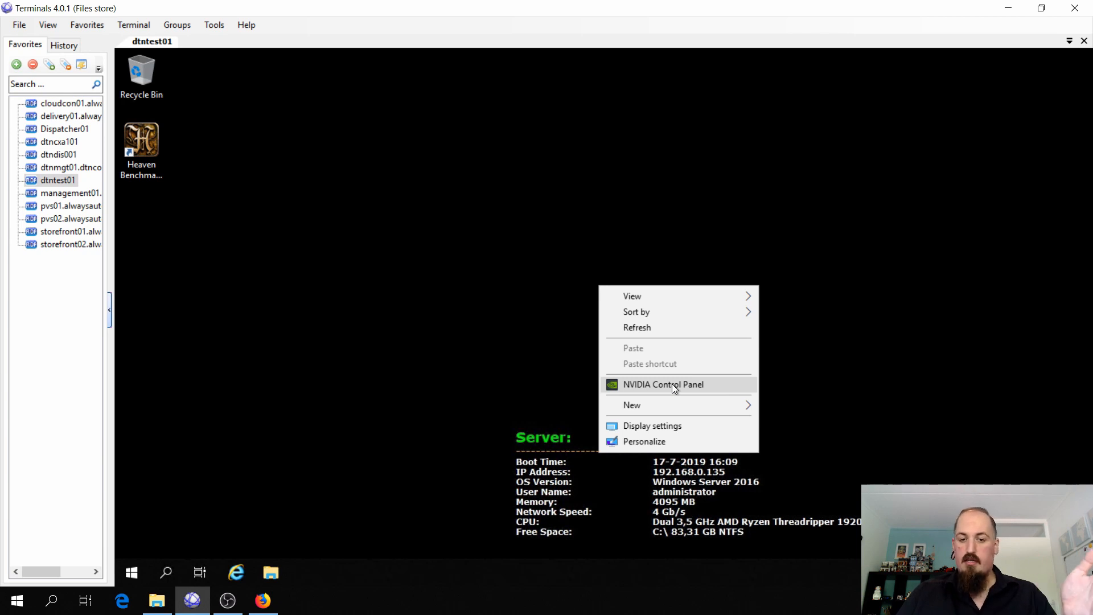
left_click(661, 384)
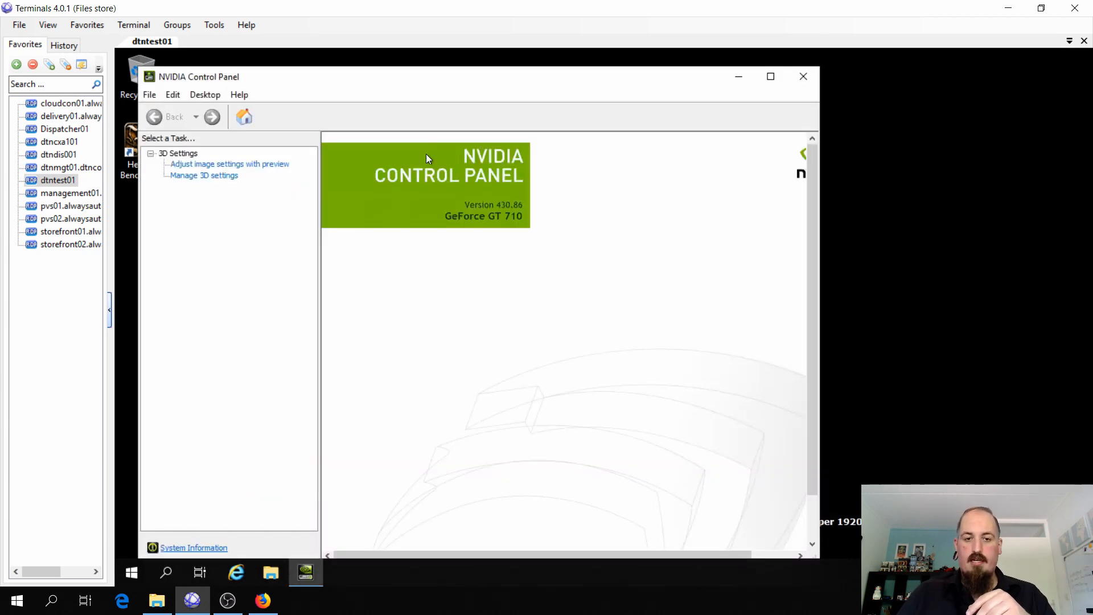
mouse_move(829, 99)
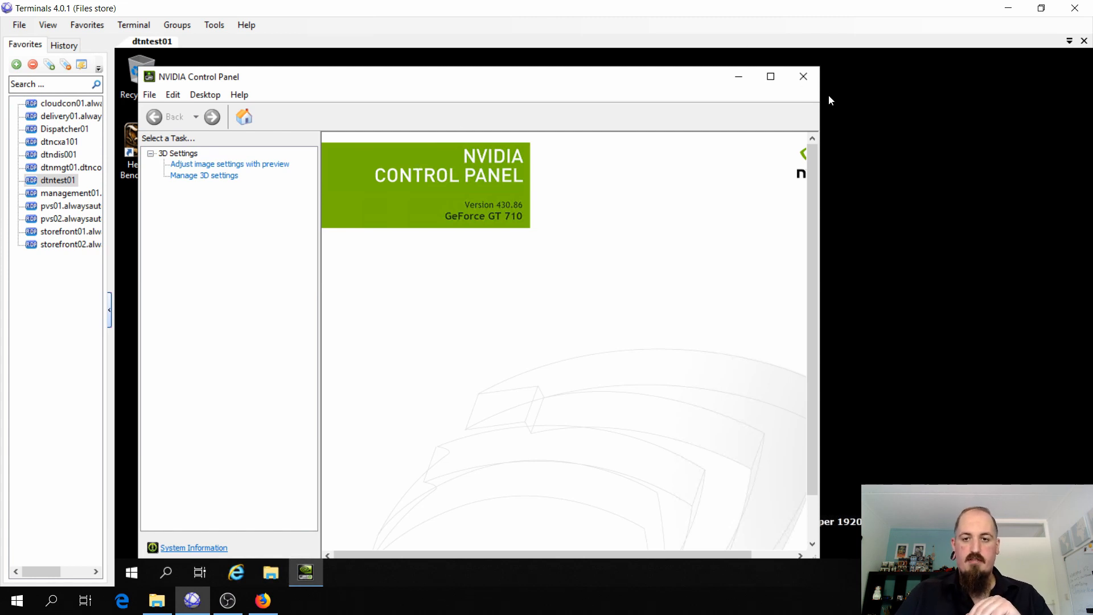
left_click(802, 75)
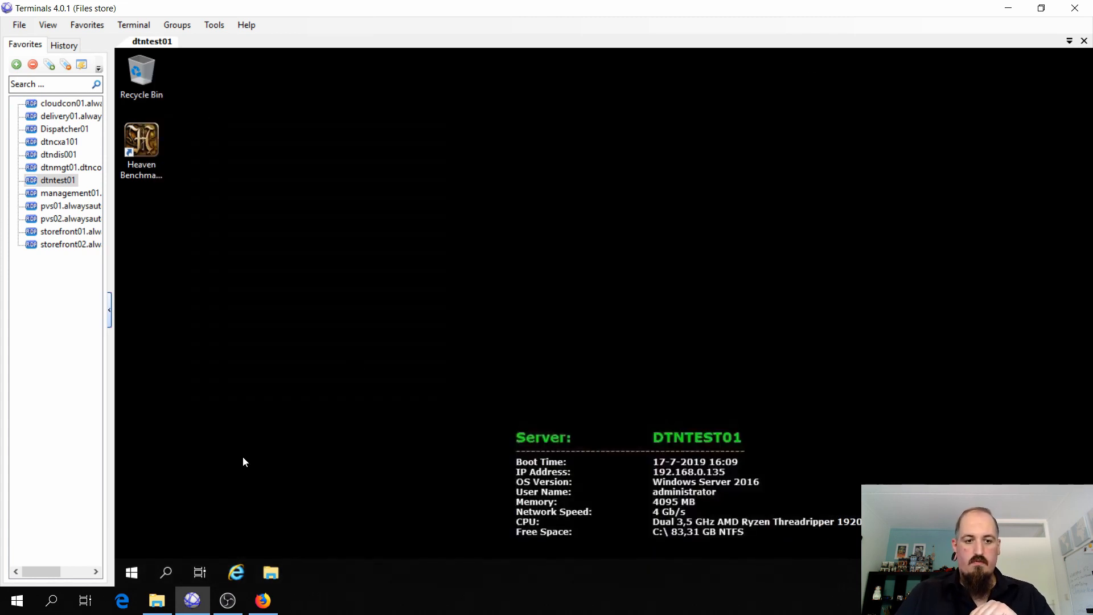
mouse_move(283, 566)
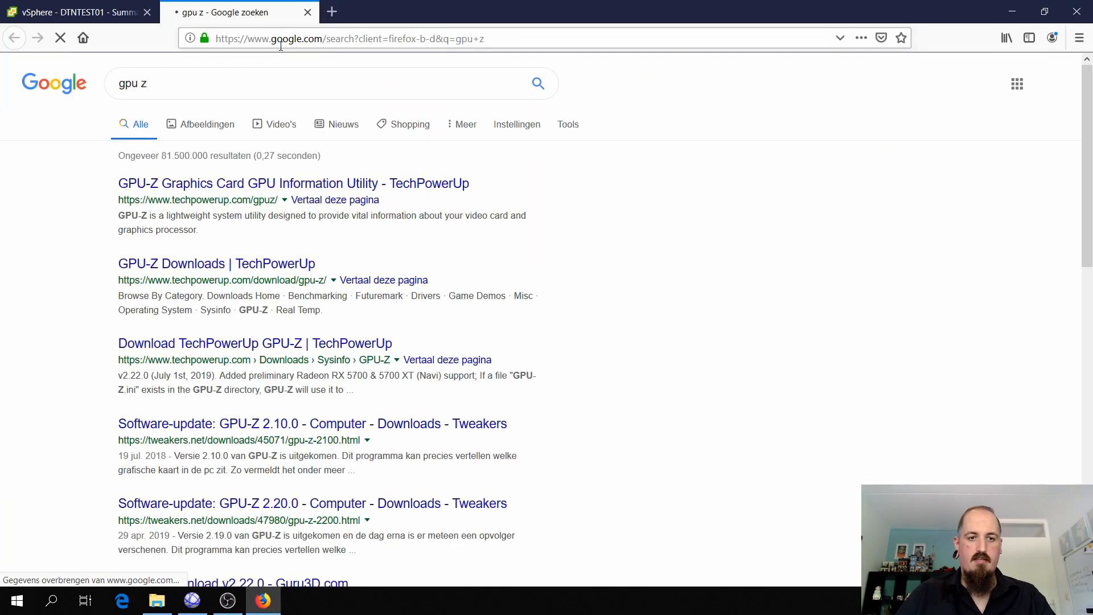
Step: Download GPU-Z 2.22.0 Standard Version from TechPowerUp, then return to the dtntest01 session
left_click(293, 183)
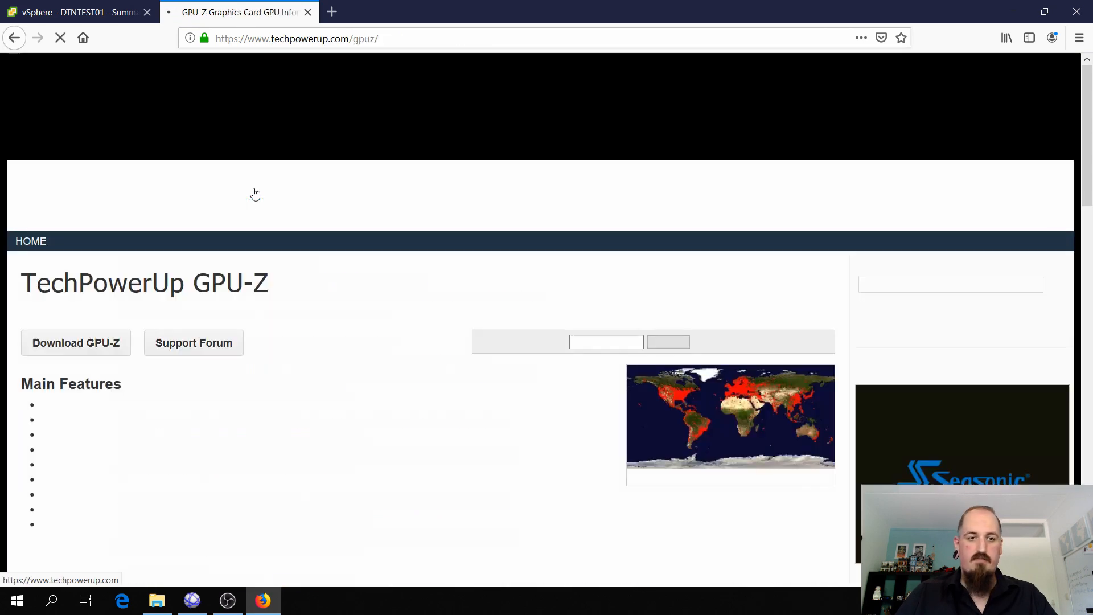
left_click(76, 342)
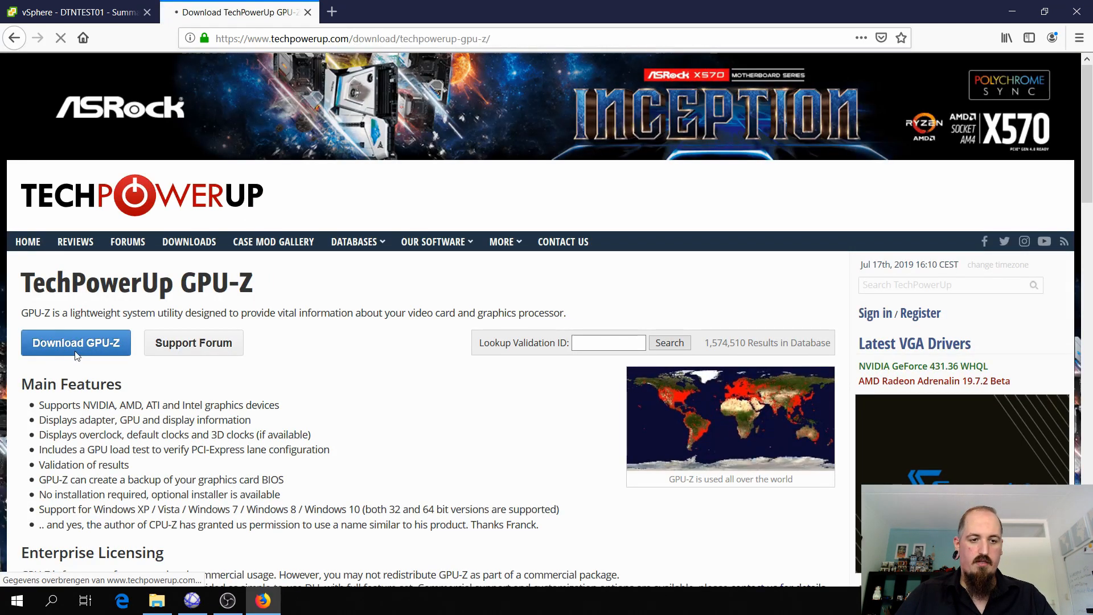
left_click(76, 342)
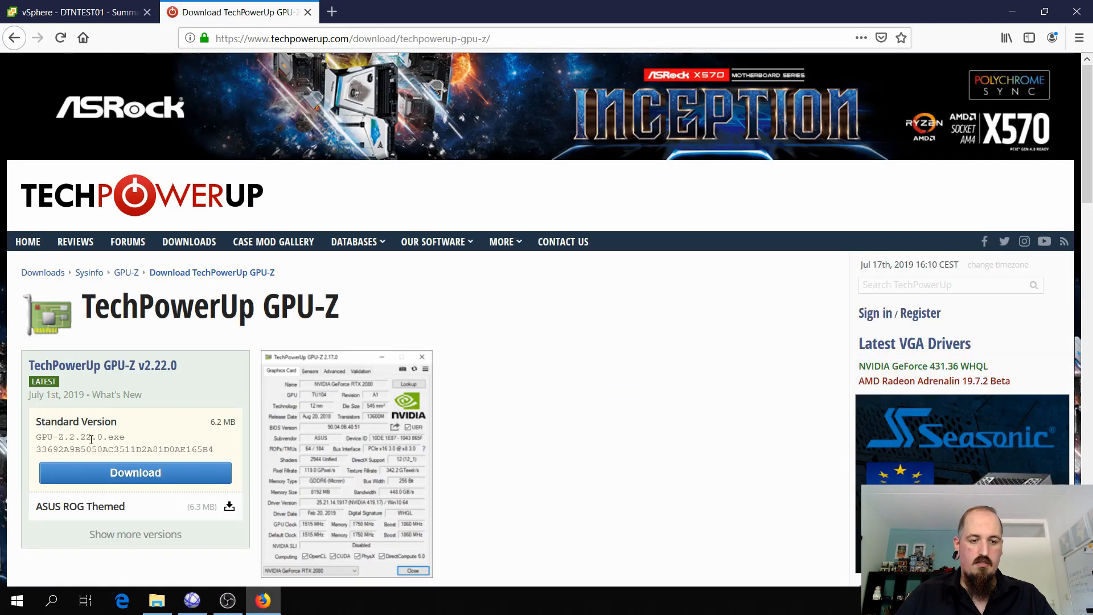
left_click(136, 472)
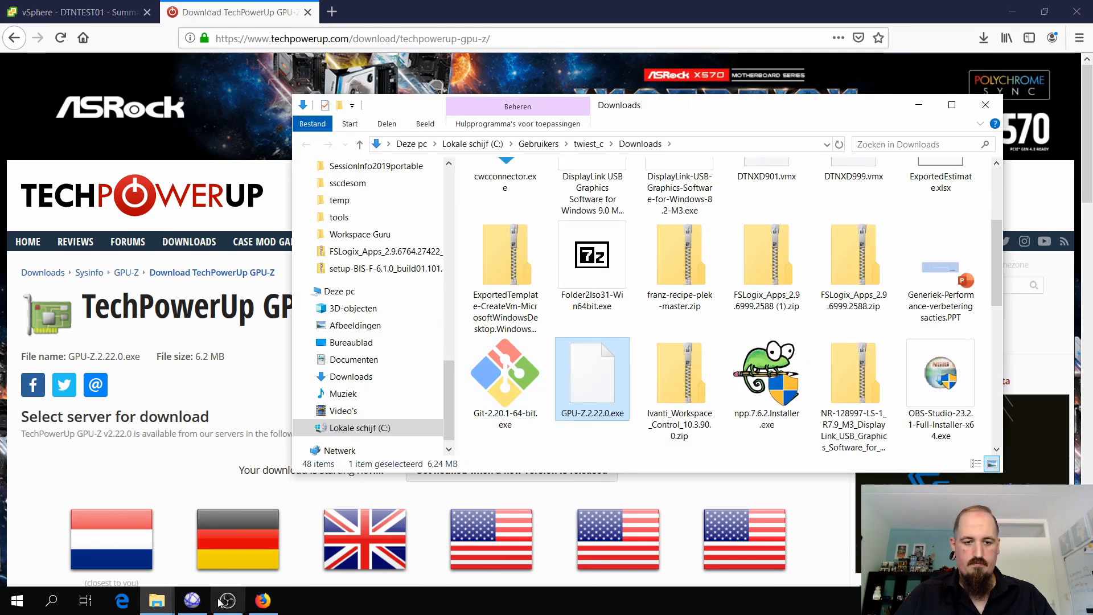
left_click(192, 599)
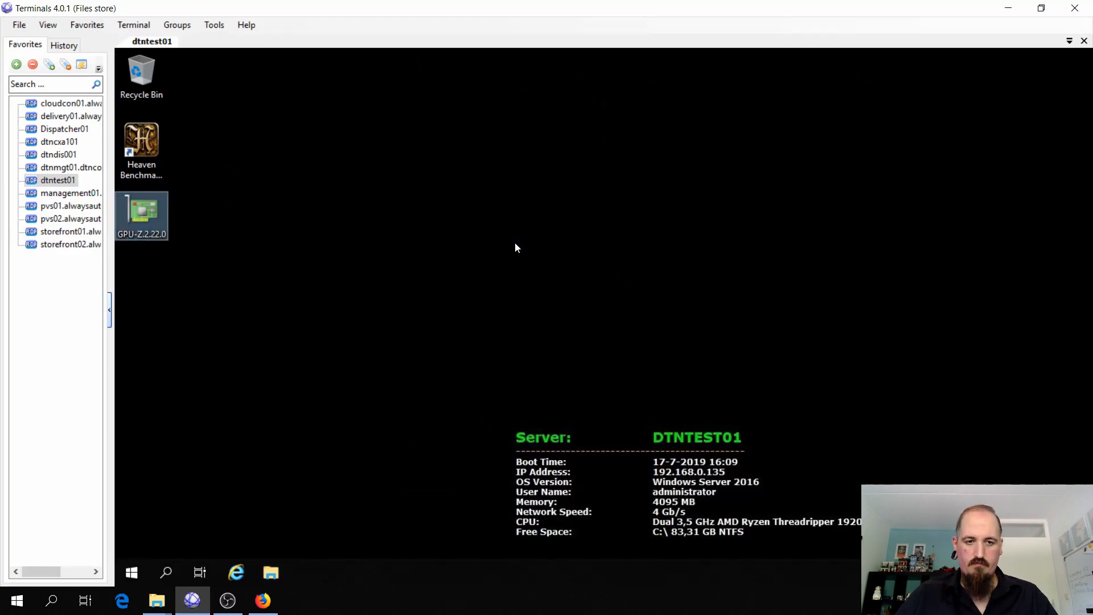
Step: Install GPU-Z 2.22.0 with a desktop shortcut
double_click(142, 215)
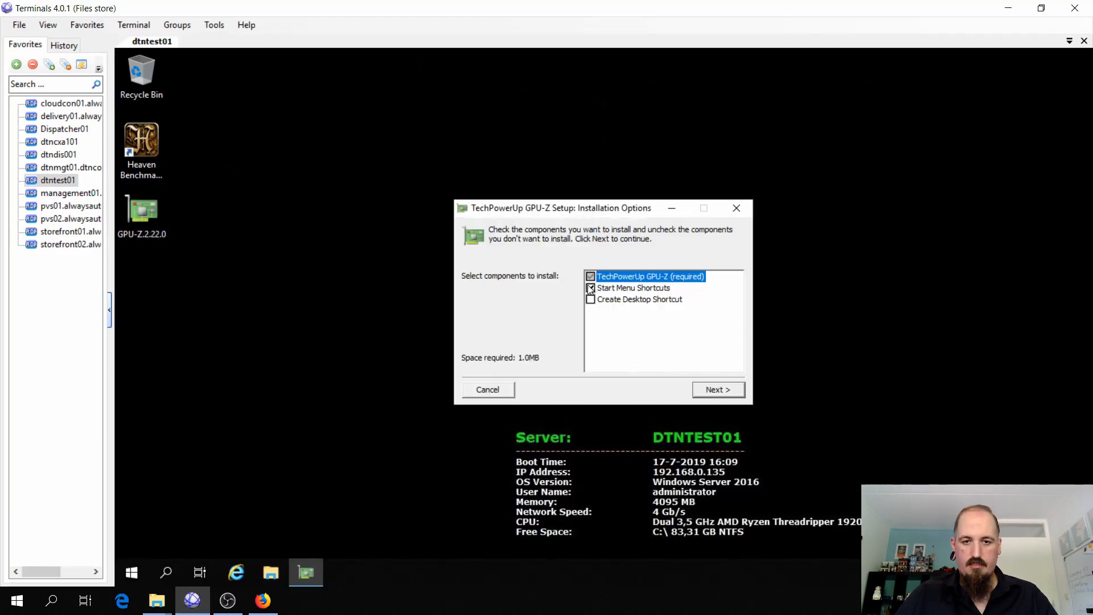
left_click(591, 298)
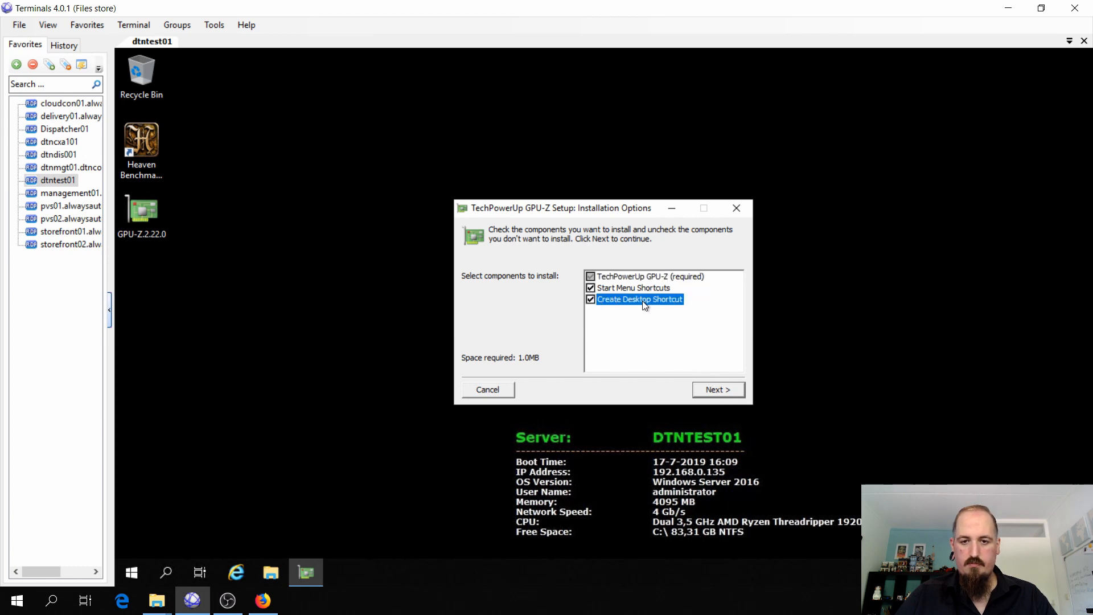
left_click(718, 389)
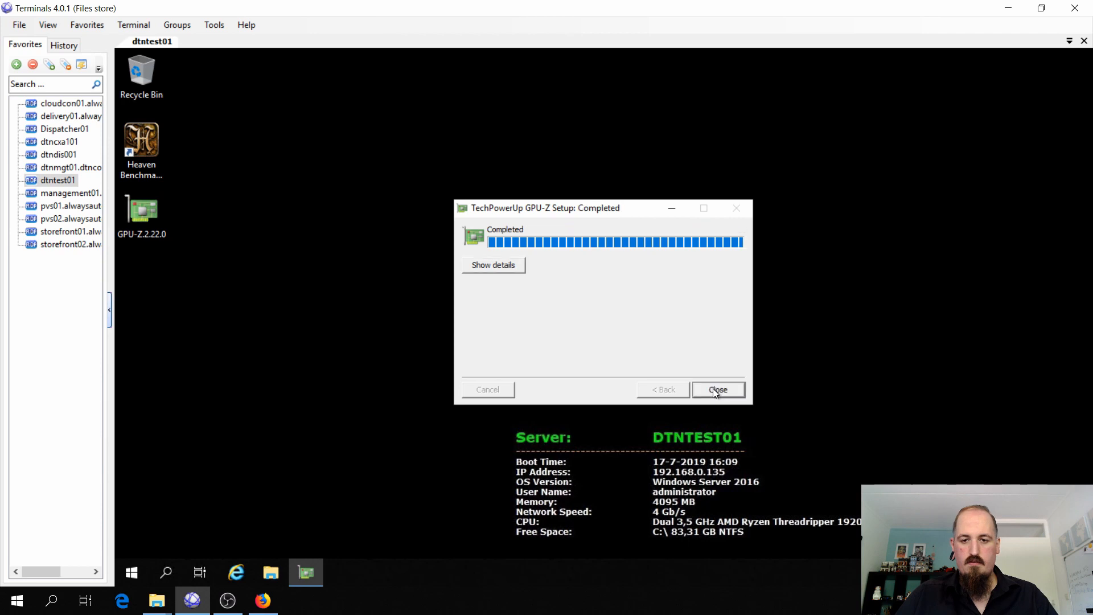
left_click(717, 389)
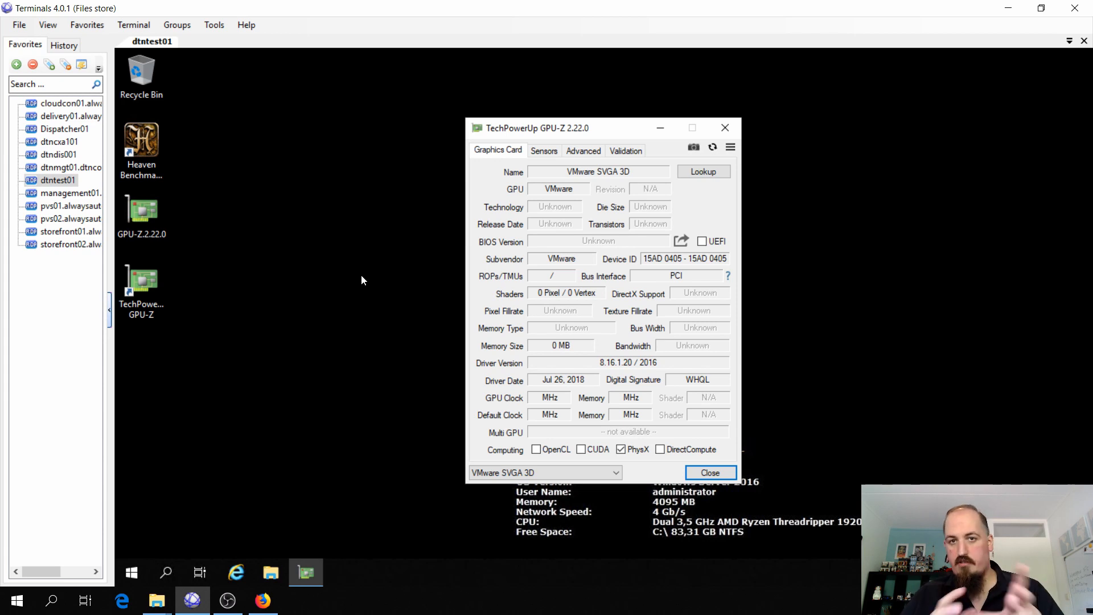
Step: Select the NVIDIA GeForce GT 710 in GPU-Z and view its Sensors readings
left_click(543, 472)
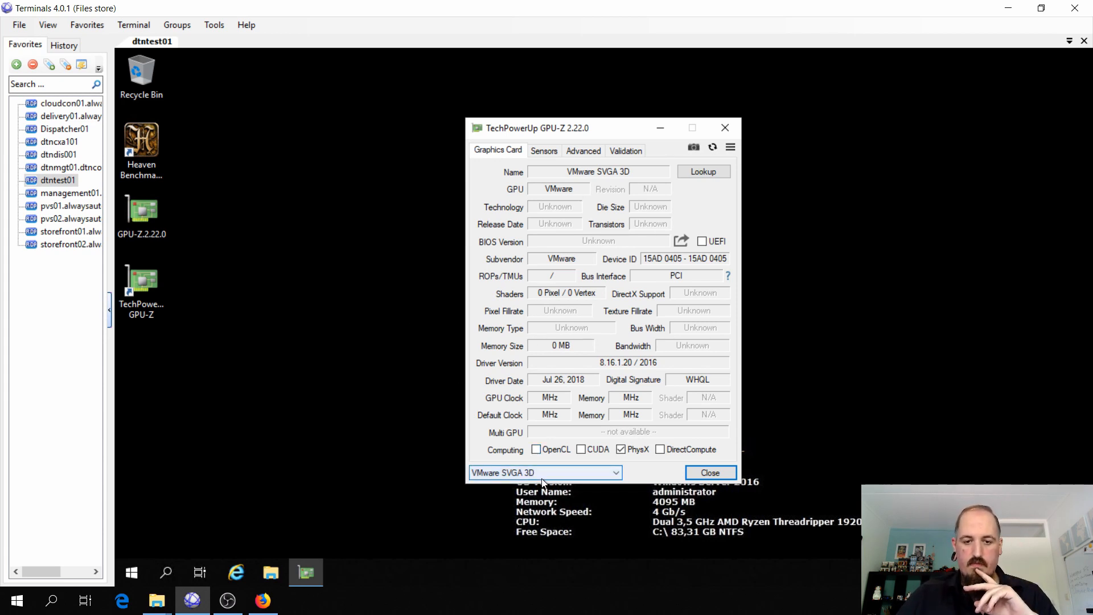
left_click(544, 472)
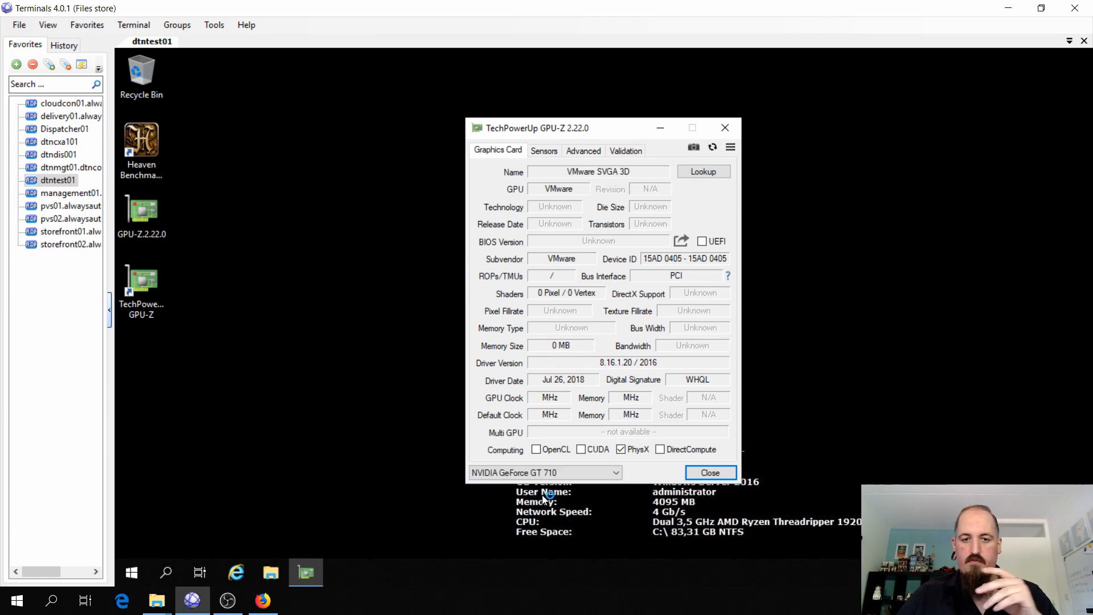
left_click(544, 472)
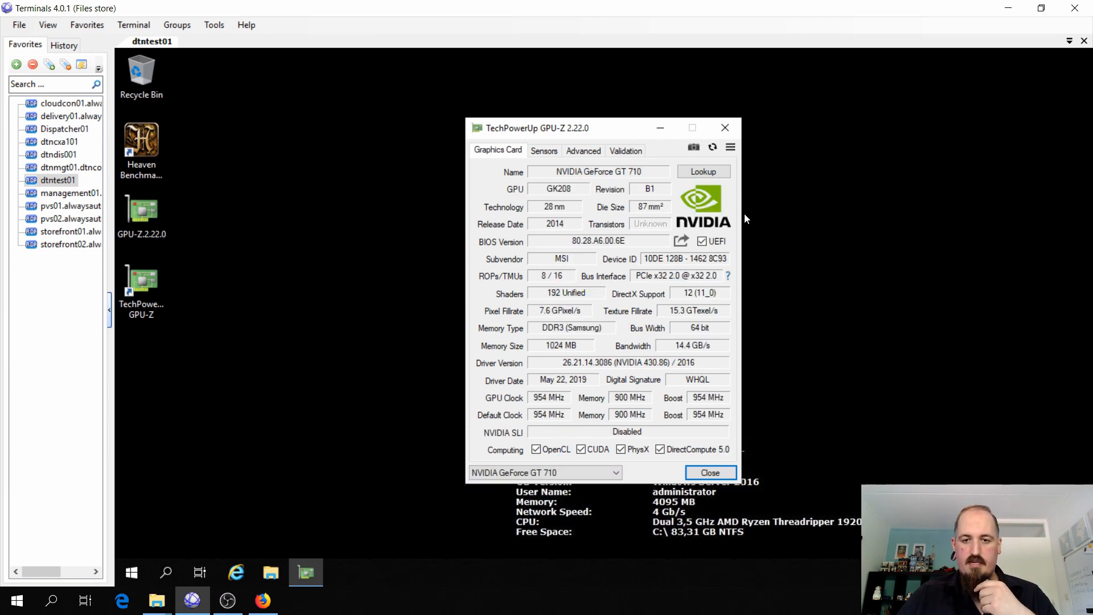
mouse_move(544, 199)
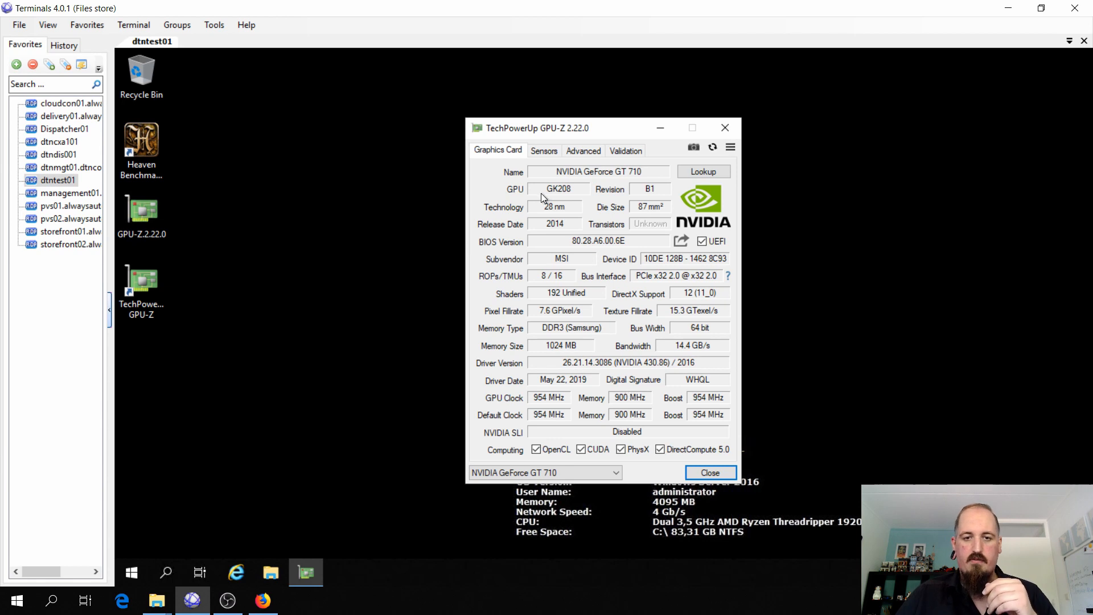
left_click(543, 150)
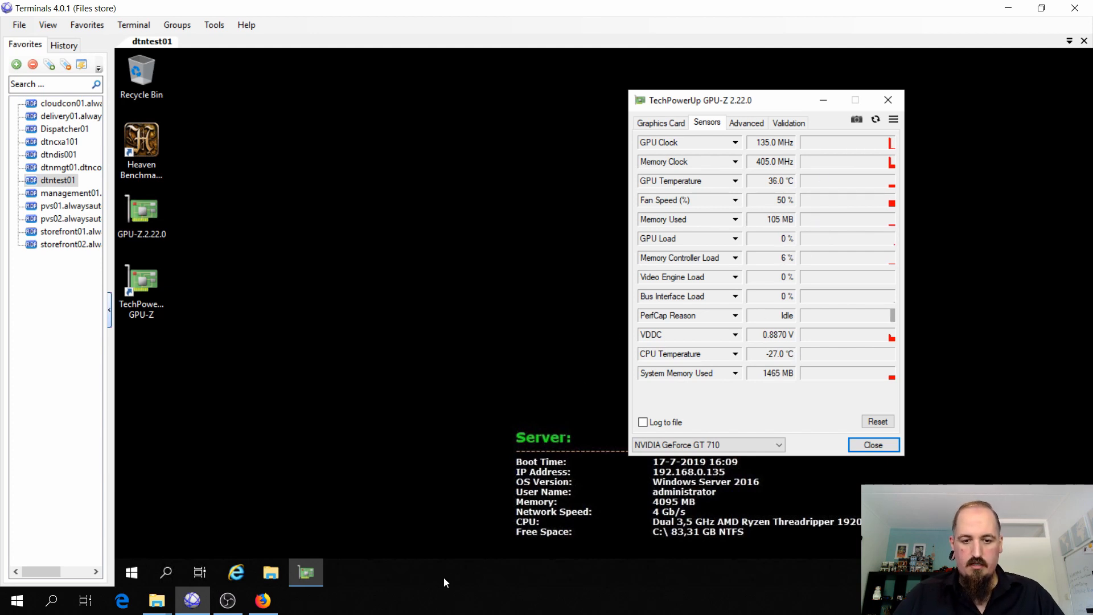
Step: Show Task Manager's detailed Performance tab, where the GeForce GT 710 appears as GPU 0
right_click(447, 581)
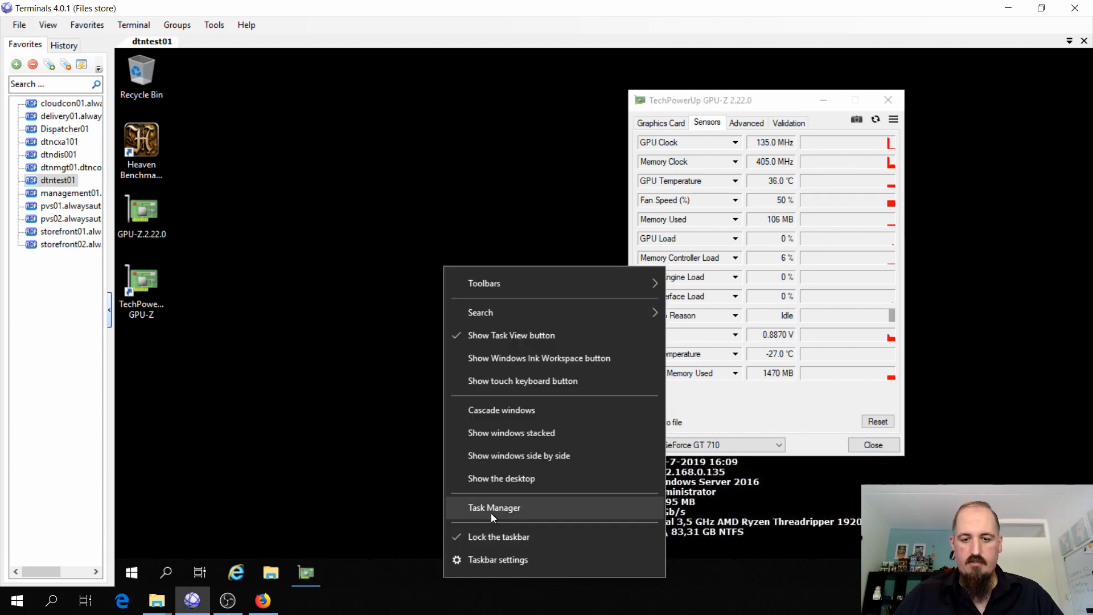
left_click(493, 507)
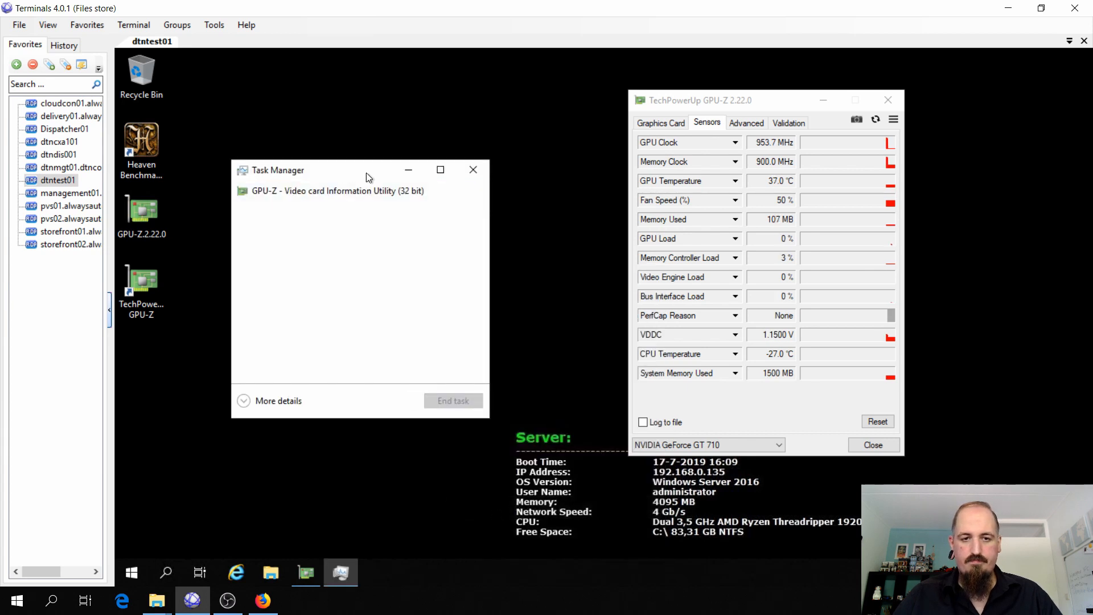
left_click(277, 400)
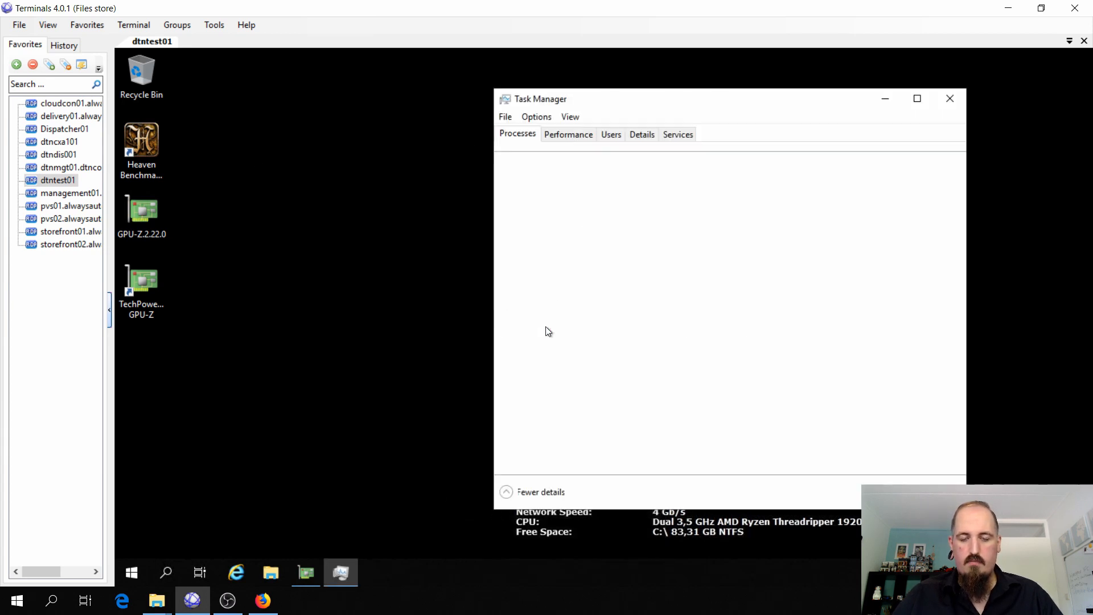
left_click(568, 133)
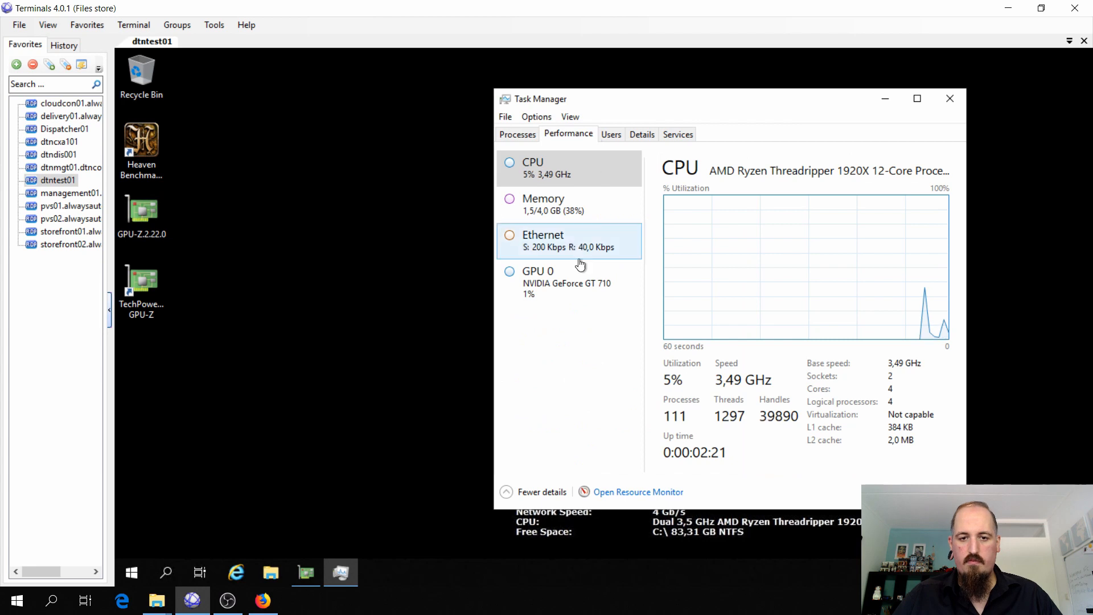
left_click(565, 283)
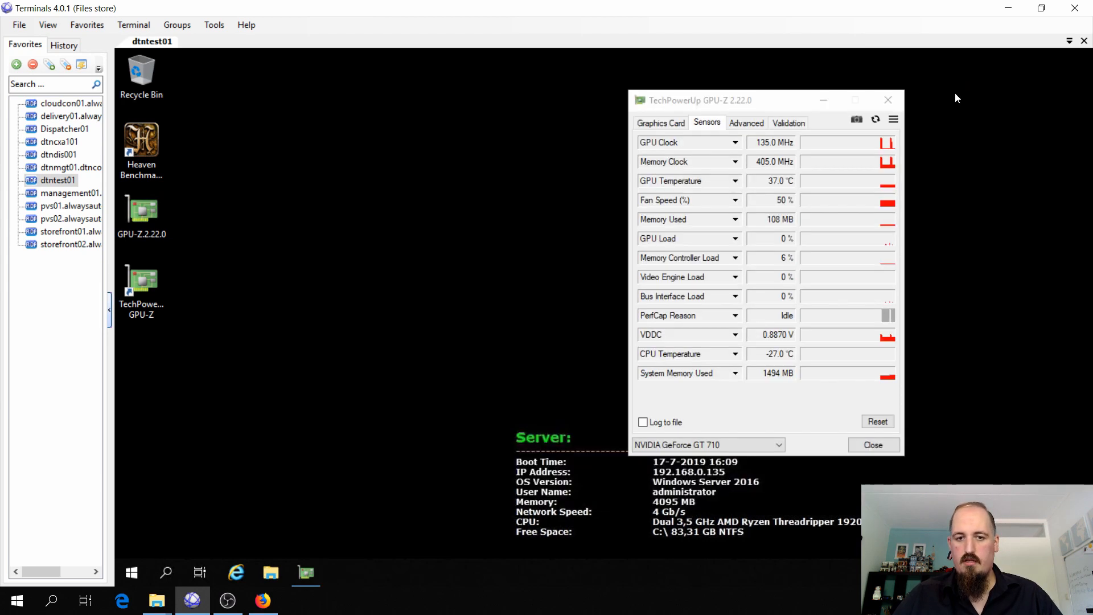
mouse_move(466, 255)
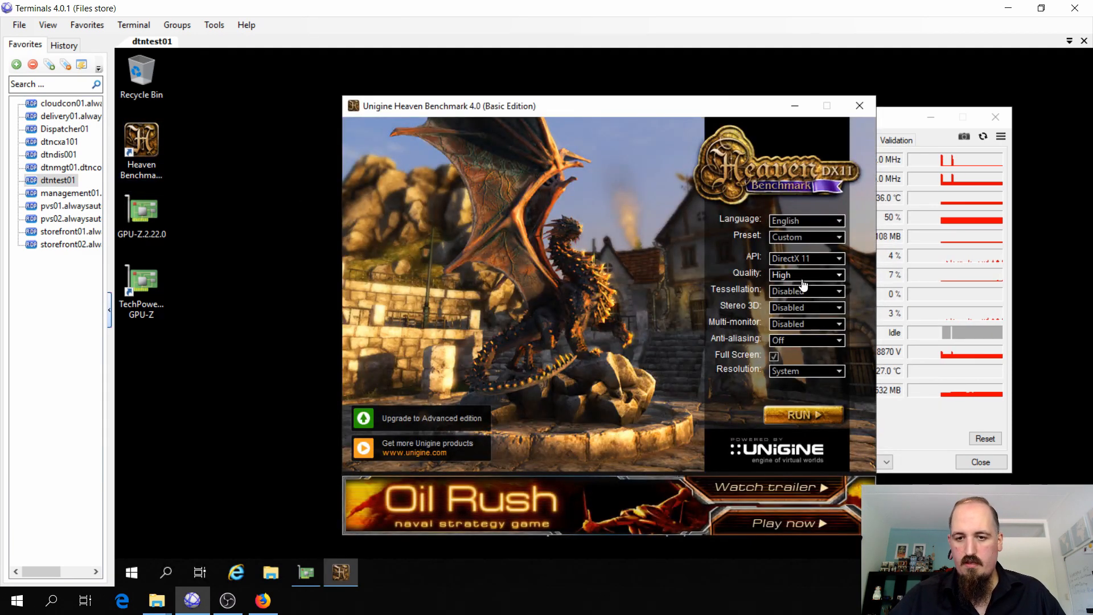
Step: Run Heaven at Low quality, windowed, at 1280x720 resolution
left_click(803, 275)
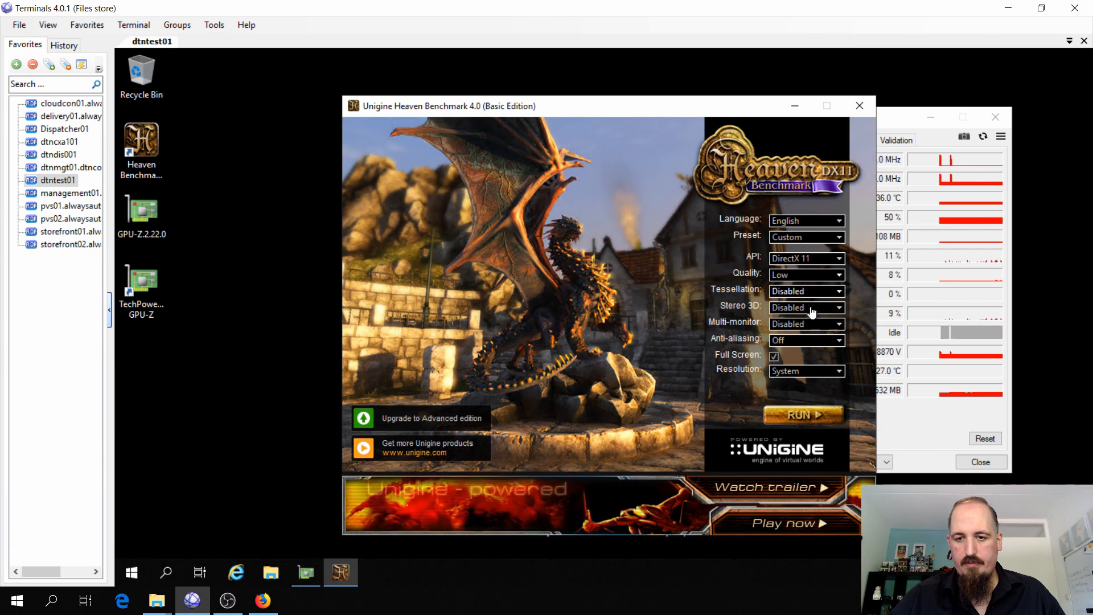
left_click(774, 357)
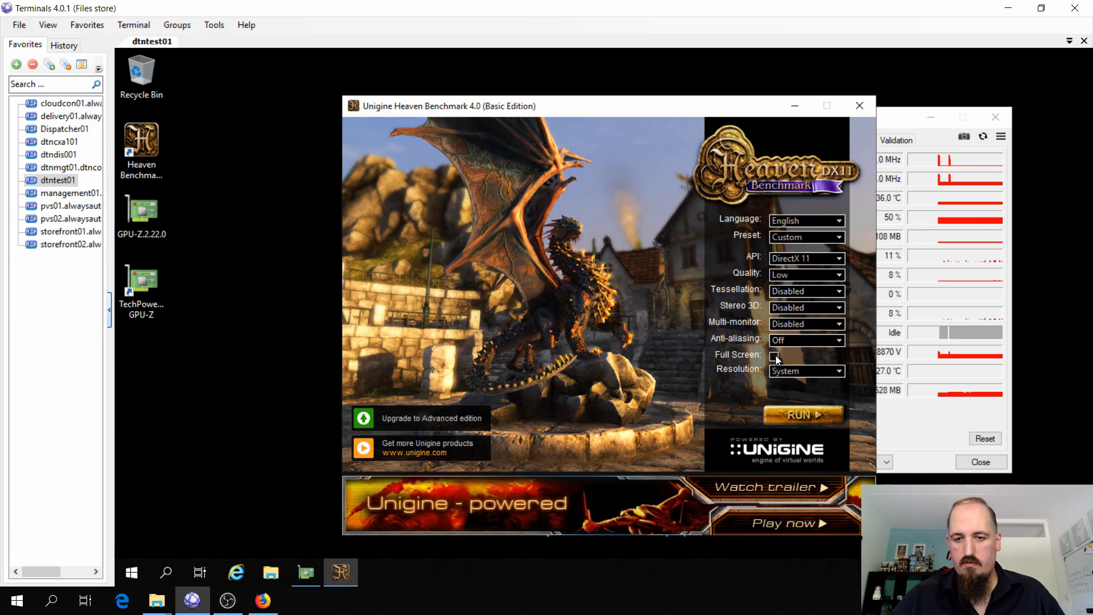
left_click(805, 370)
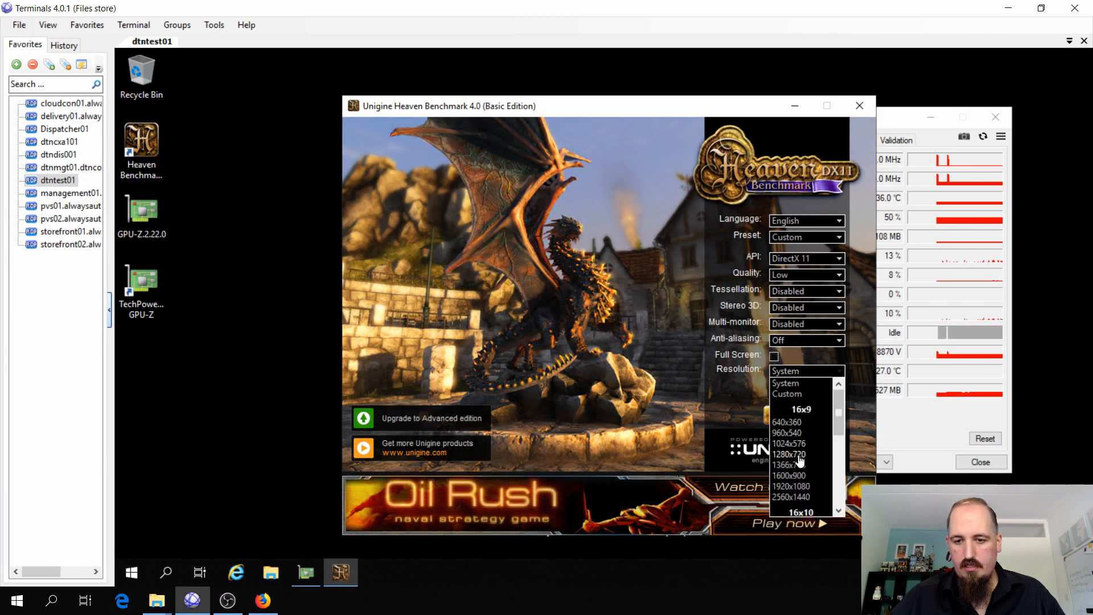
left_click(788, 454)
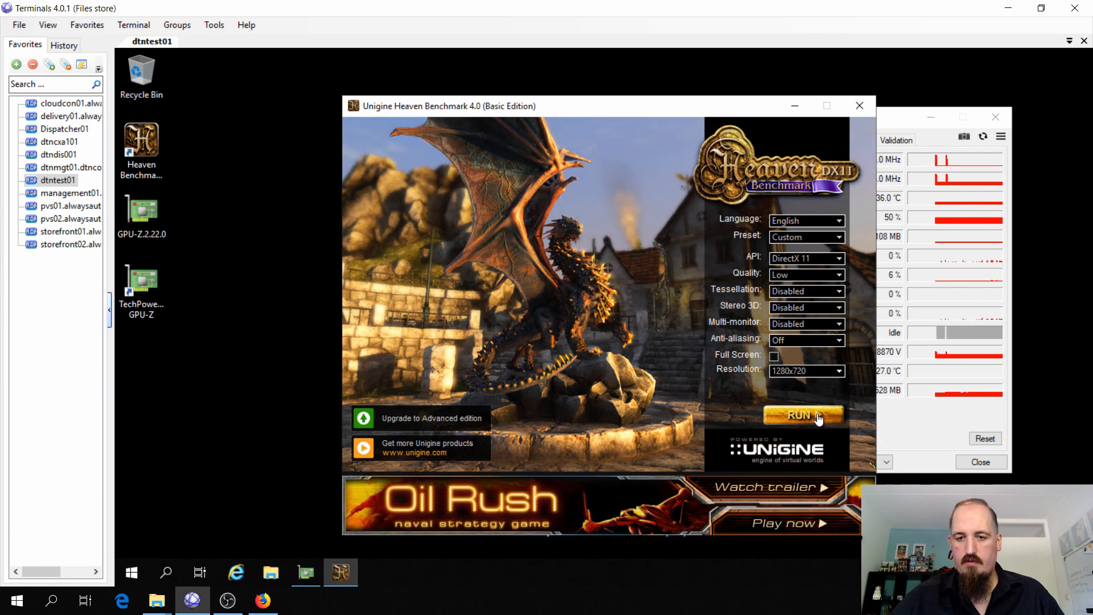
left_click(801, 415)
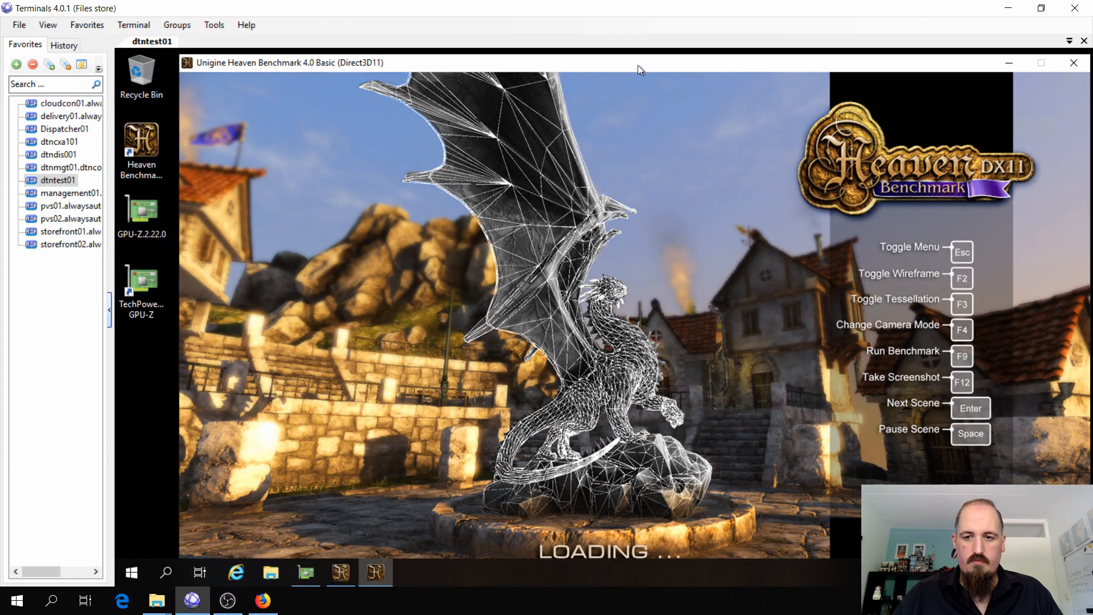
mouse_move(348, 423)
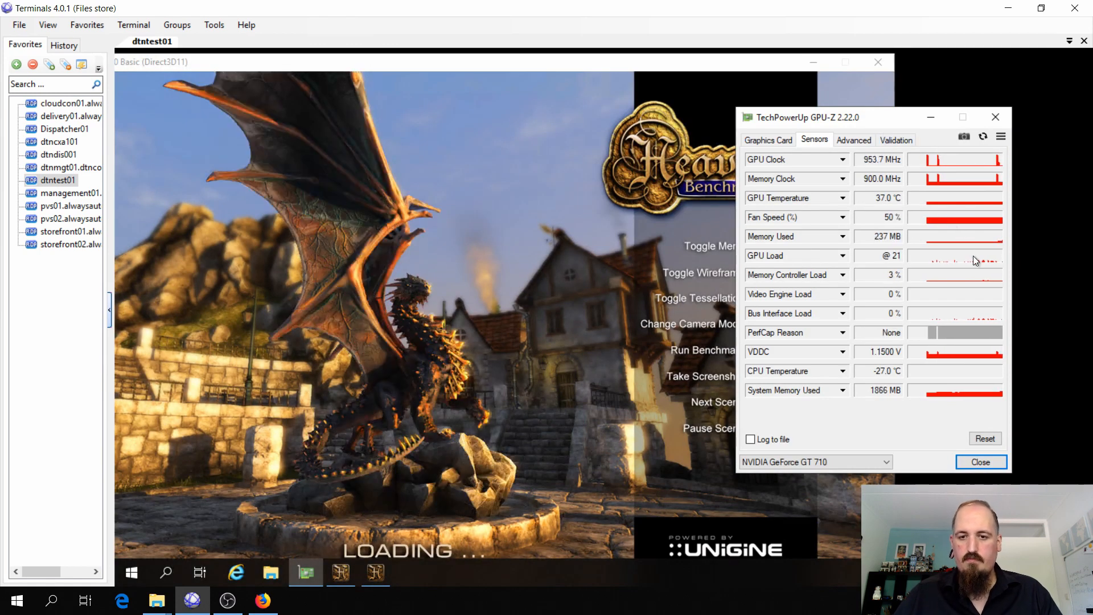
mouse_move(959, 413)
type("gpedit.")
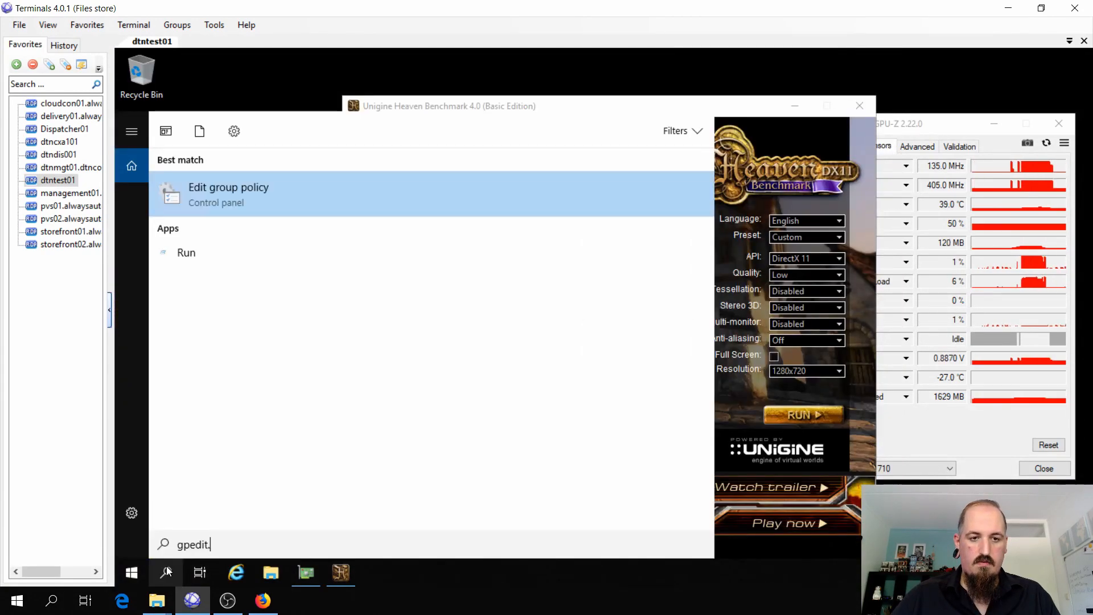
Step: Enable 'Use hardware graphics adapters' under Remote Desktop Session Host's Remote Session Environment
left_click(229, 194)
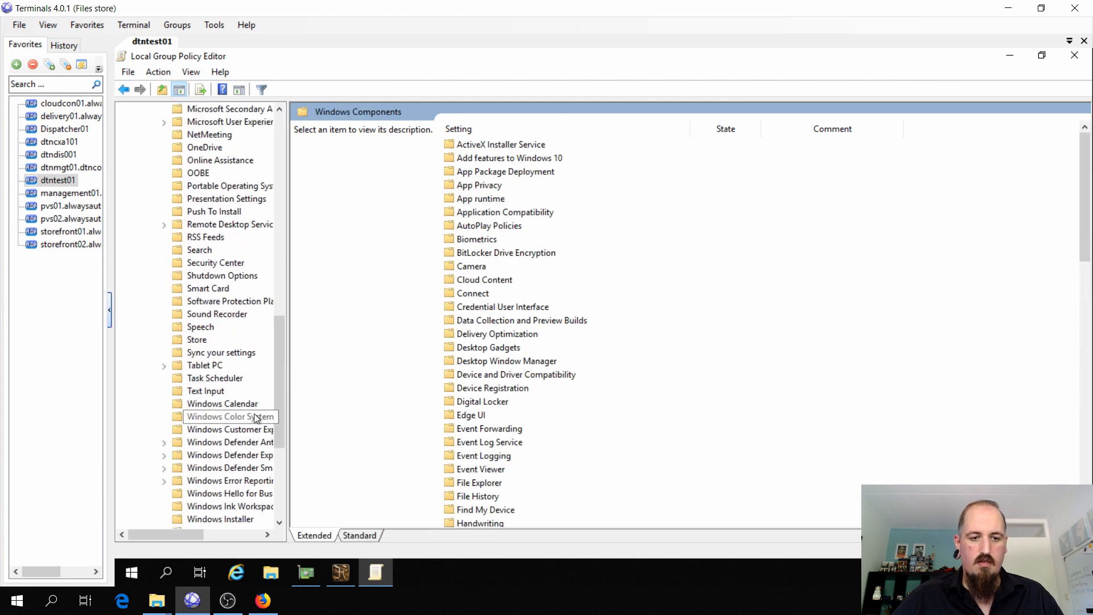
left_click(230, 224)
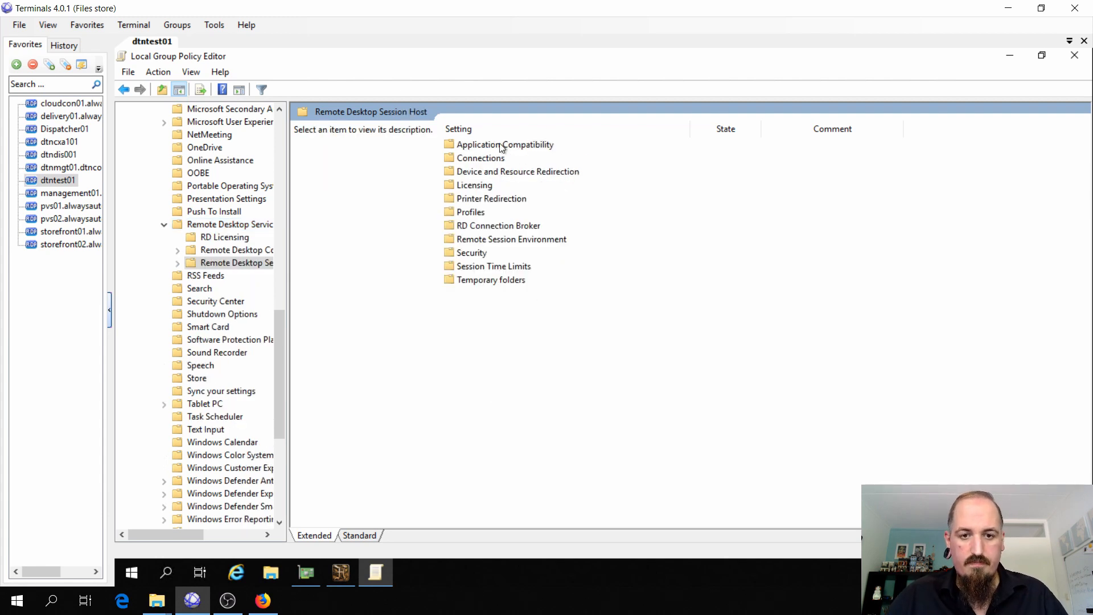
mouse_move(493, 166)
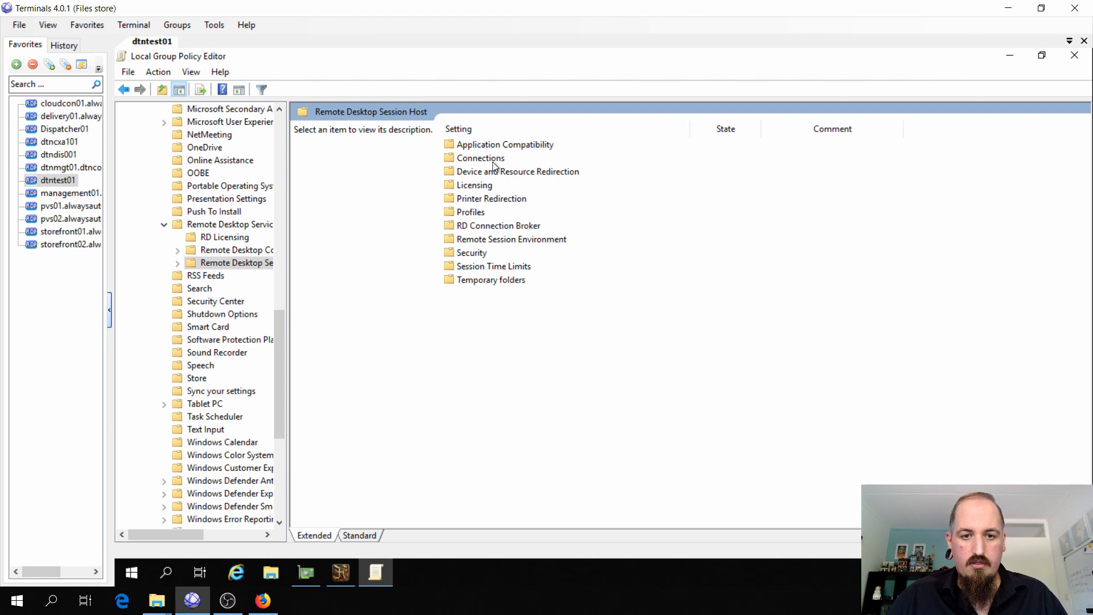
mouse_move(498, 202)
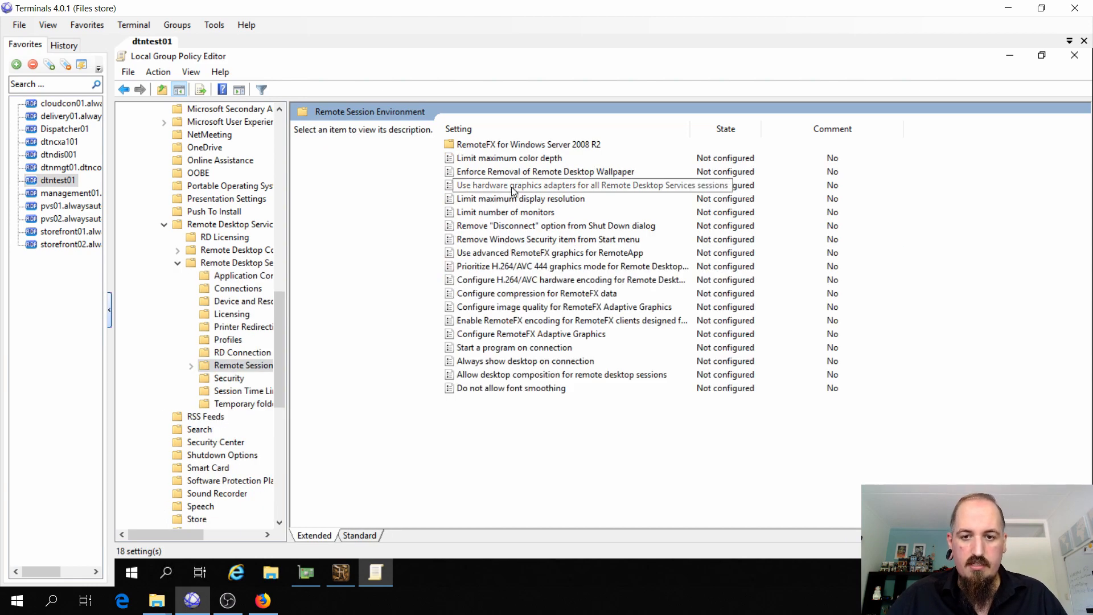
double_click(591, 185)
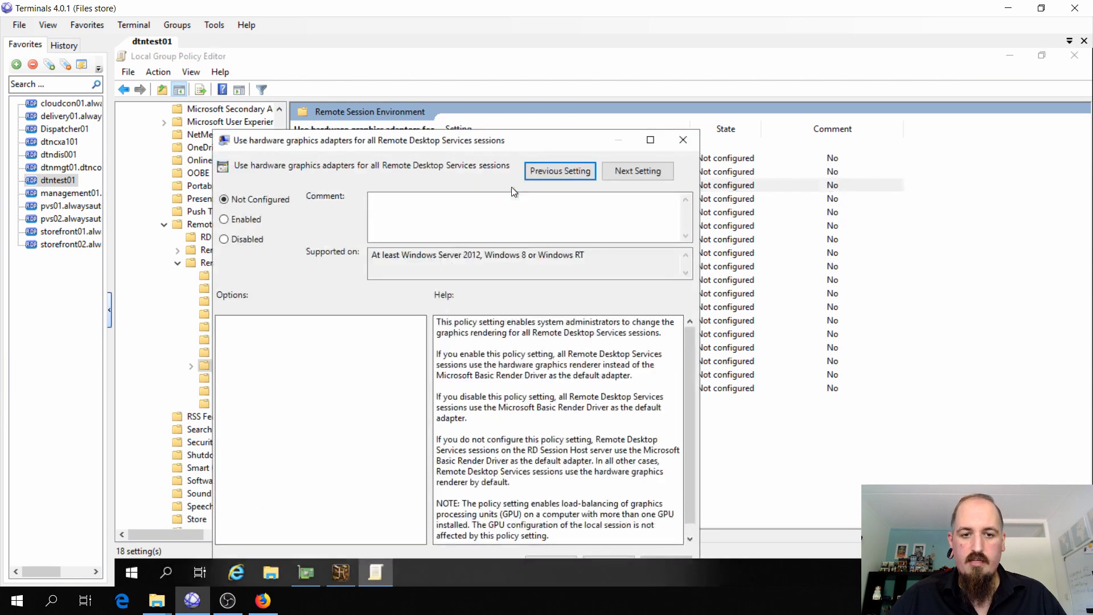
left_click(224, 218)
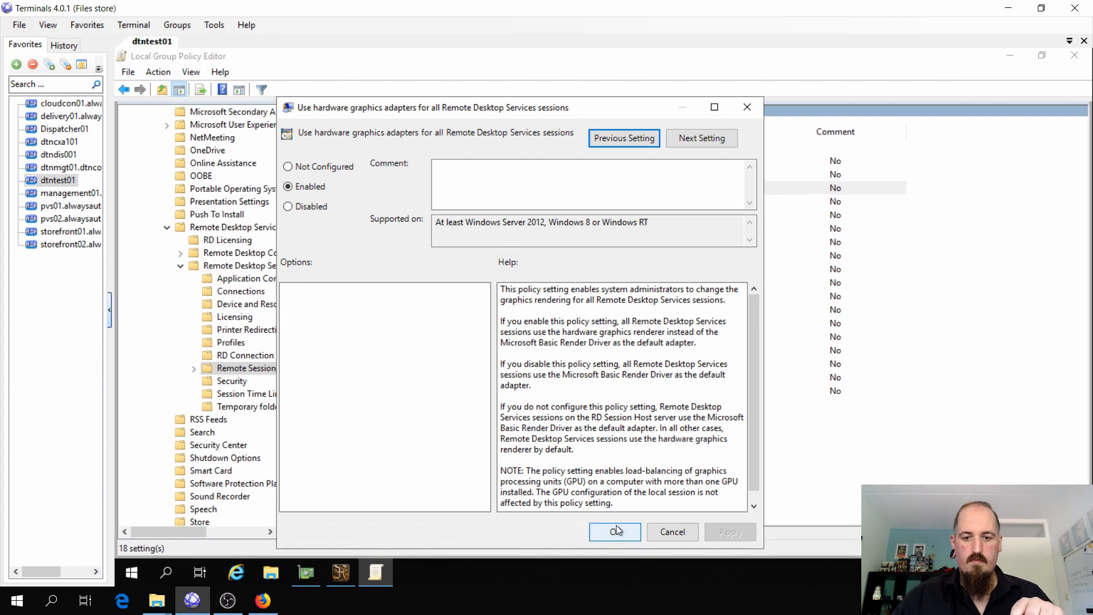
left_click(615, 531)
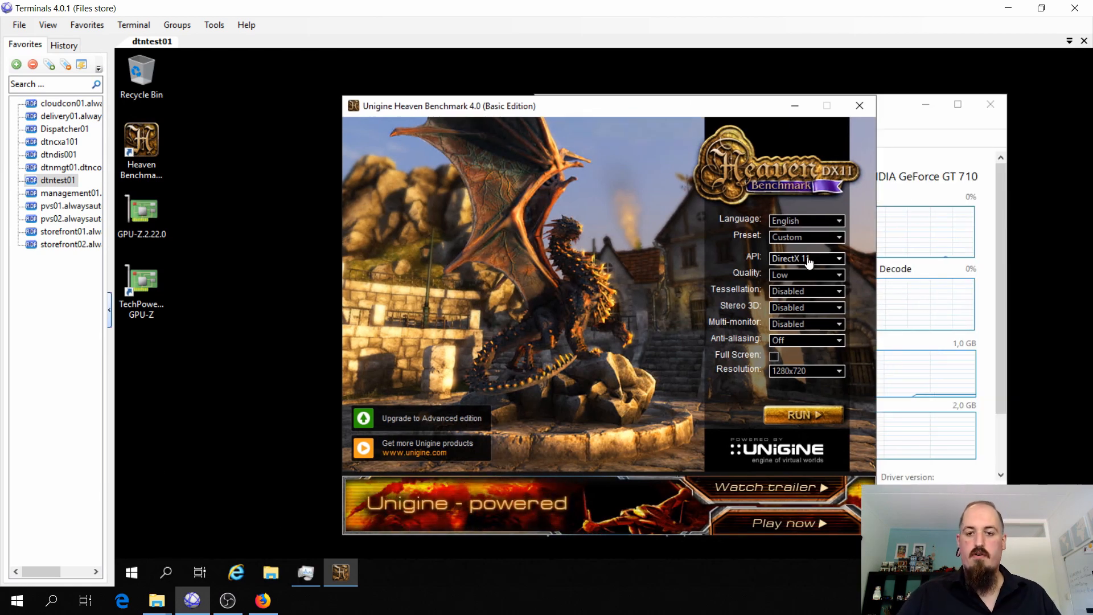
Step: Run Heaven with the OpenGL API and dismiss the 'Can't set video mode' error
left_click(805, 257)
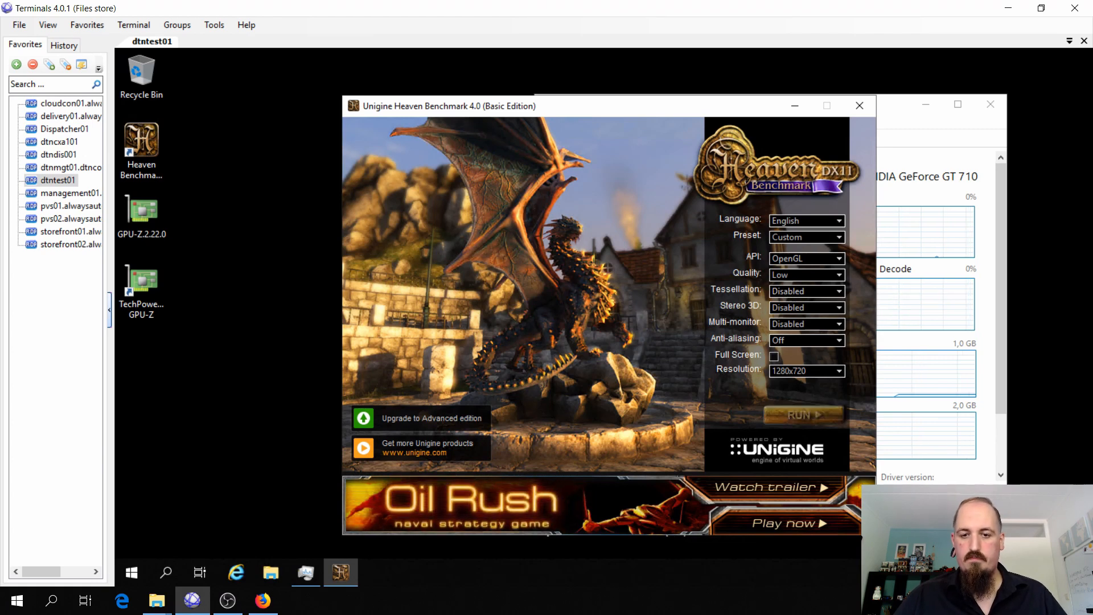
left_click(803, 415)
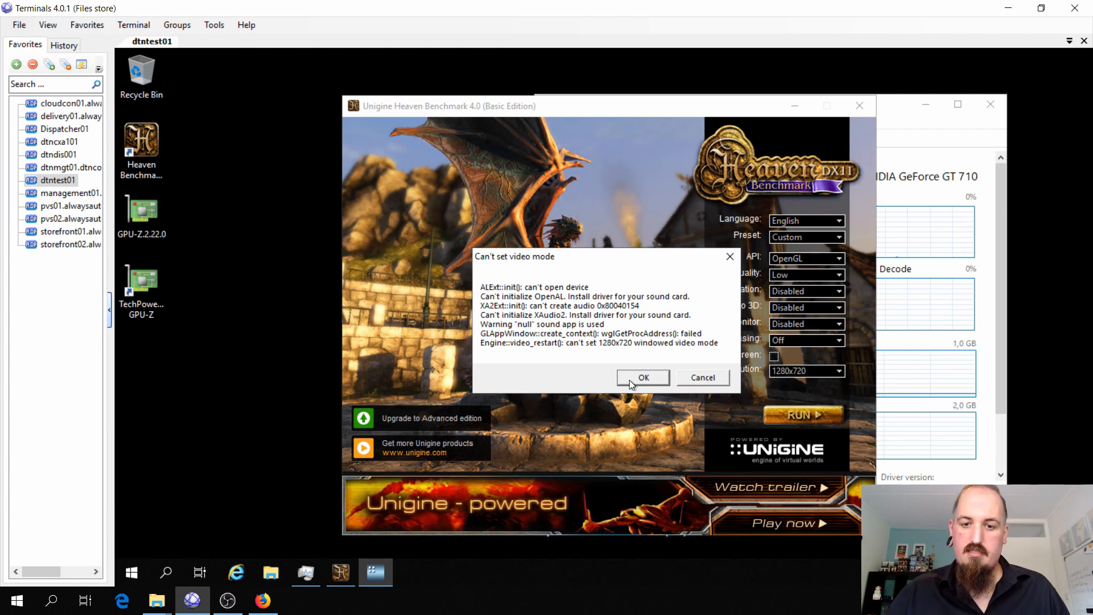
left_click(642, 377)
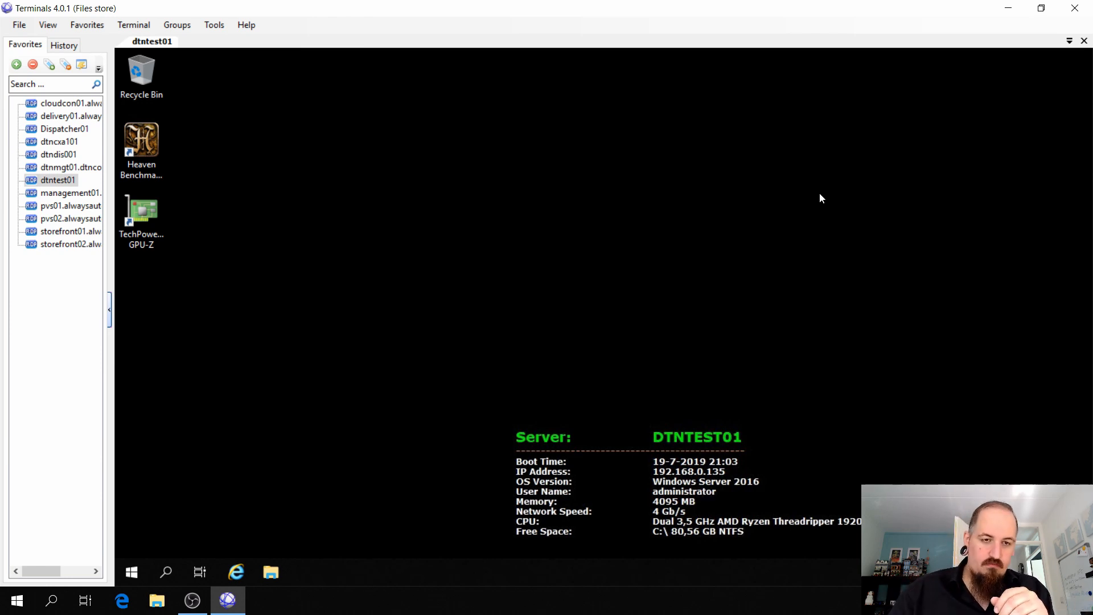
Step: Launch GPU-Z from the desktop icon and view the Quadro K2000's Sensors tab
double_click(141, 216)
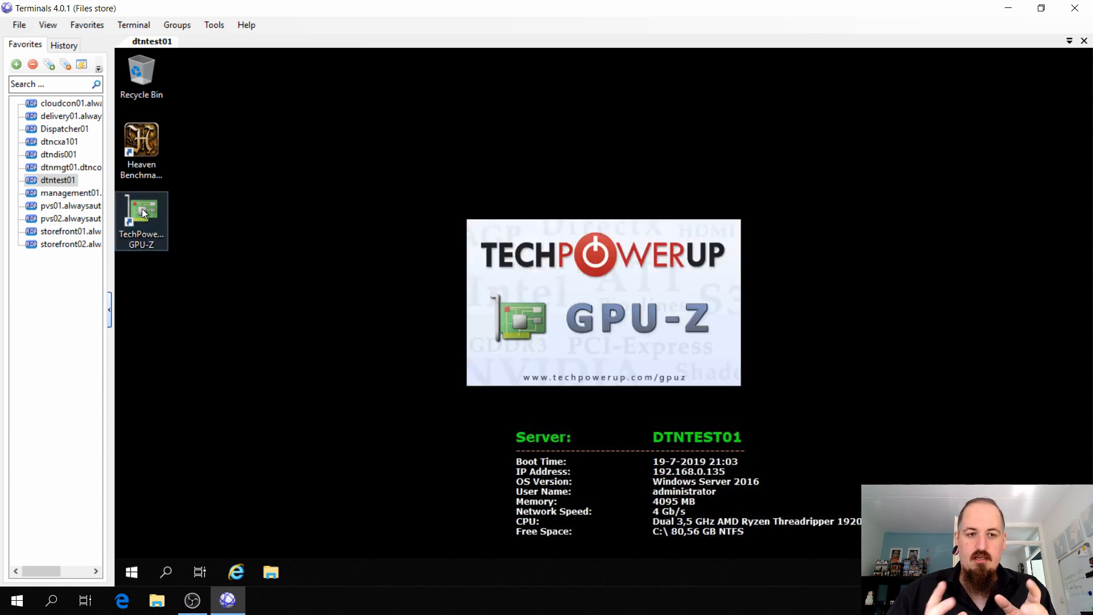
double_click(142, 220)
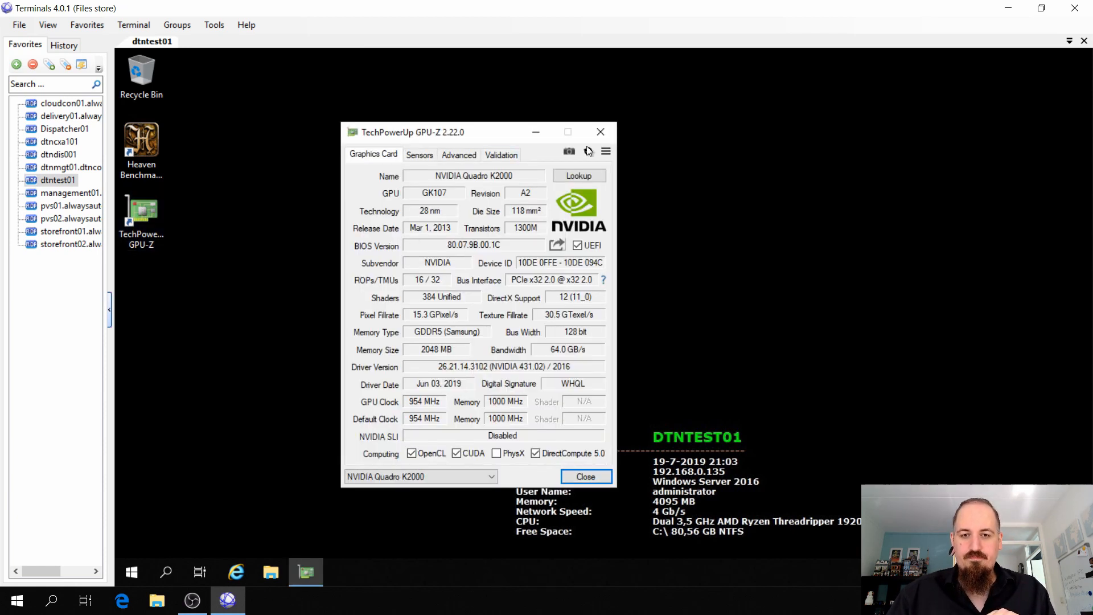
left_click(419, 154)
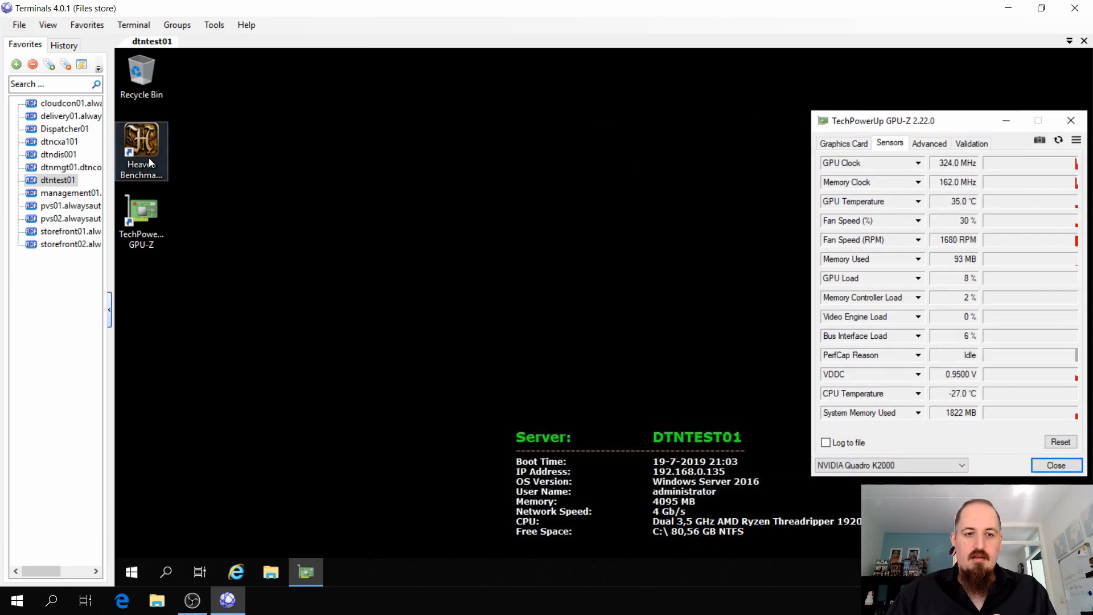
Step: Run Heaven with OpenGL at Low quality, then quit the running benchmark
double_click(140, 150)
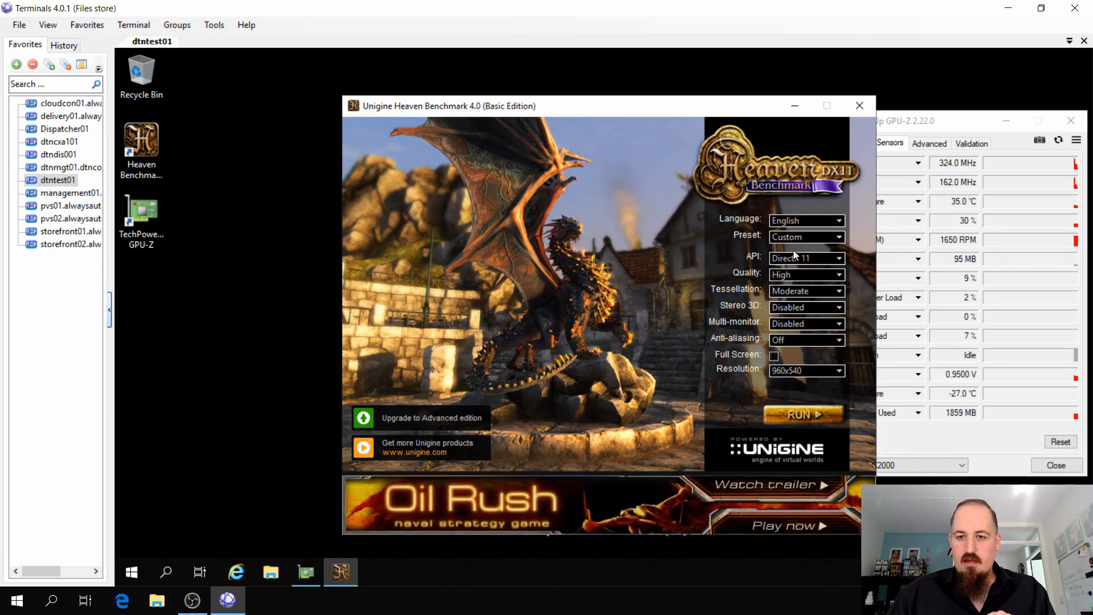
left_click(839, 257)
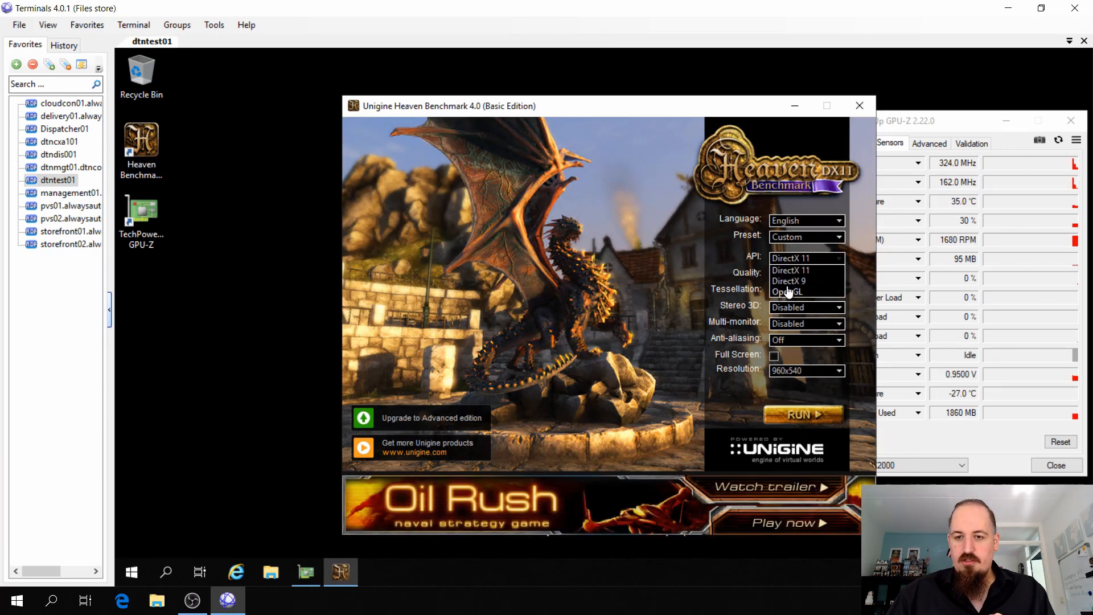
left_click(787, 291)
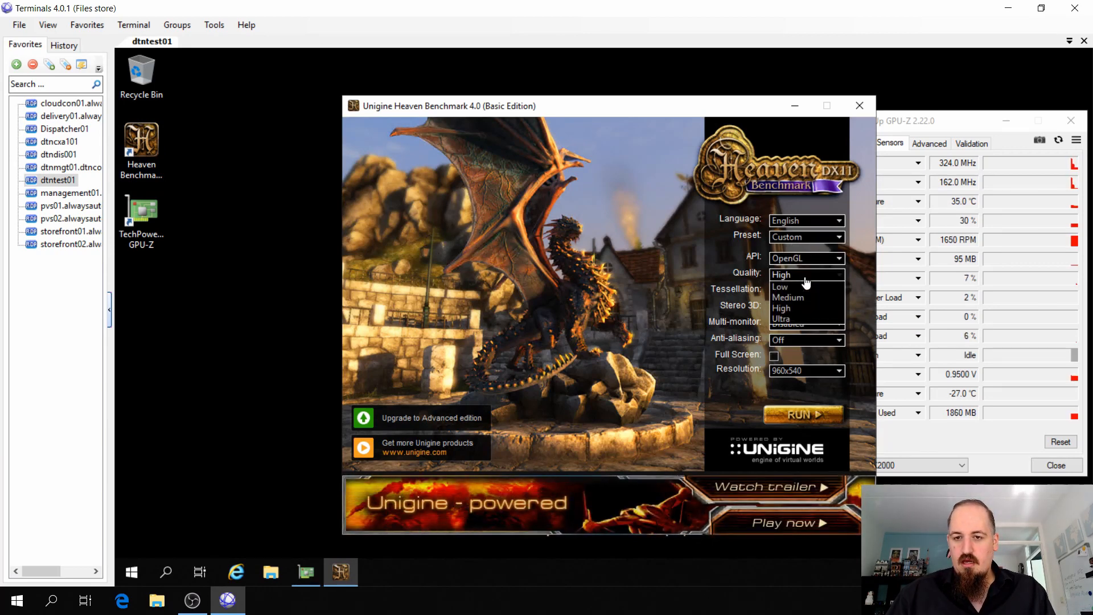
left_click(780, 287)
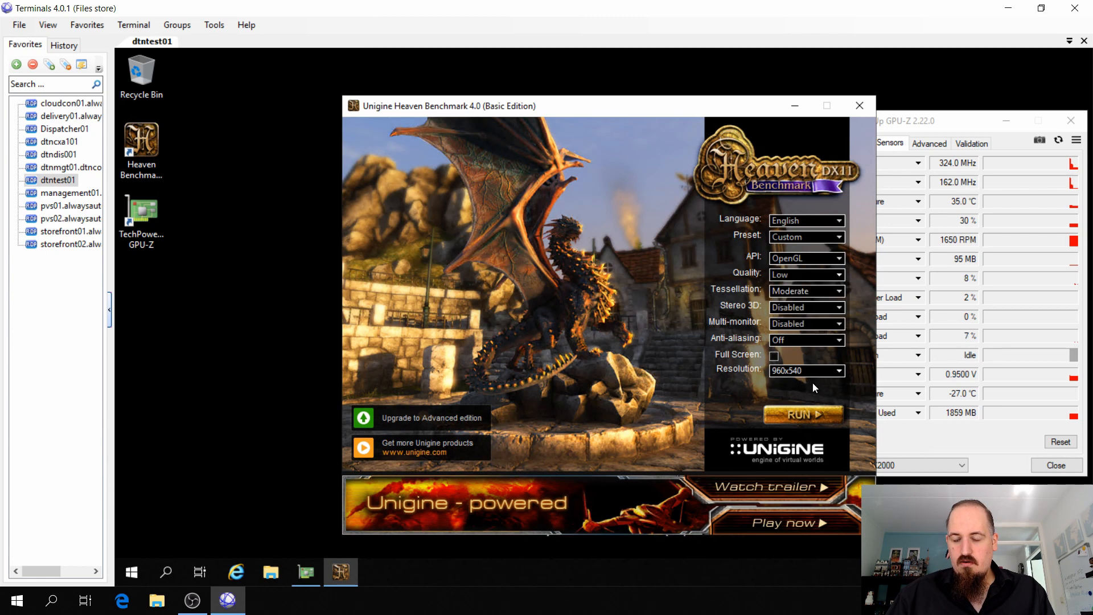
left_click(803, 414)
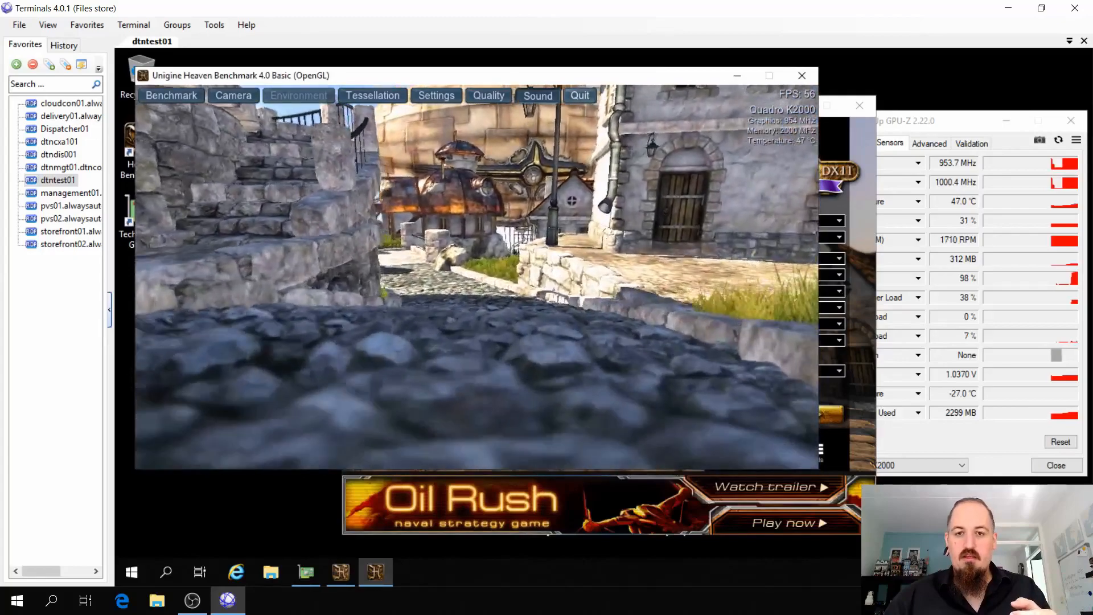
left_click(579, 96)
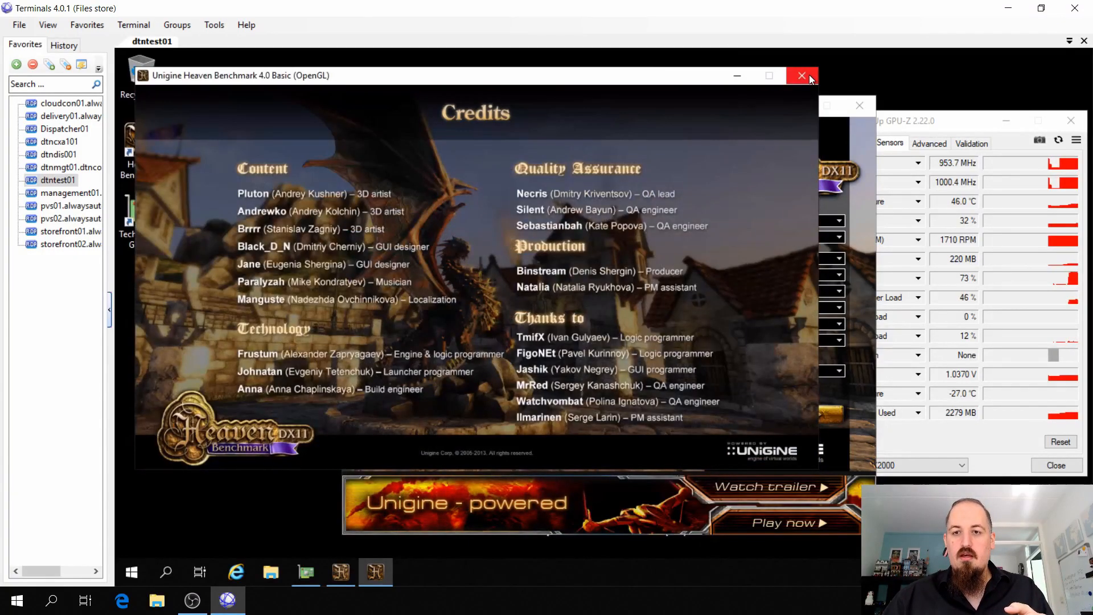
mouse_move(826, 95)
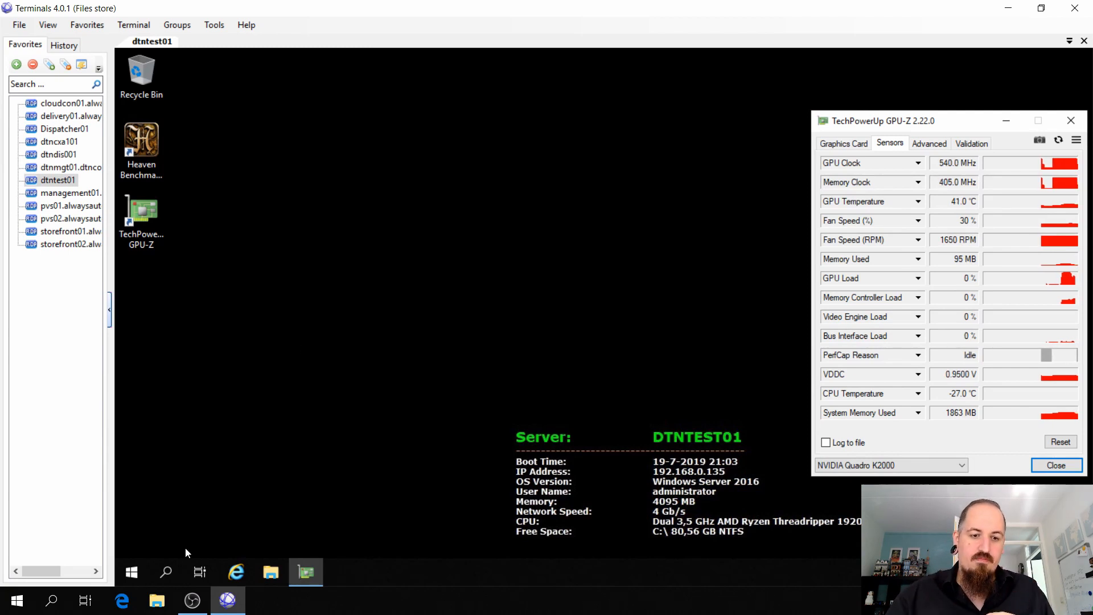
Step: Launch DaVinci Resolve from a Start menu search and answer its UI settings prompt
type("dabi")
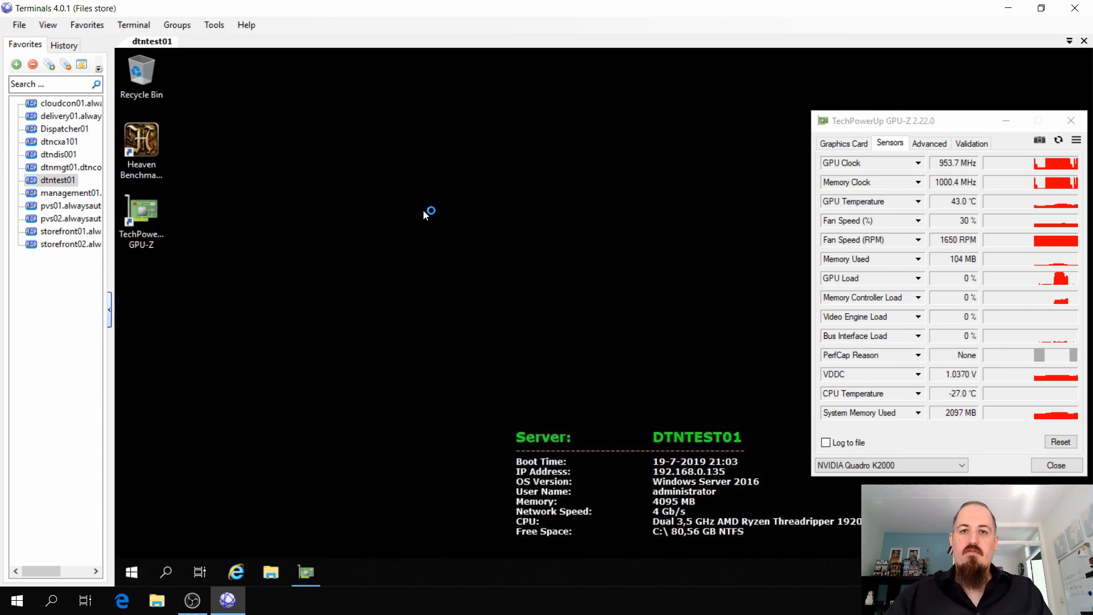
left_click(341, 571)
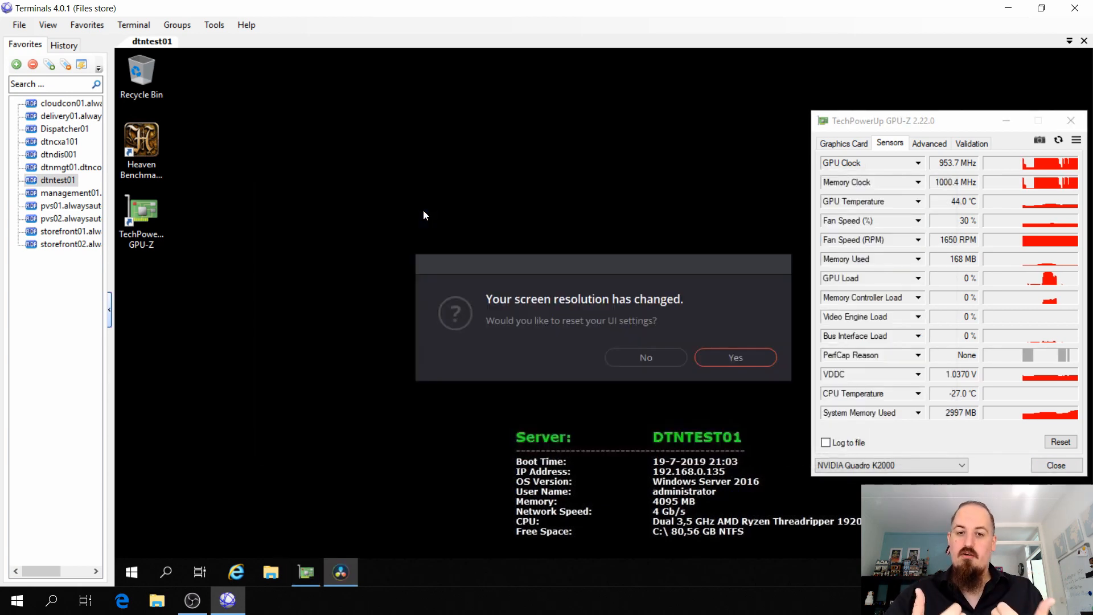
left_click(645, 357)
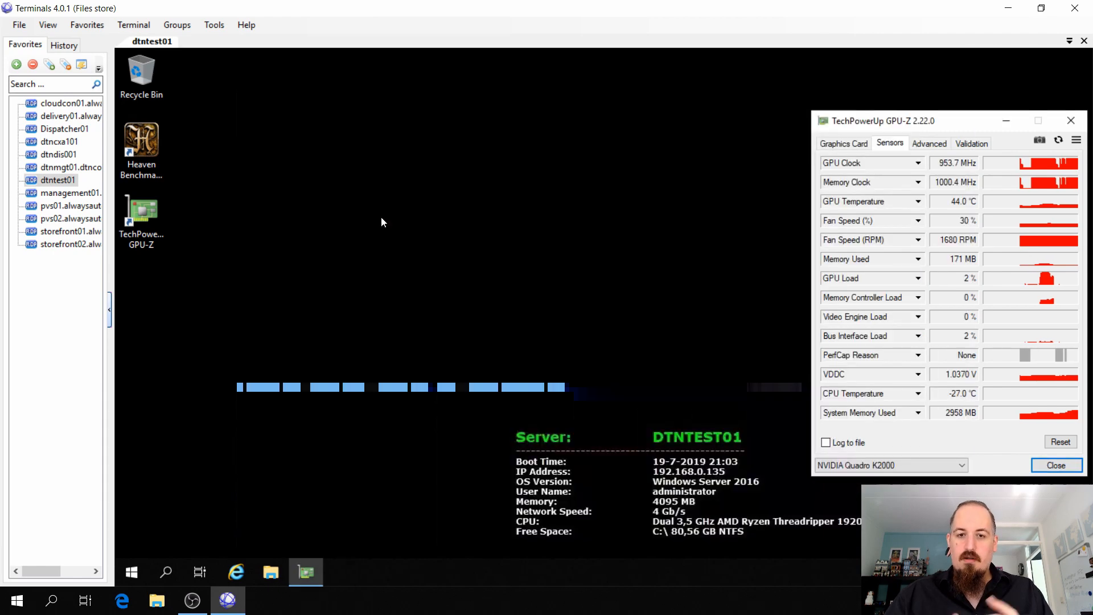
left_click(341, 572)
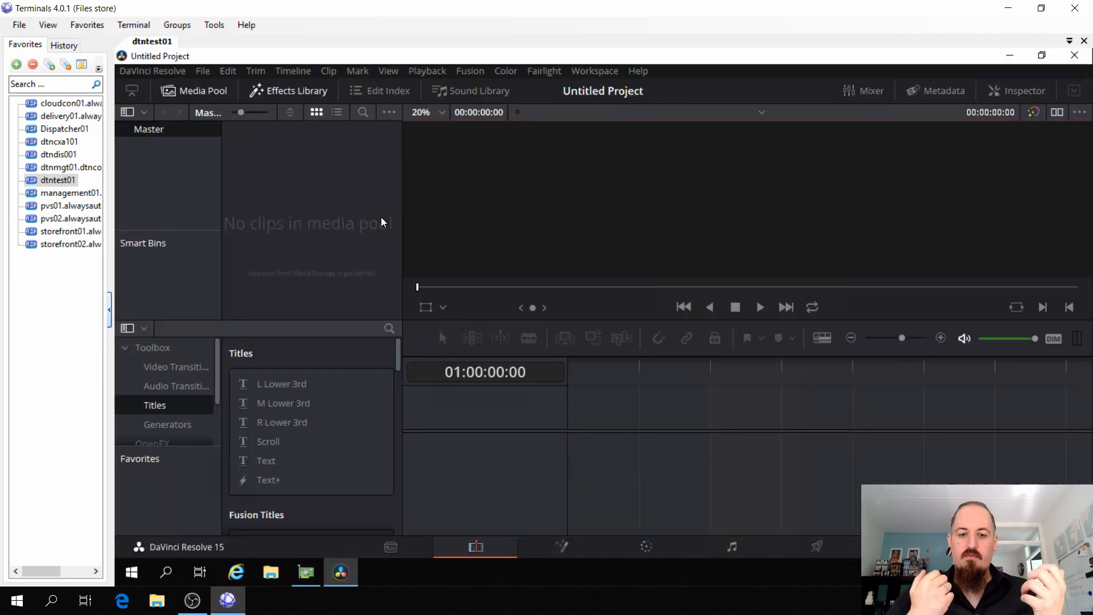
mouse_move(797, 448)
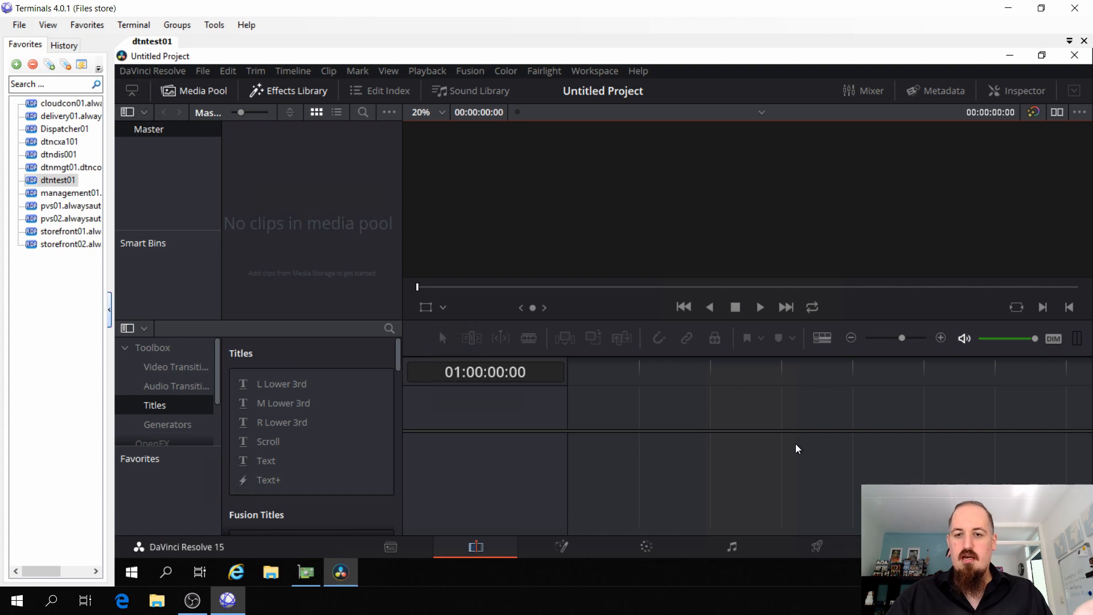
mouse_move(1075, 56)
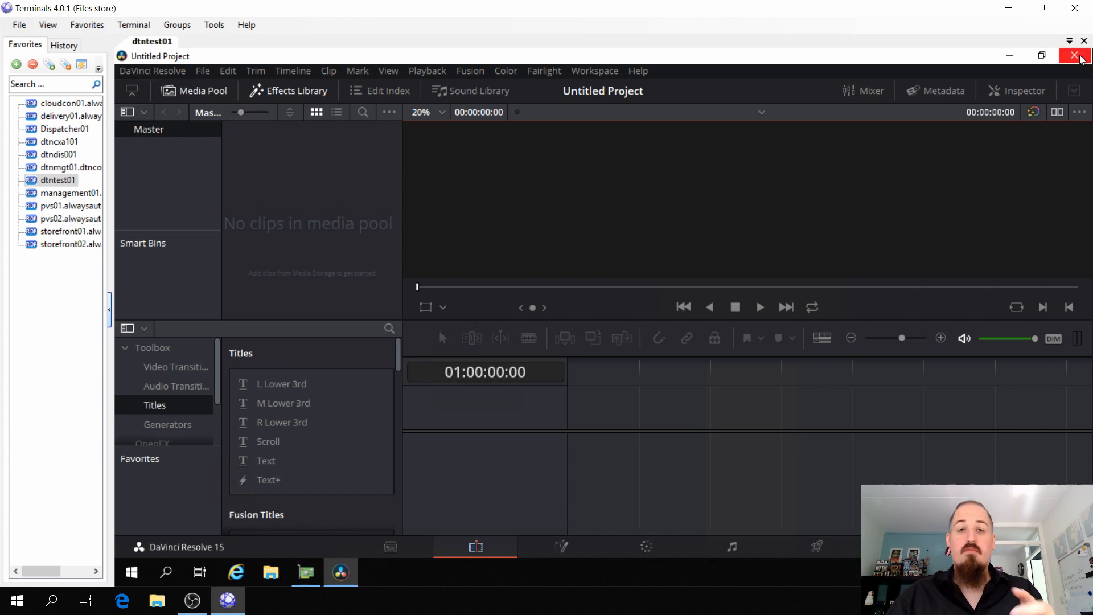
Step: Close the DaVinci Resolve and GPU-Z windows
left_click(1083, 56)
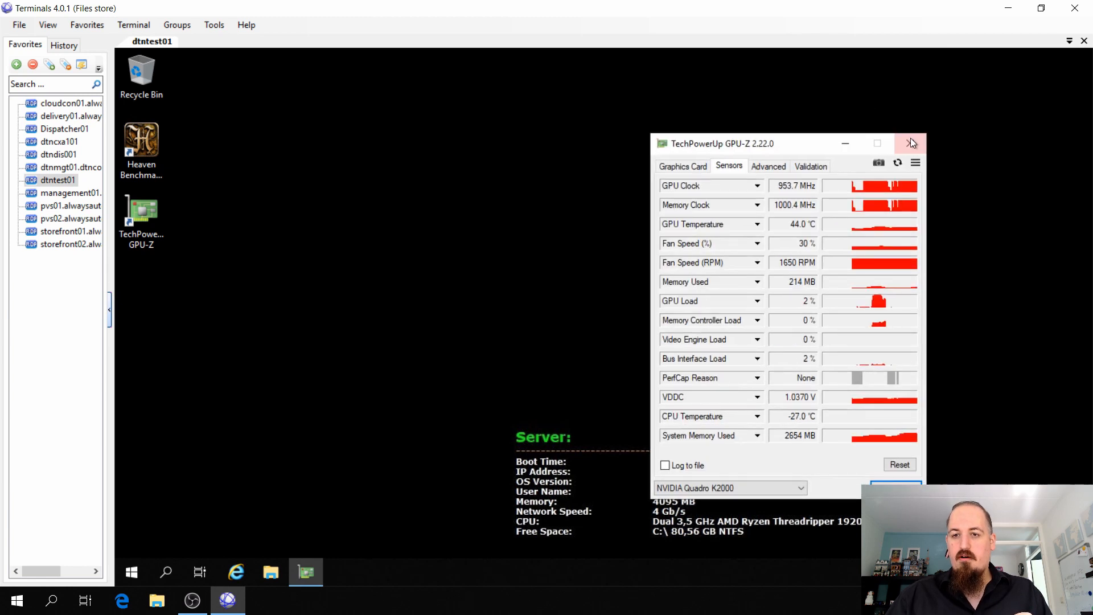
left_click(910, 143)
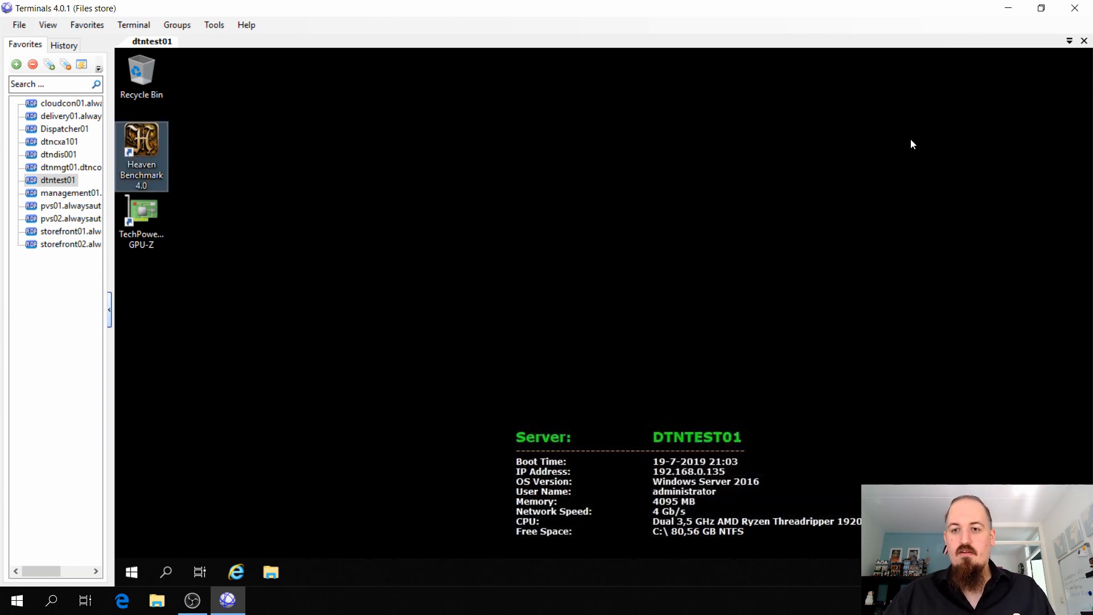